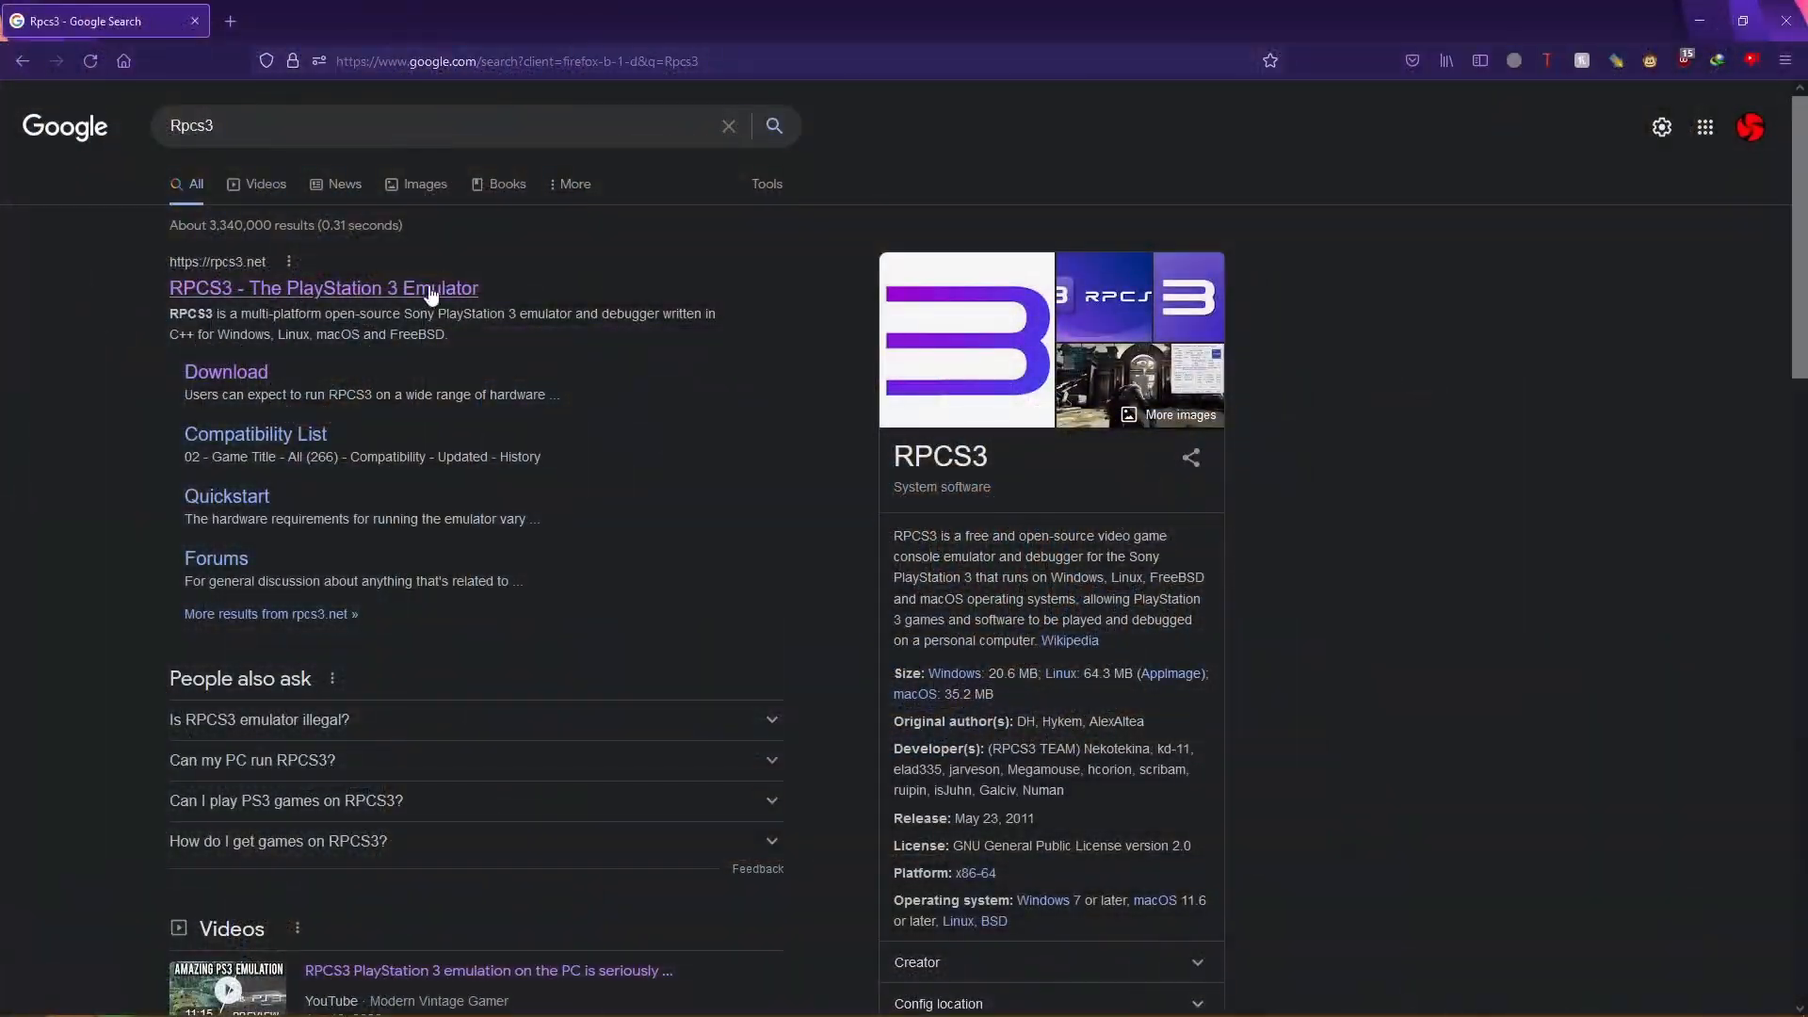
Download the Windows build of RPCS3 from the rpcs3.net download page
click(322, 288)
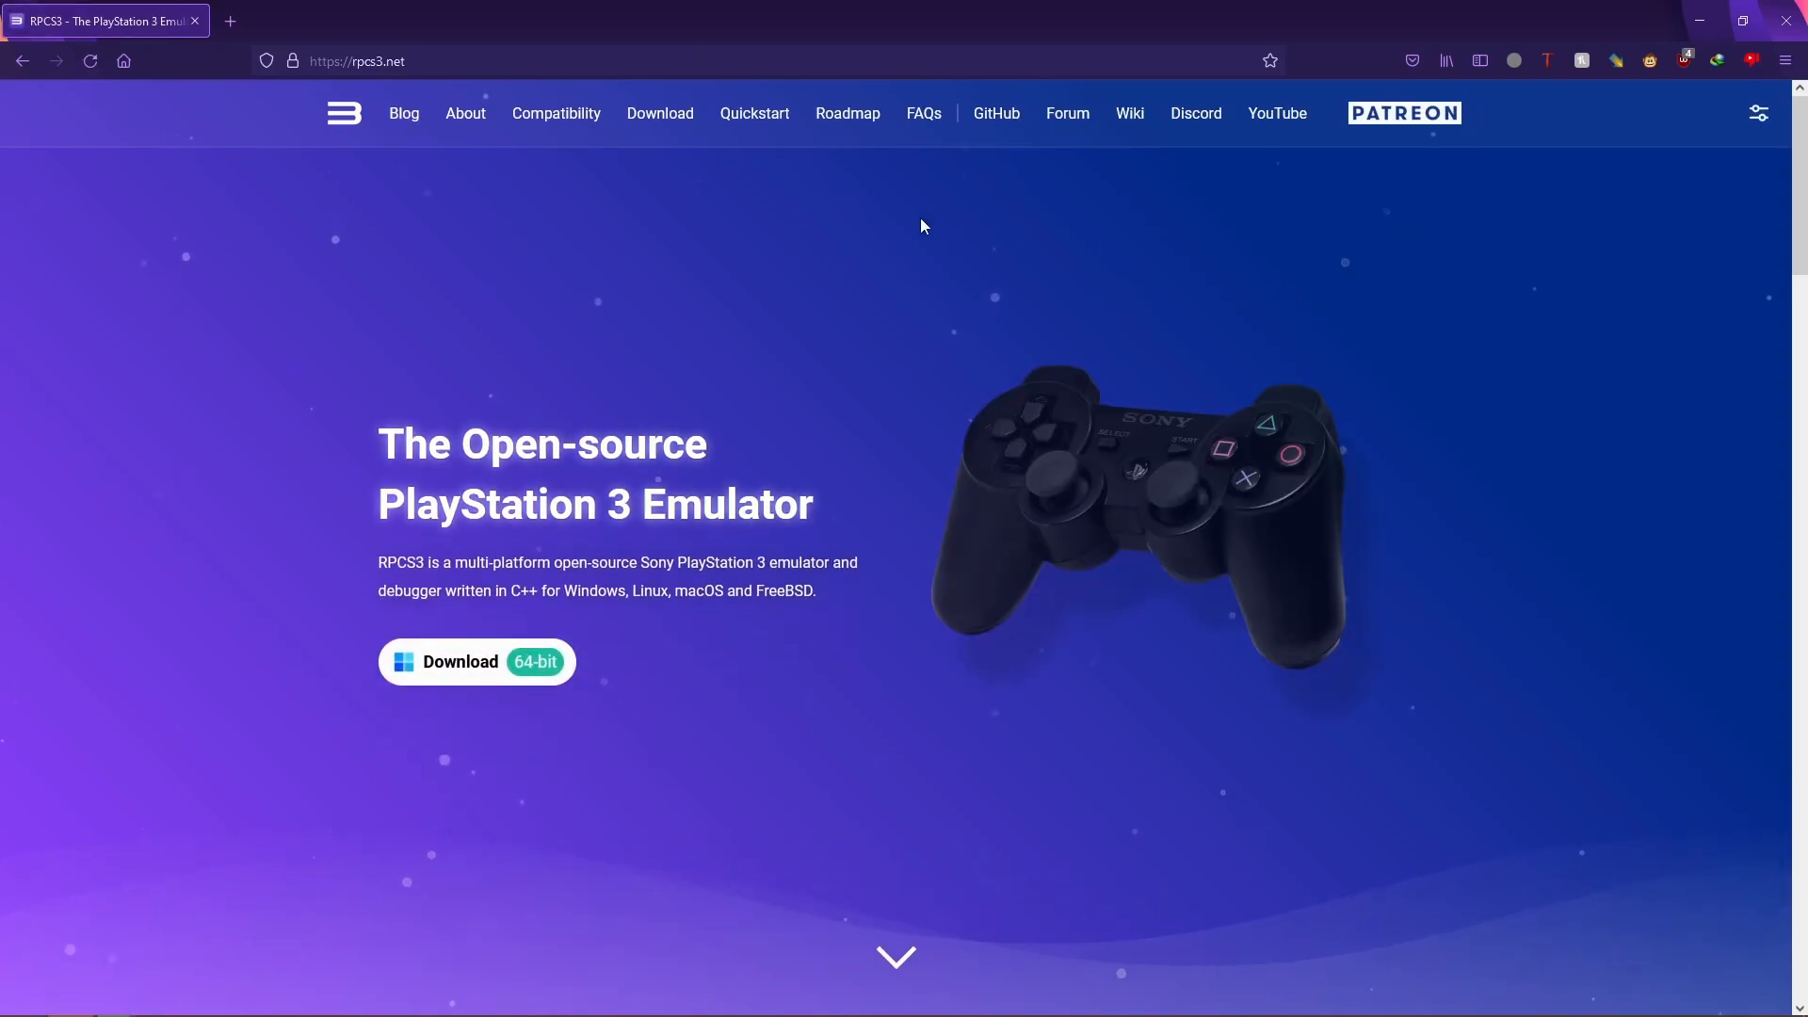
click(659, 113)
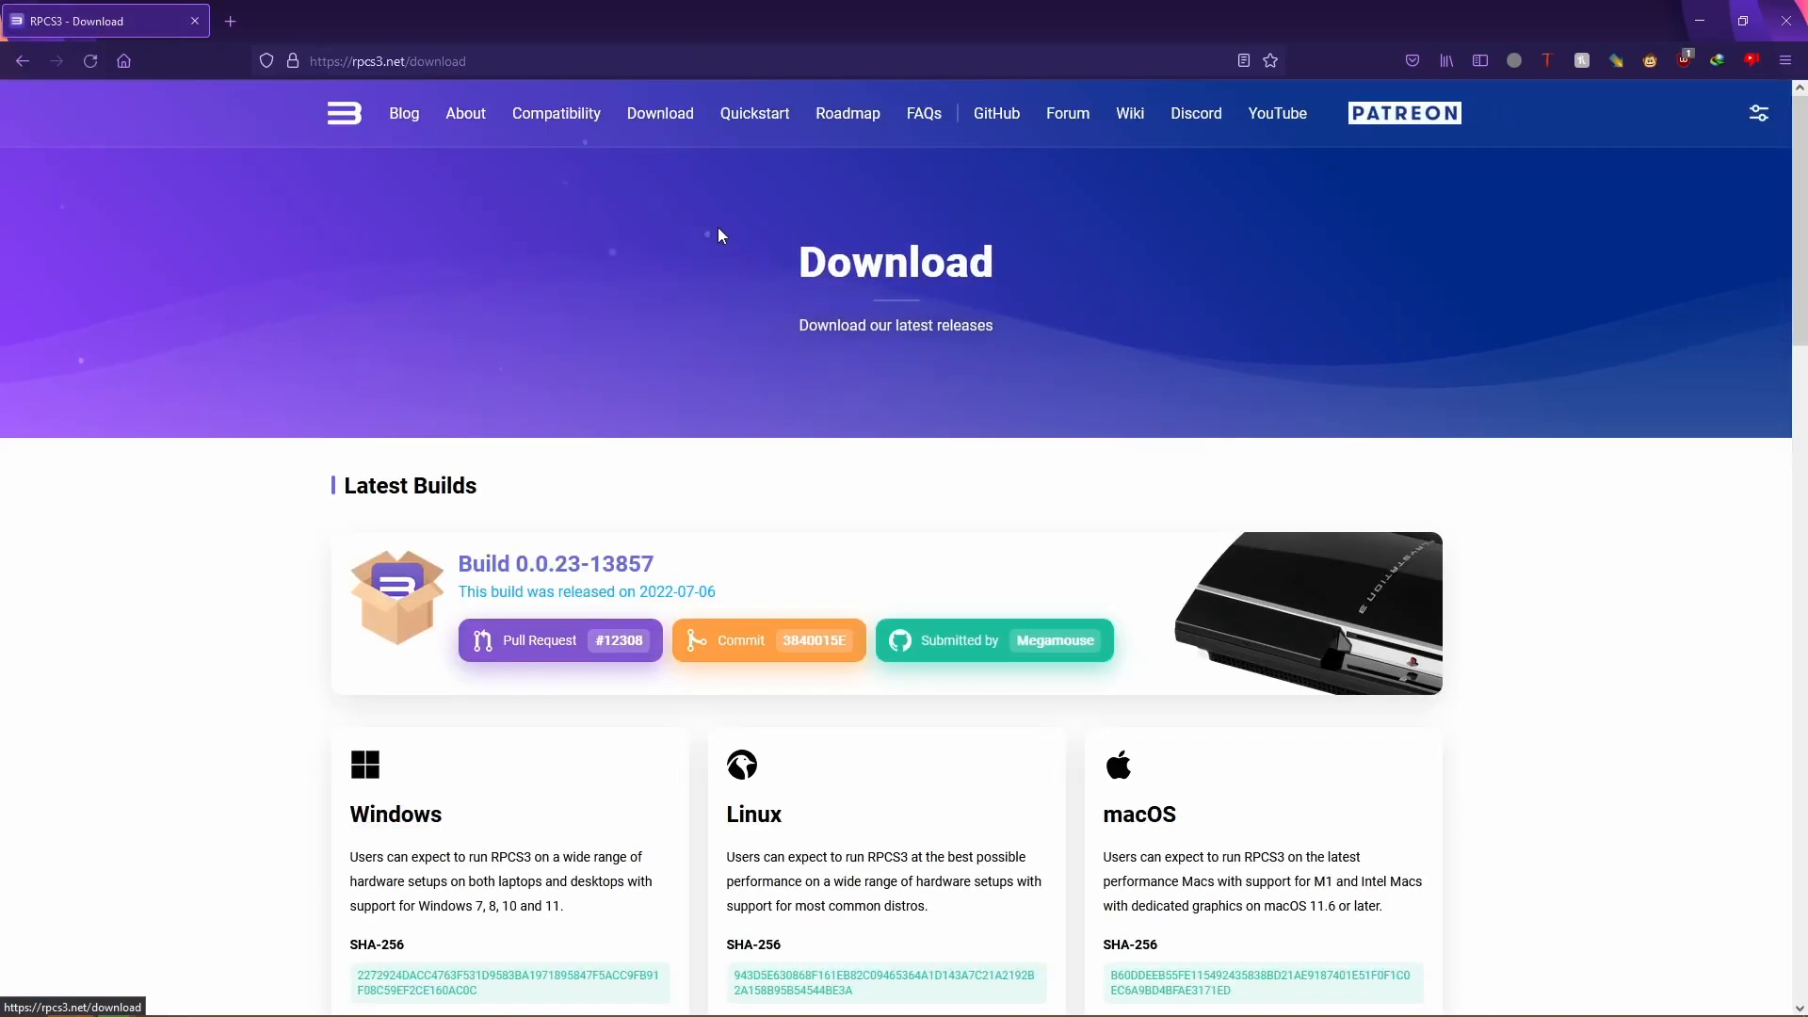
scroll(down, 3)
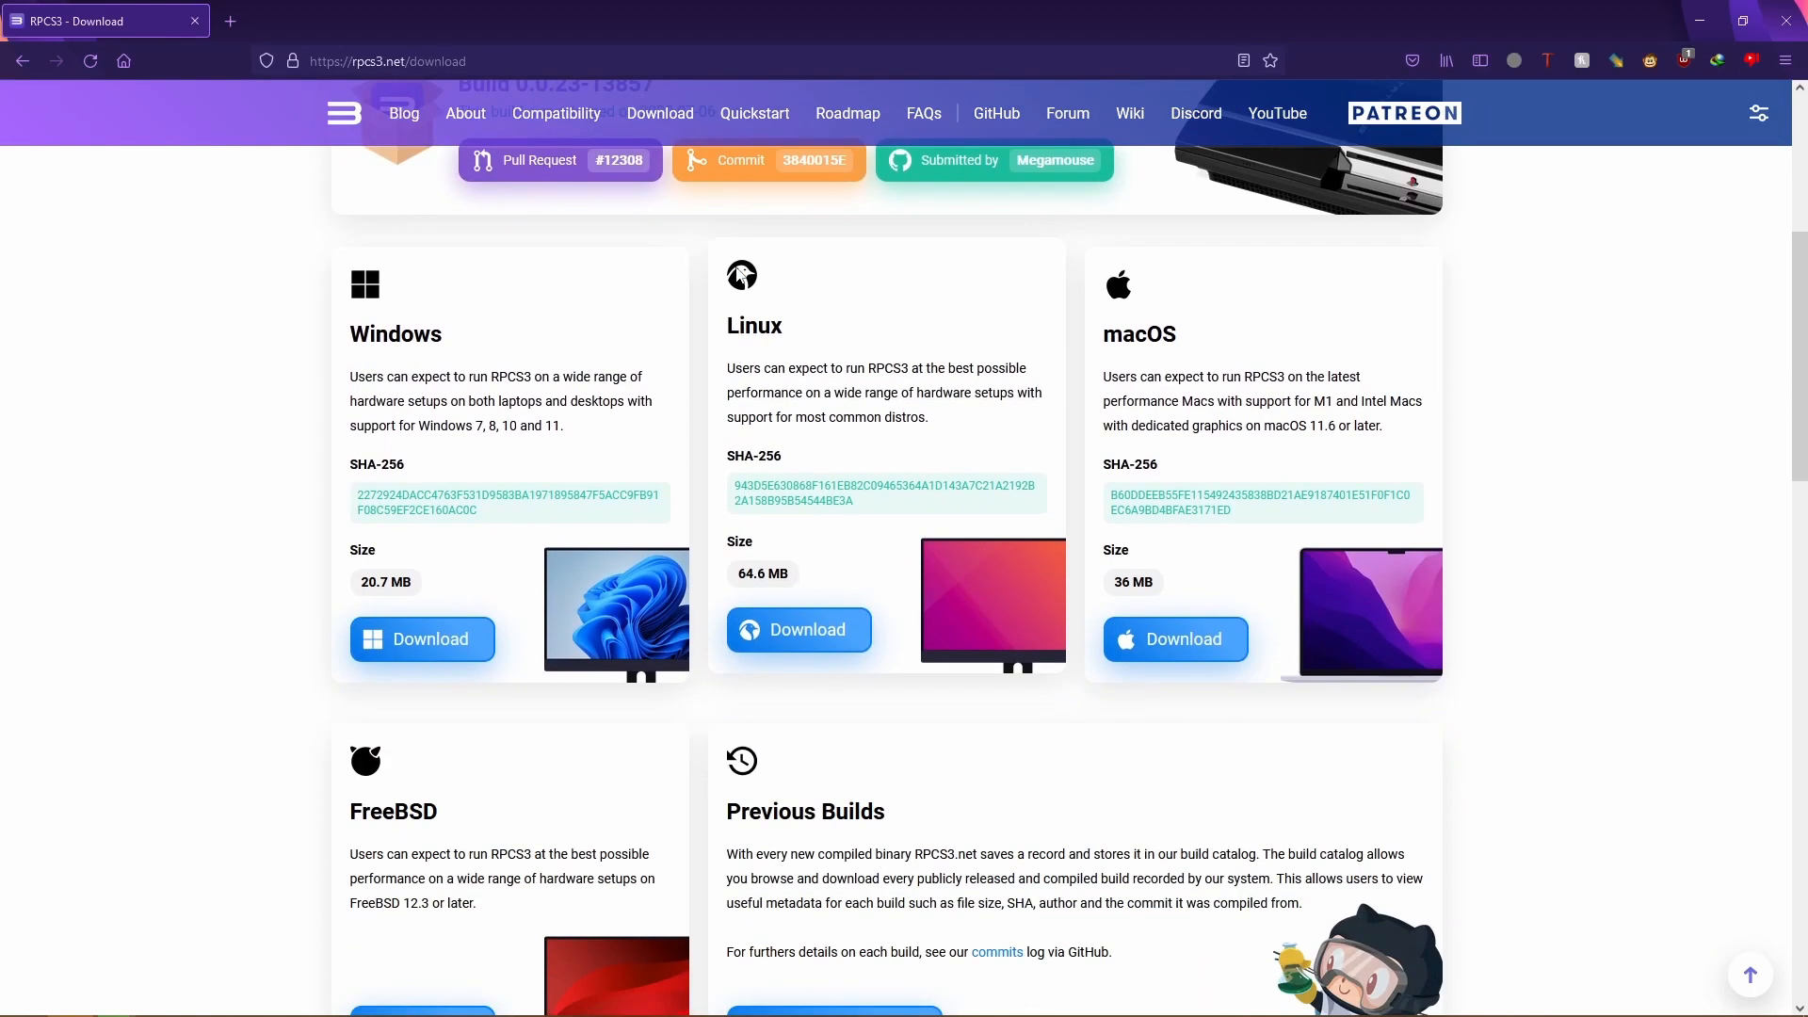
click(422, 639)
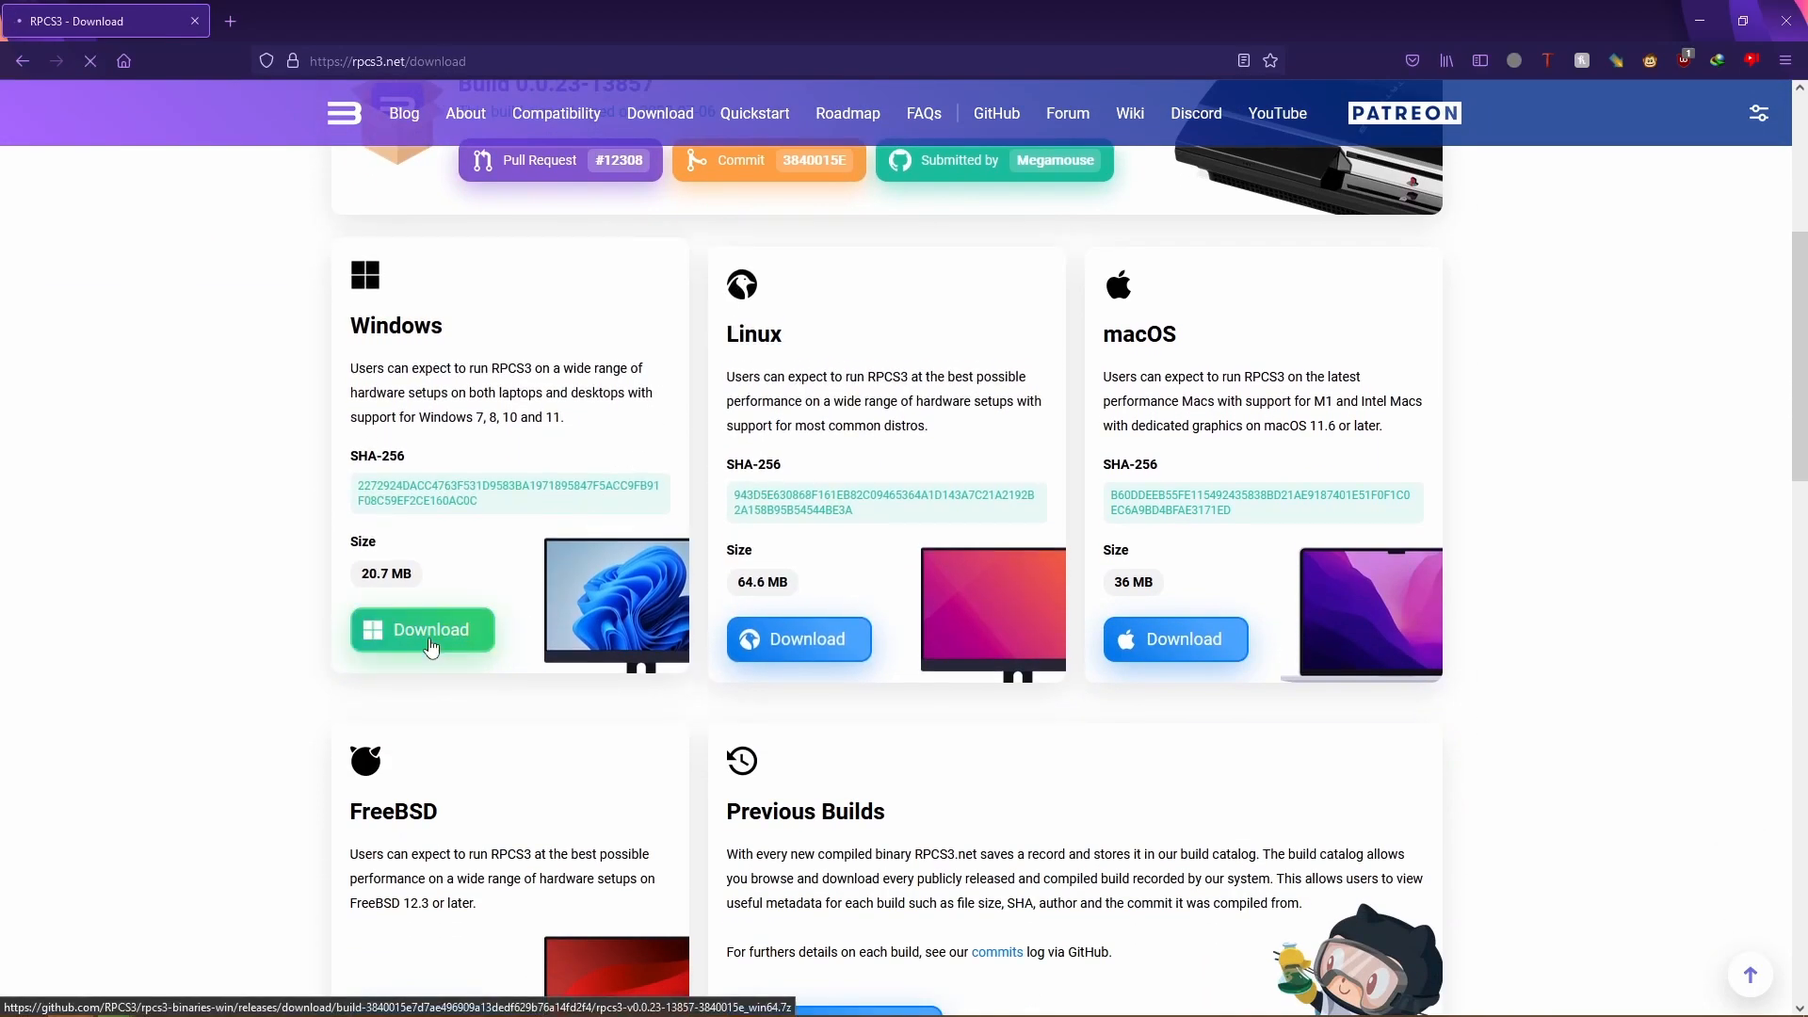
right_click(643, 252)
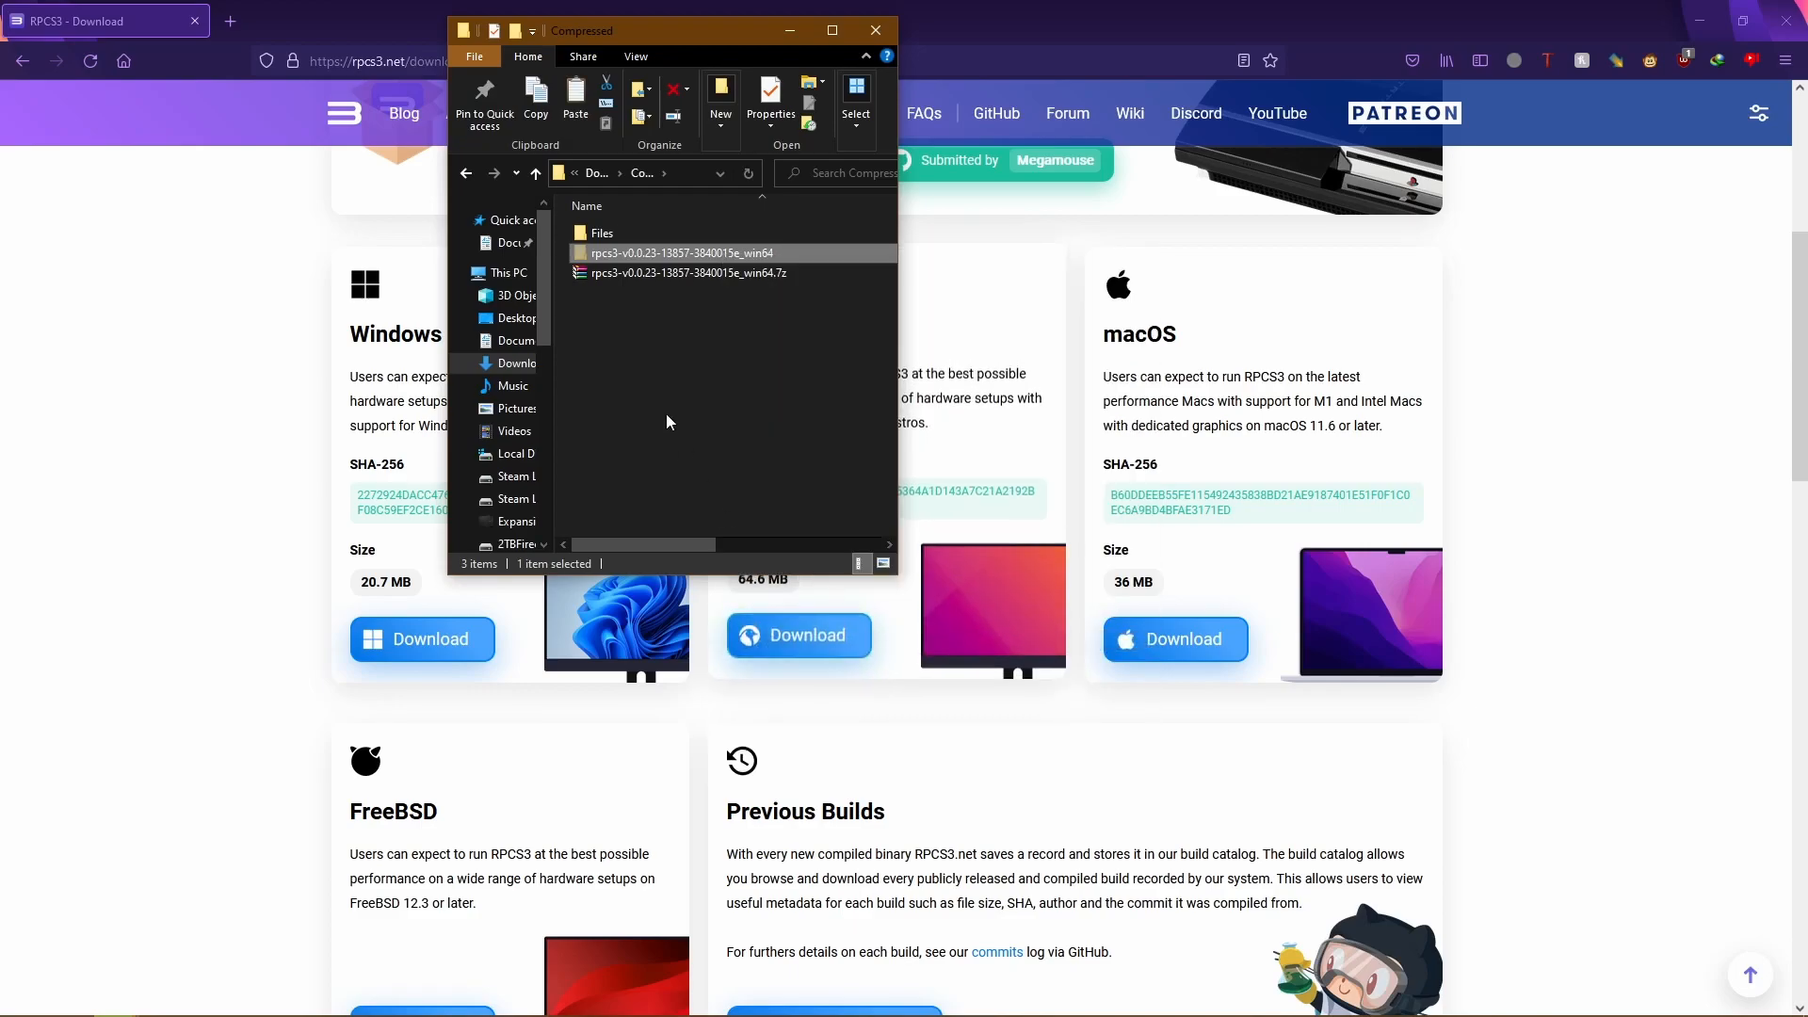
Browse to the extracted rpcs3 folder inside Games on Local Disk (C:)
click(530, 453)
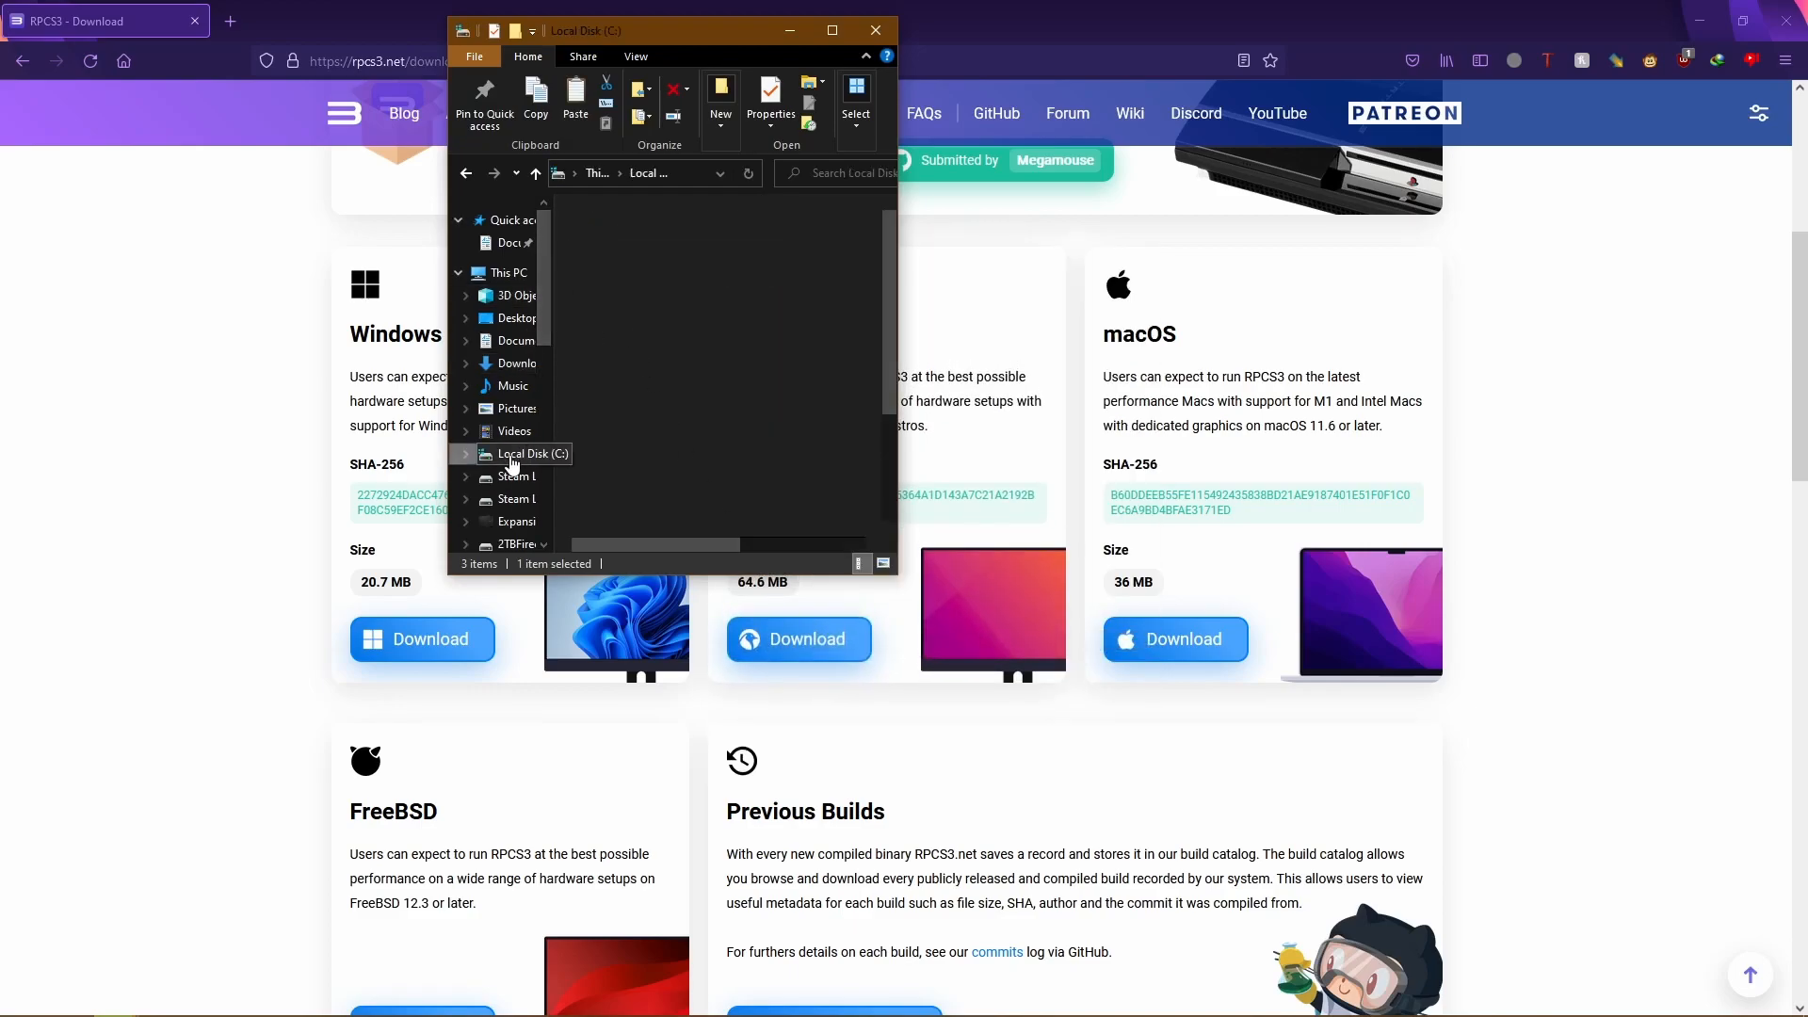
click(531, 454)
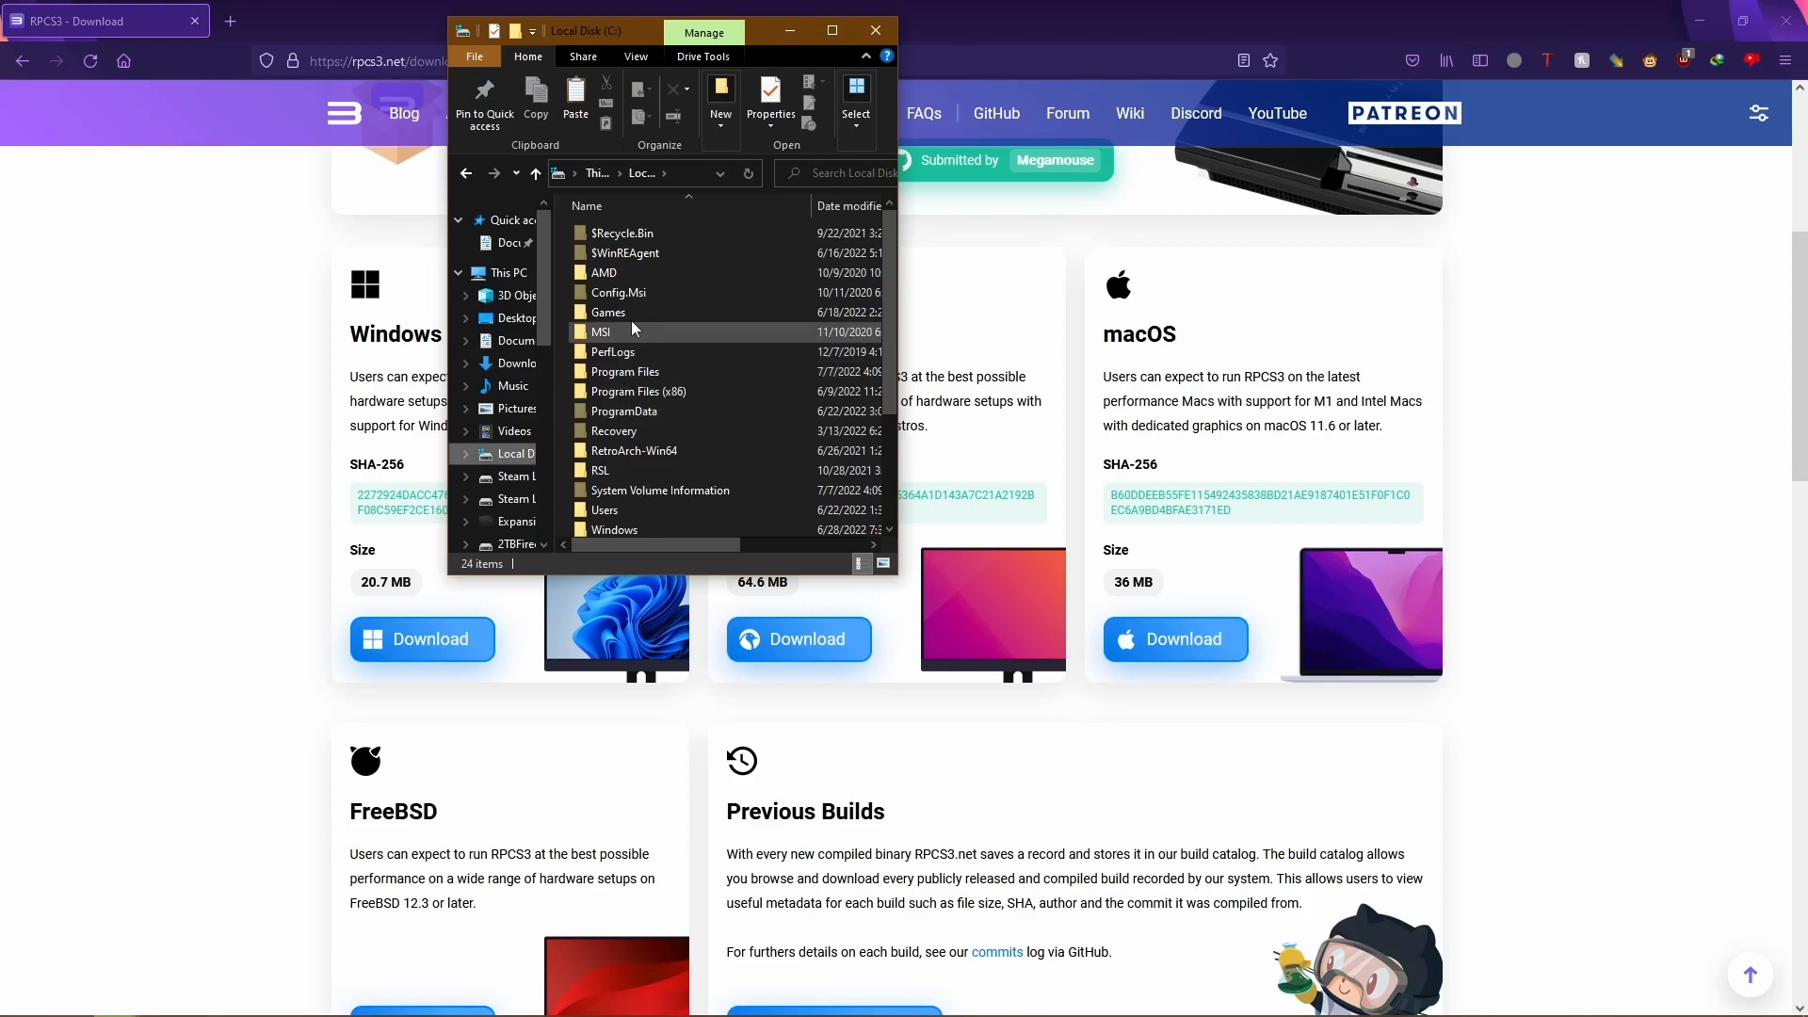
double_click(608, 311)
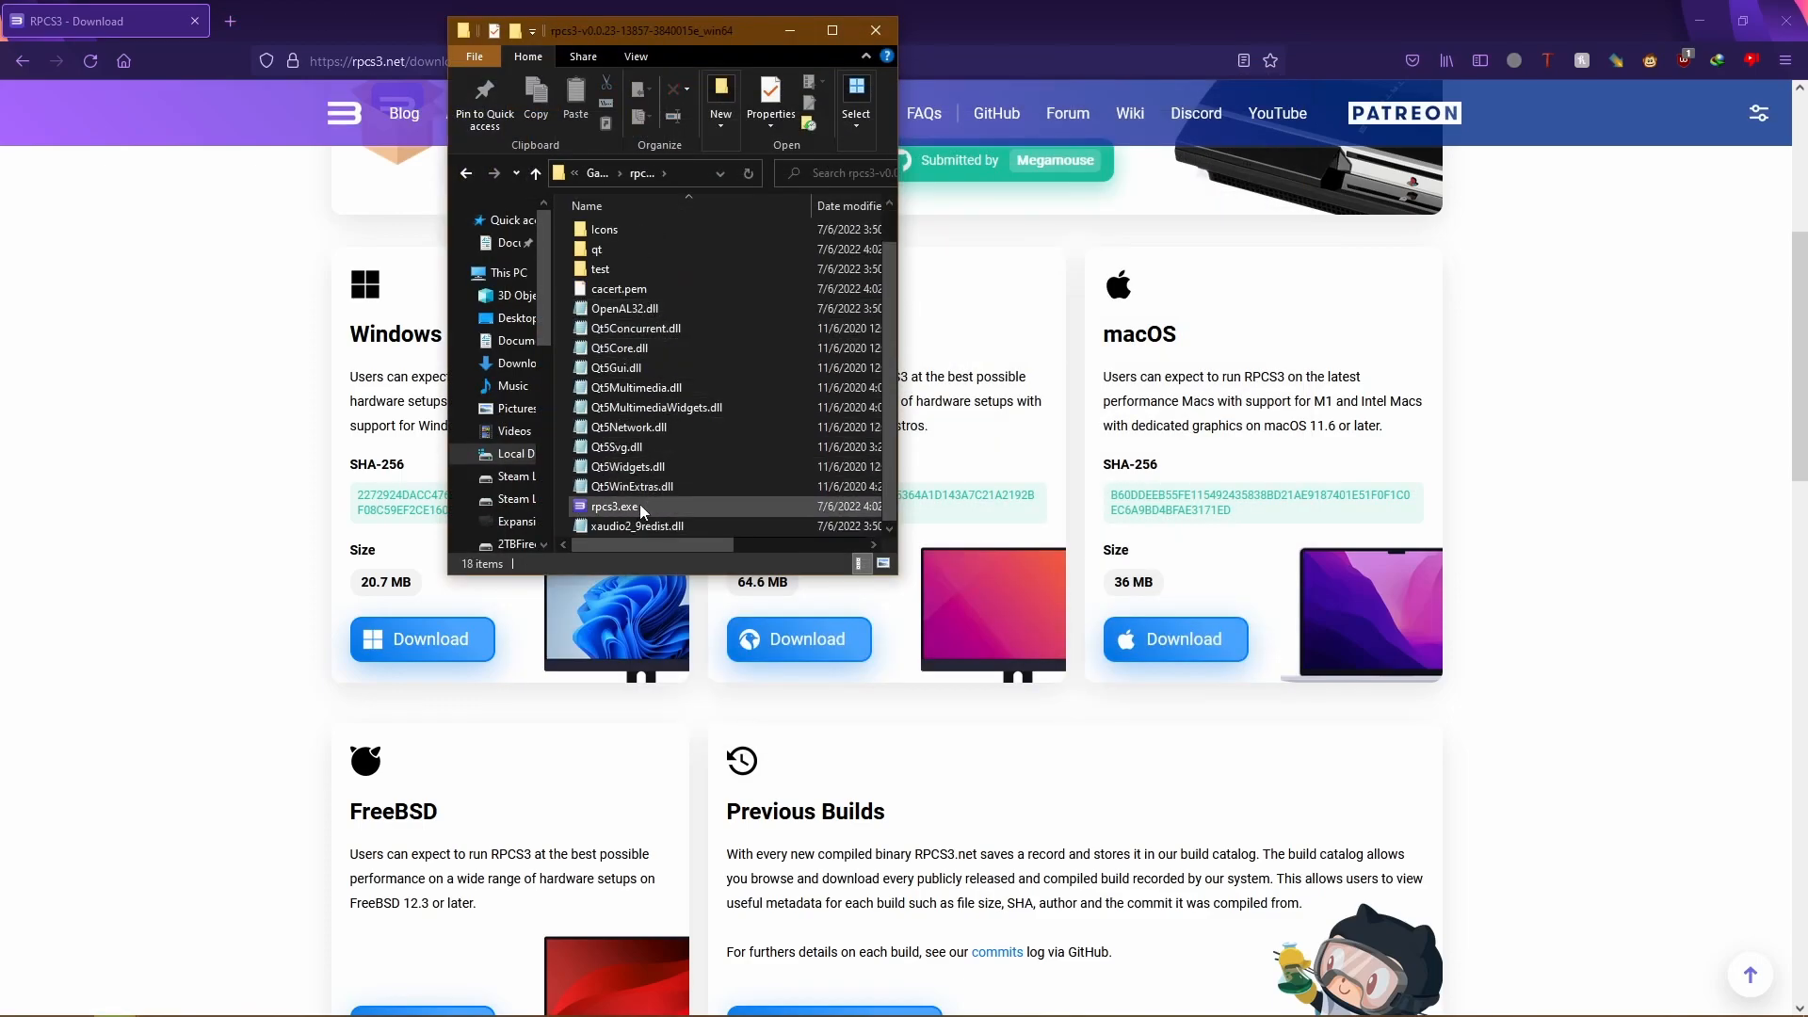
Launch rpcs3.exe and continue past the Welcome to RPCS3 notice
double_click(614, 507)
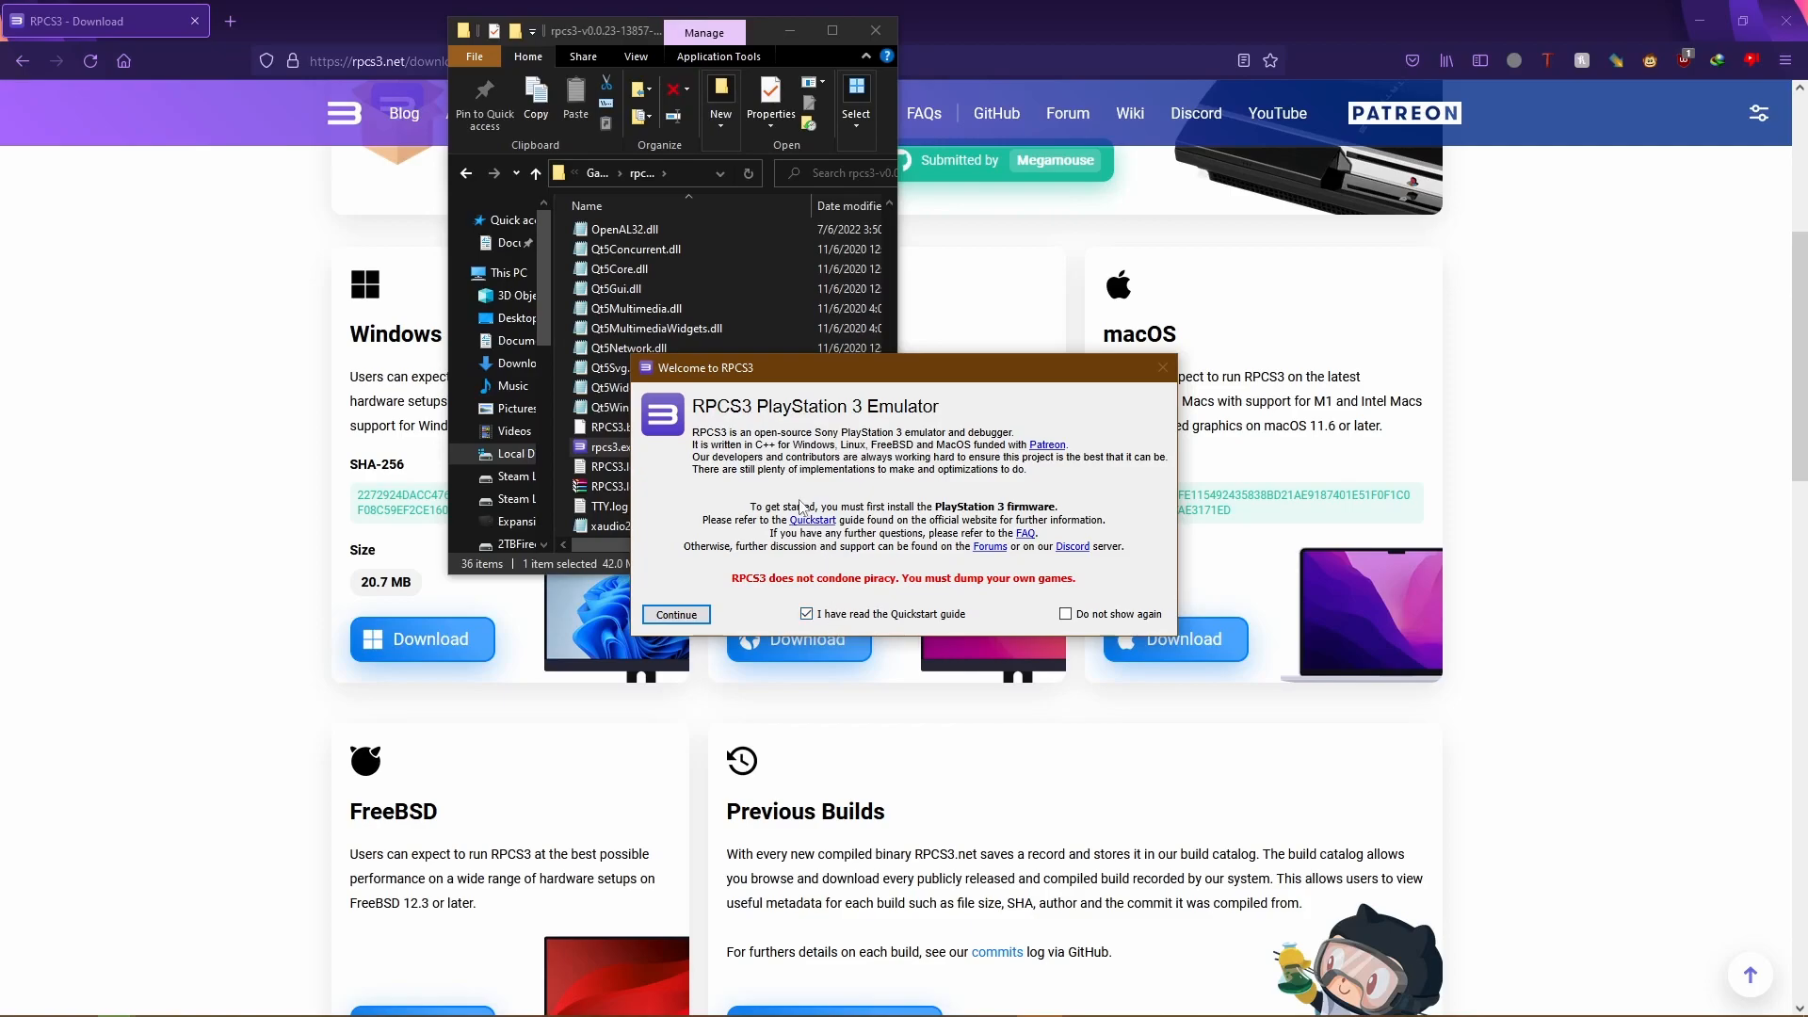
mouse_move(816, 533)
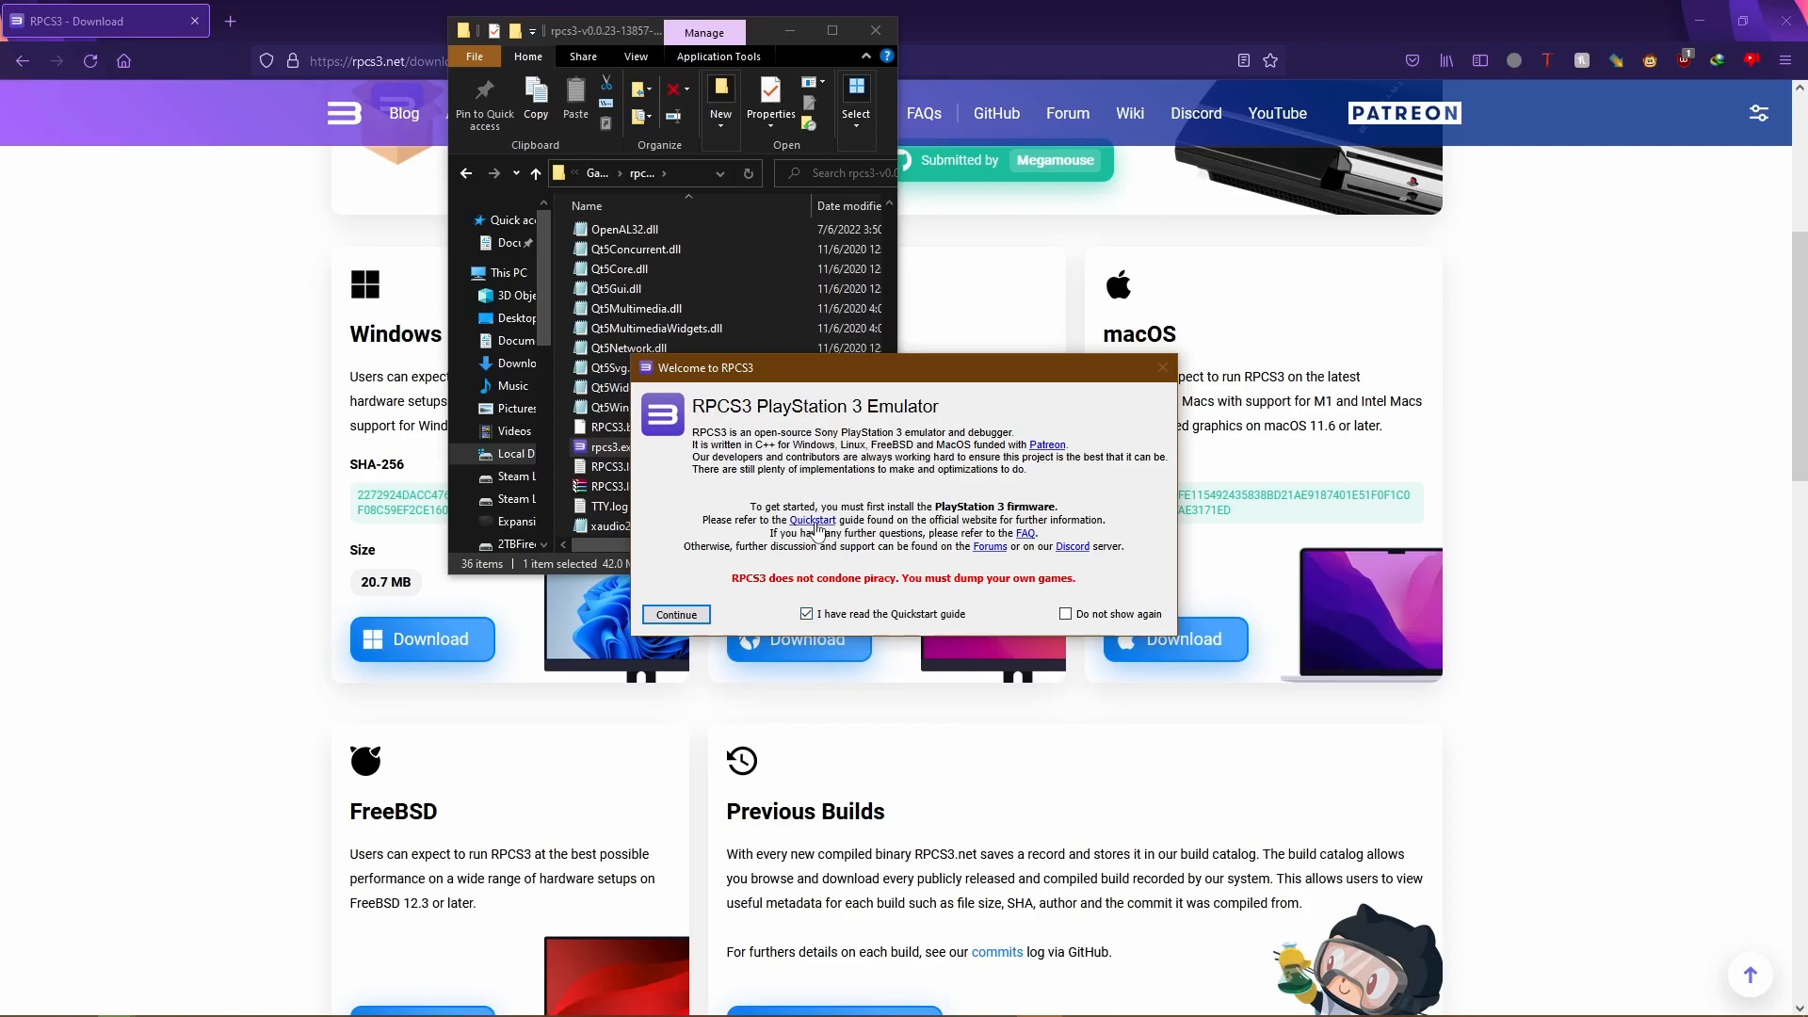
click(676, 614)
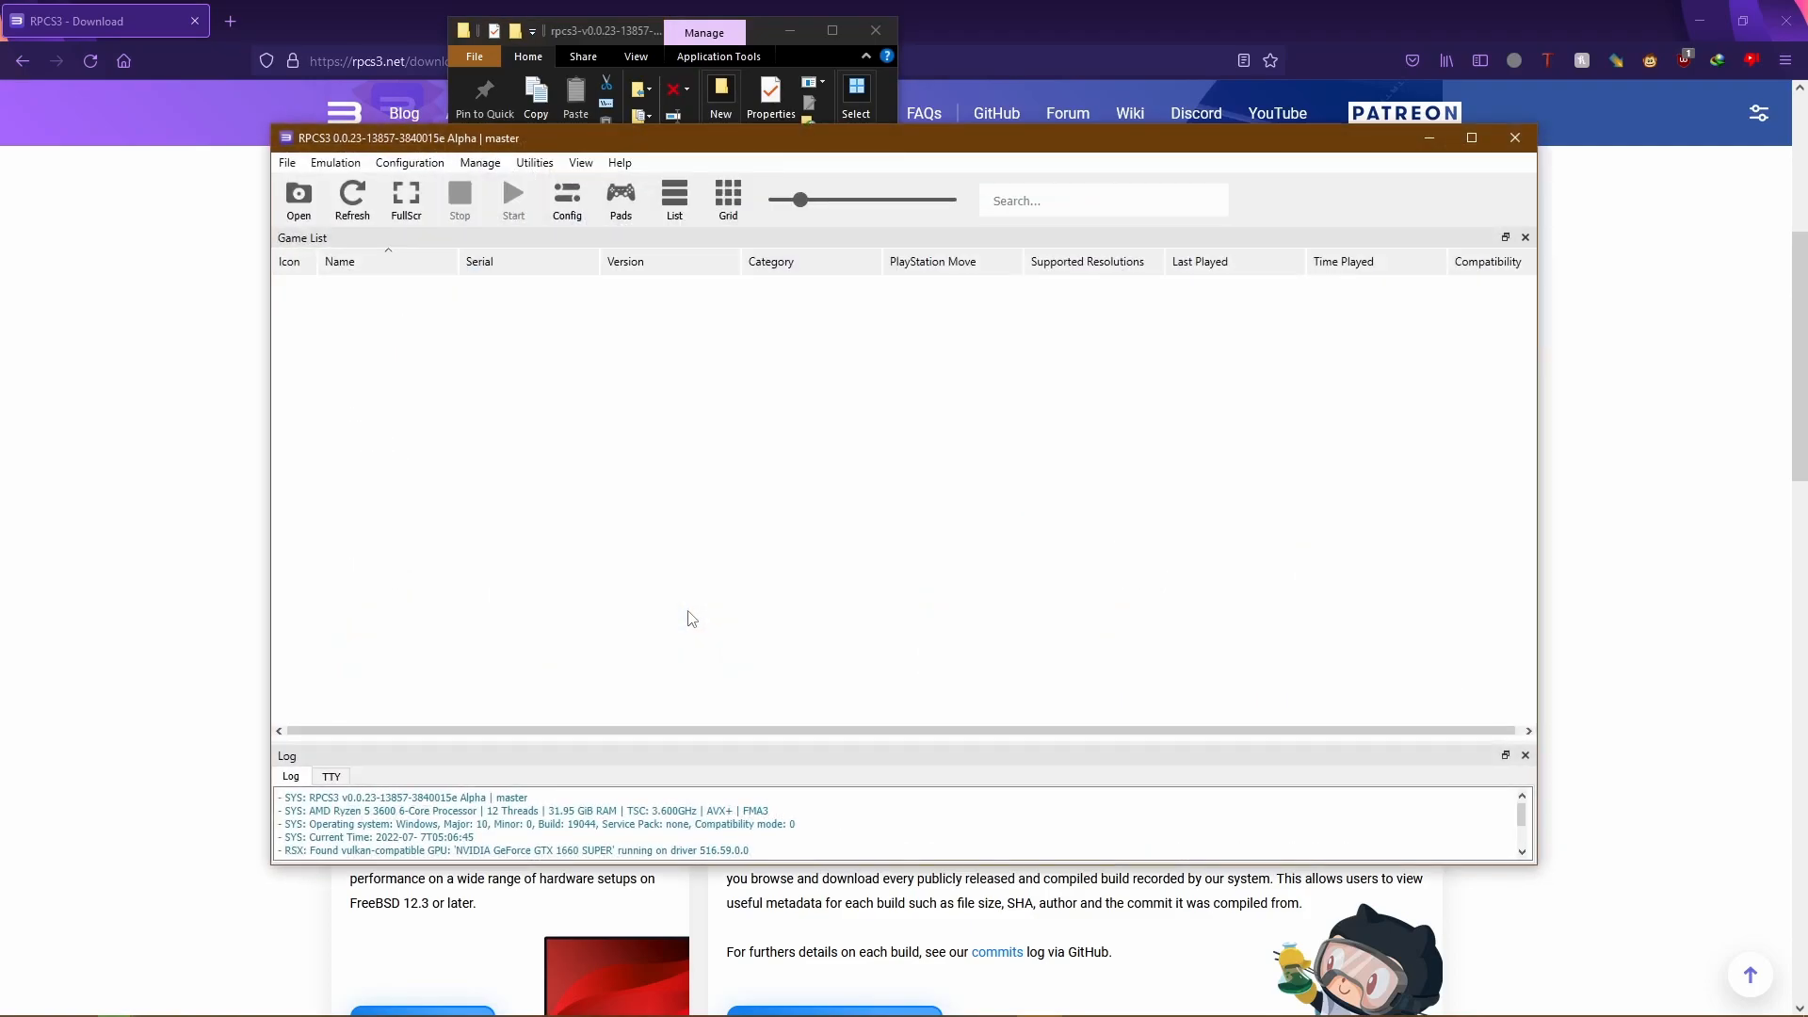
click(286, 162)
text(Ps3 firmwa)
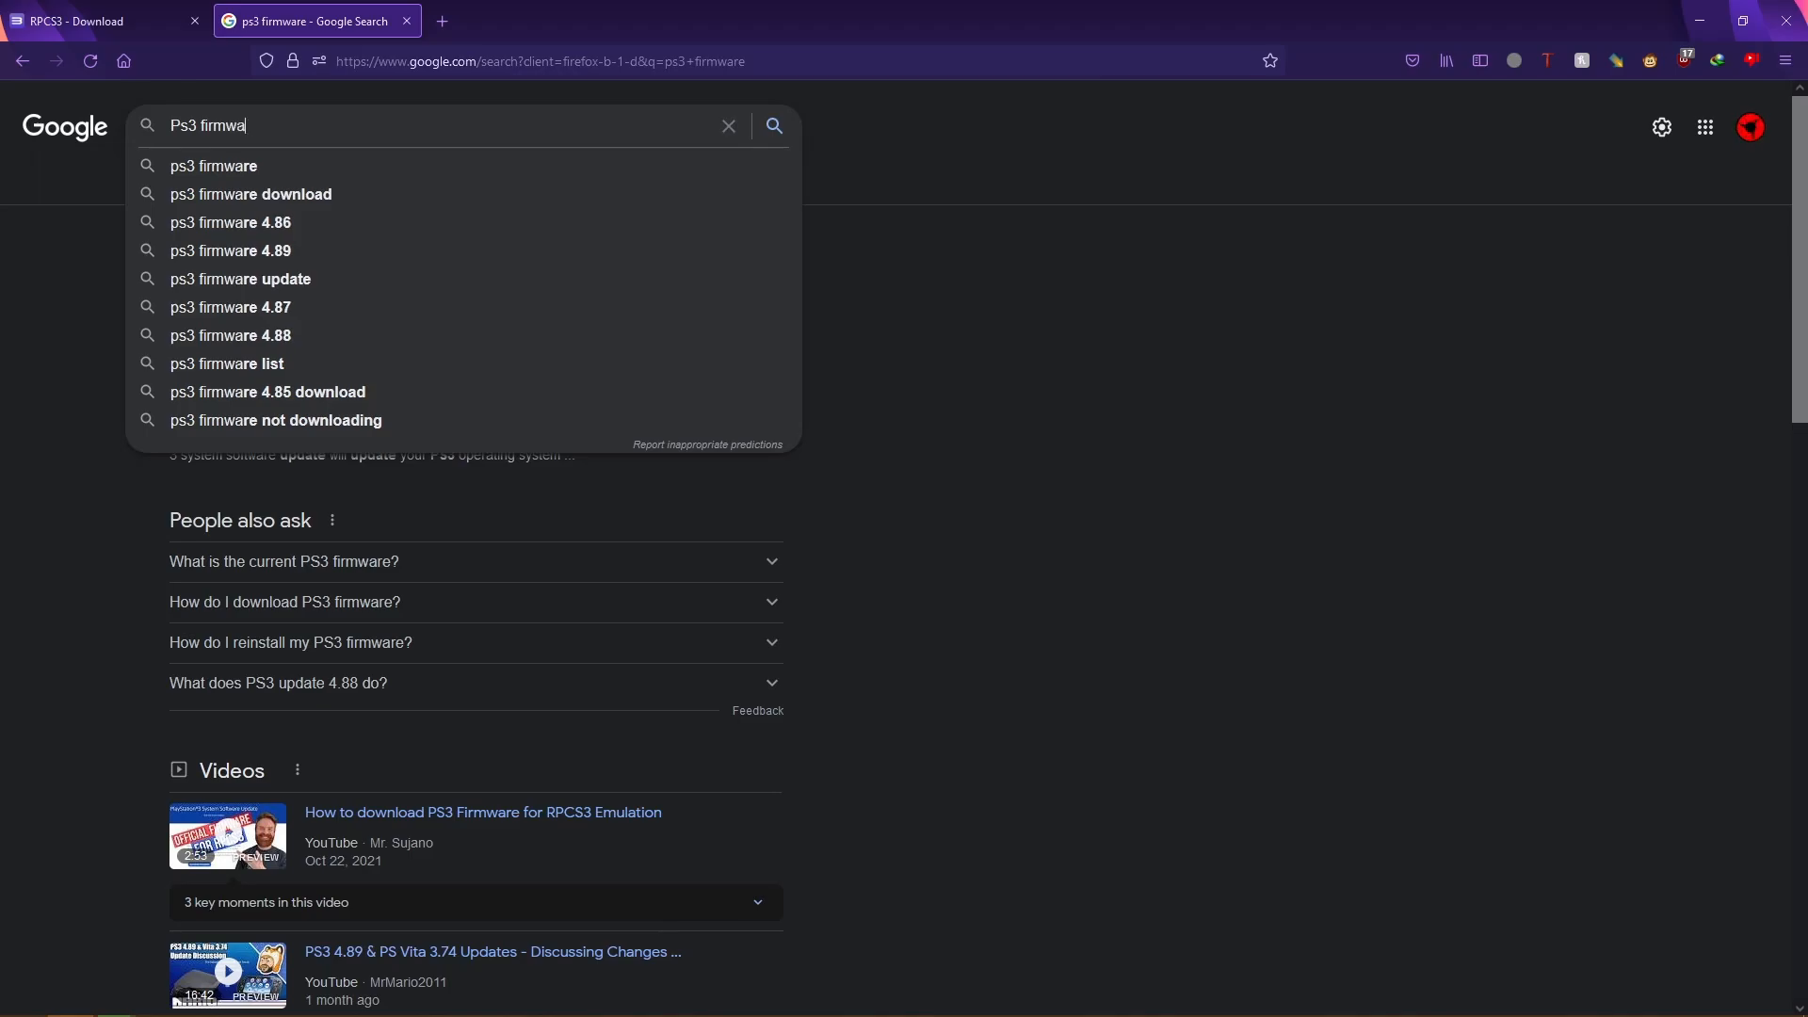
Download the PS3 system software update file from Sony's PlayStation page
click(213, 166)
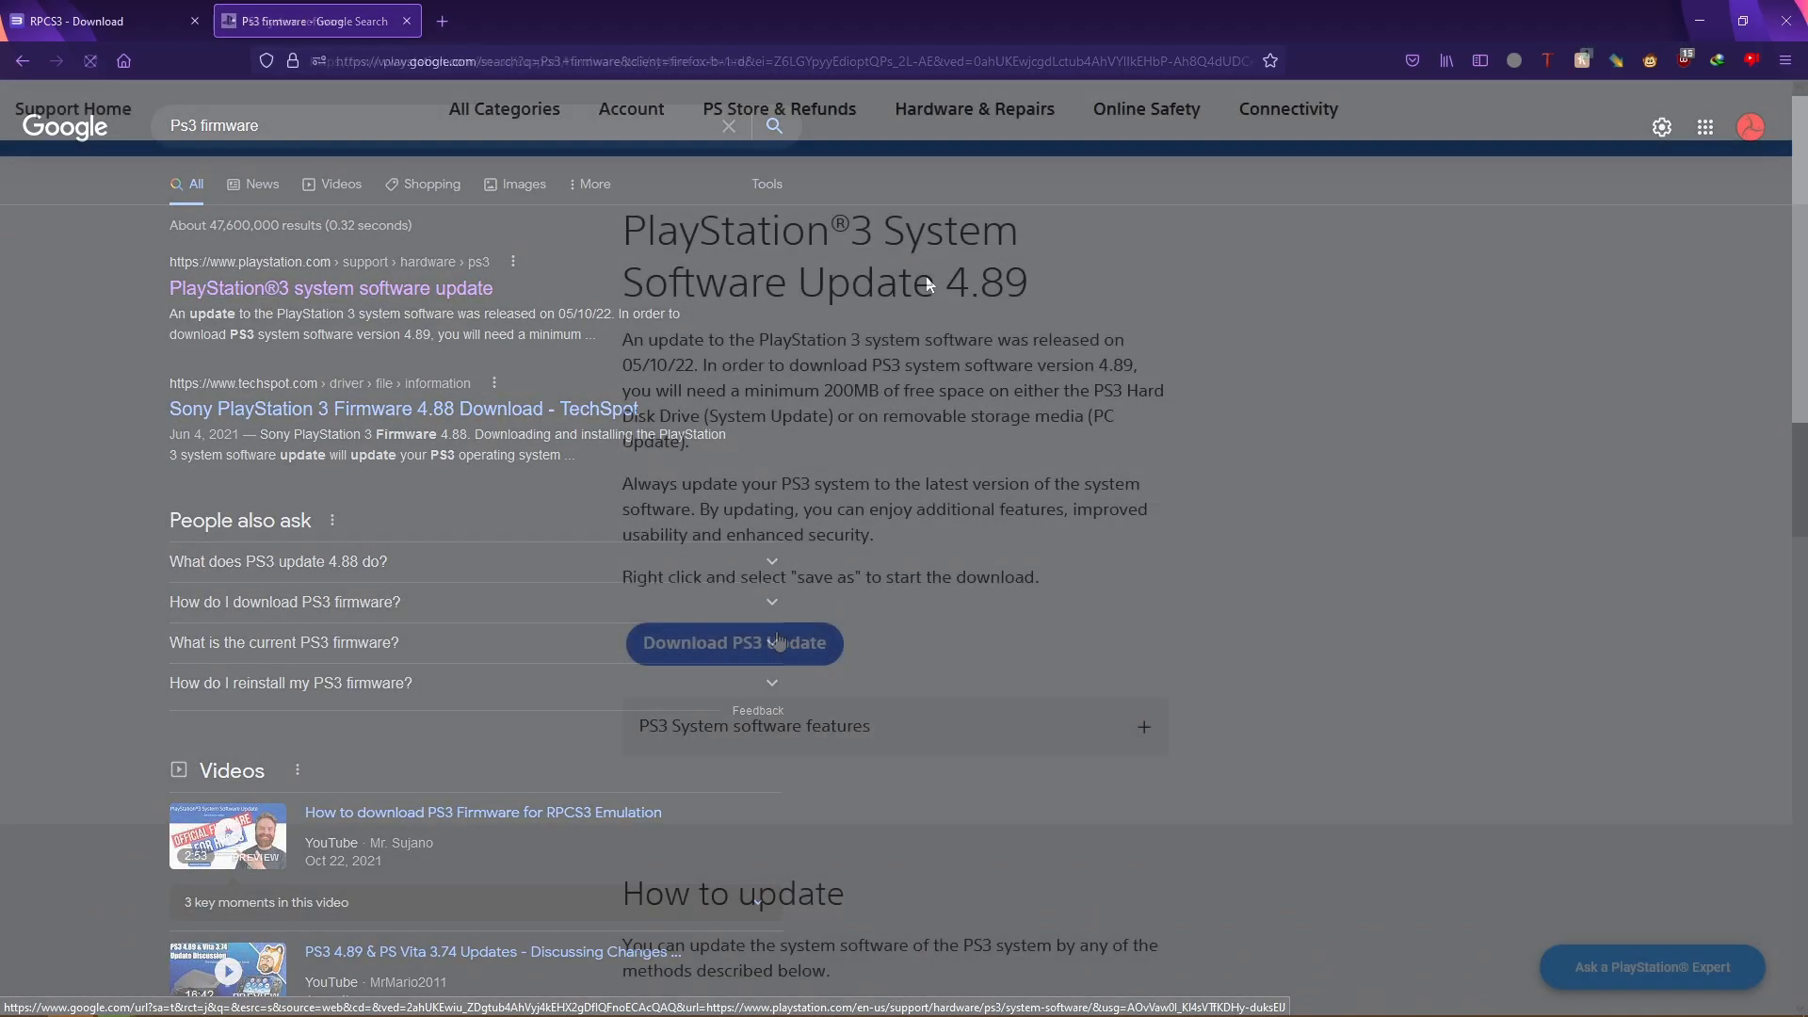
click(733, 642)
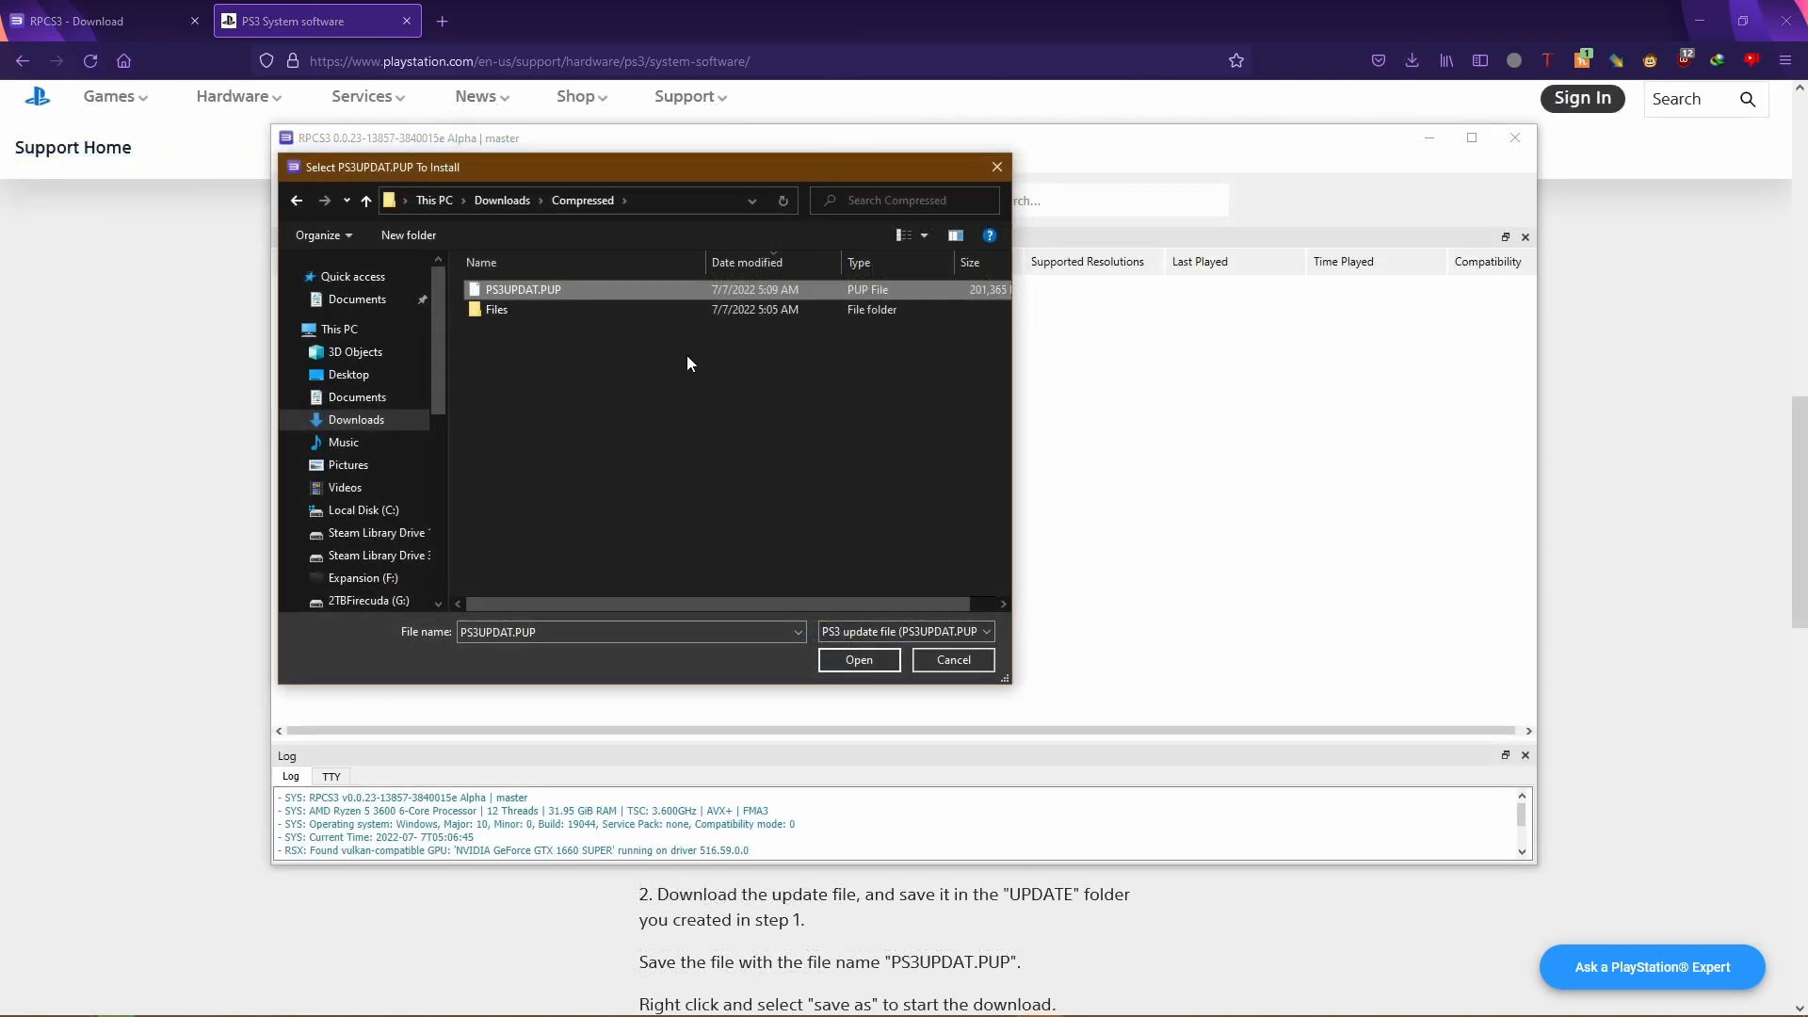
mouse_move(725, 384)
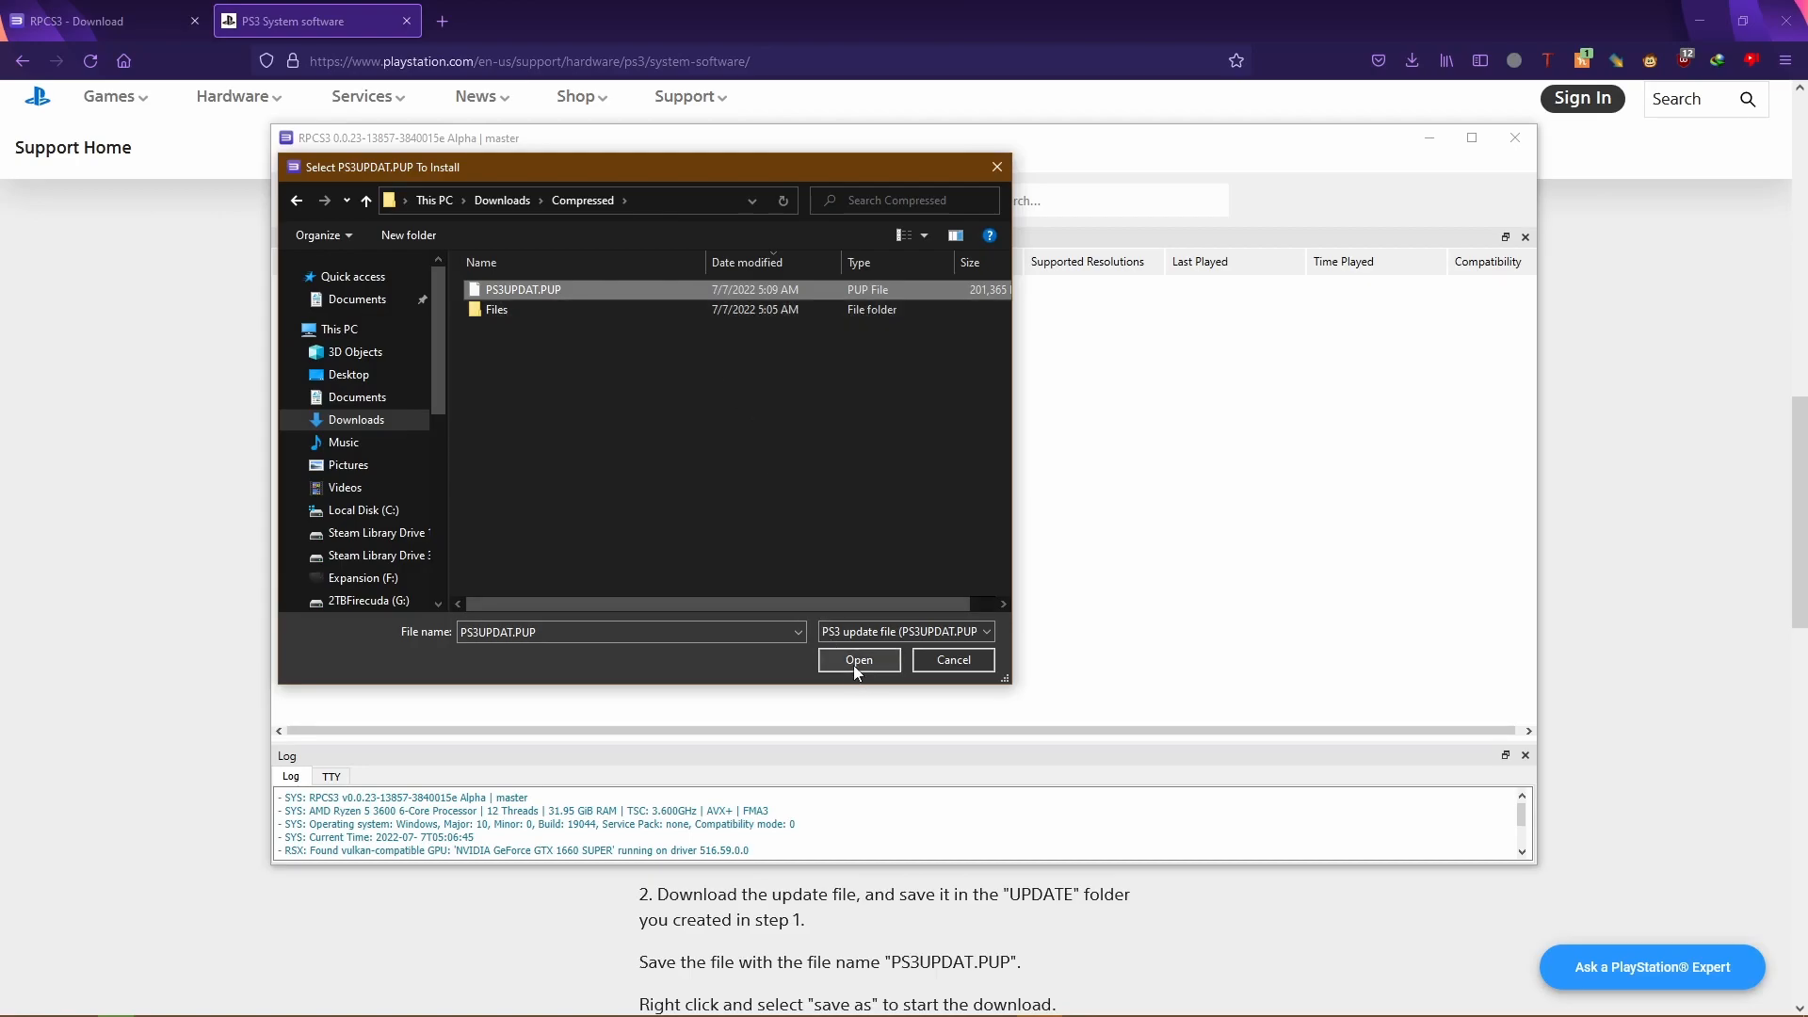
Install the PS3UPDAT.PUP firmware and acknowledge the success message
click(859, 659)
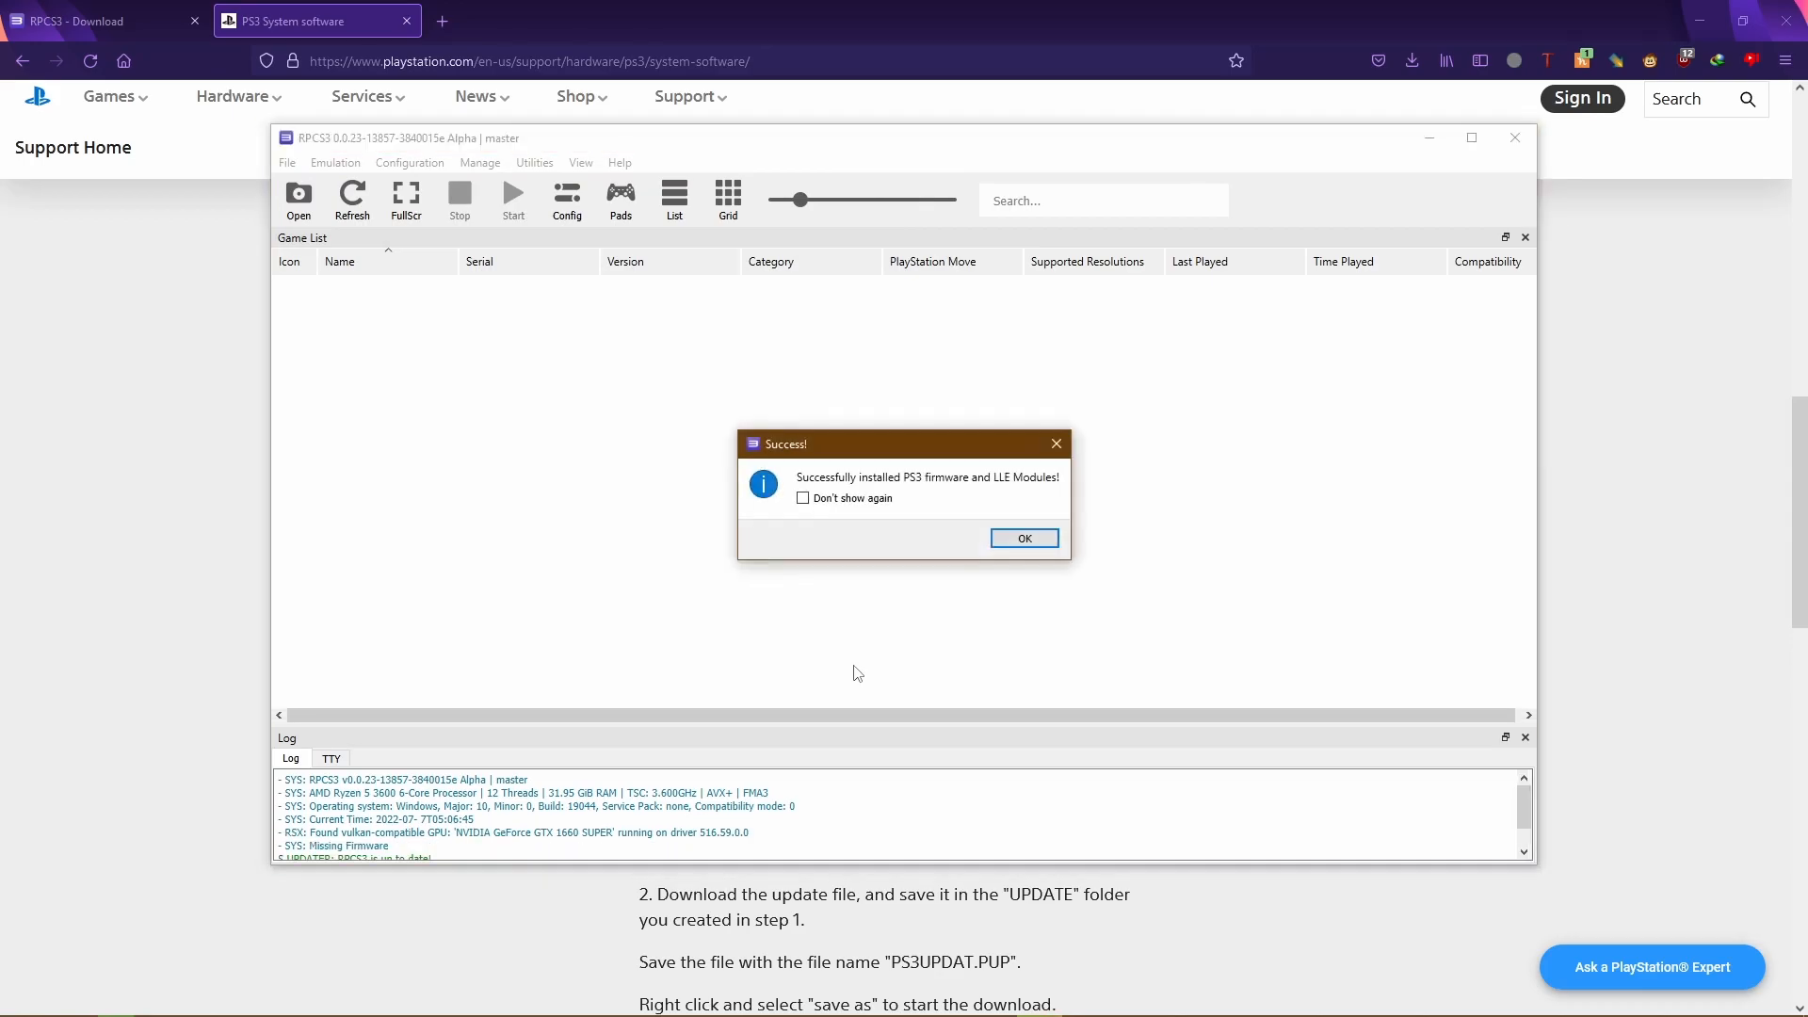
click(1023, 538)
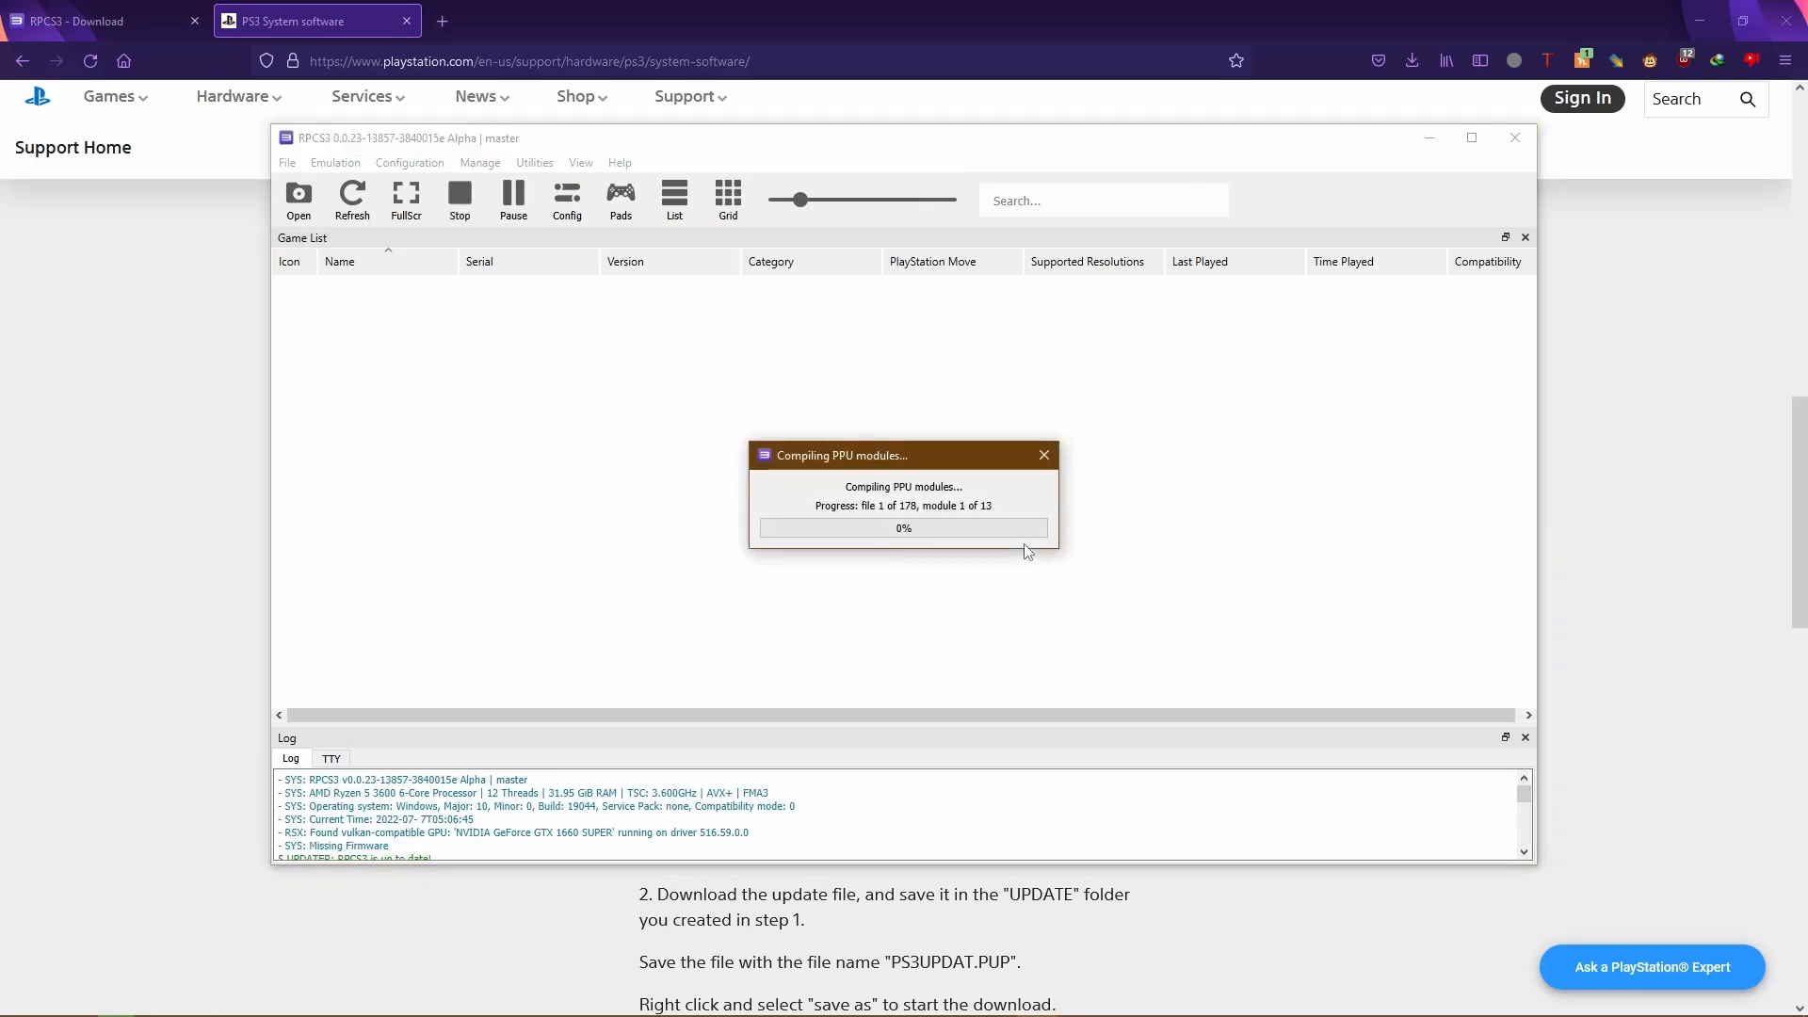
click(286, 162)
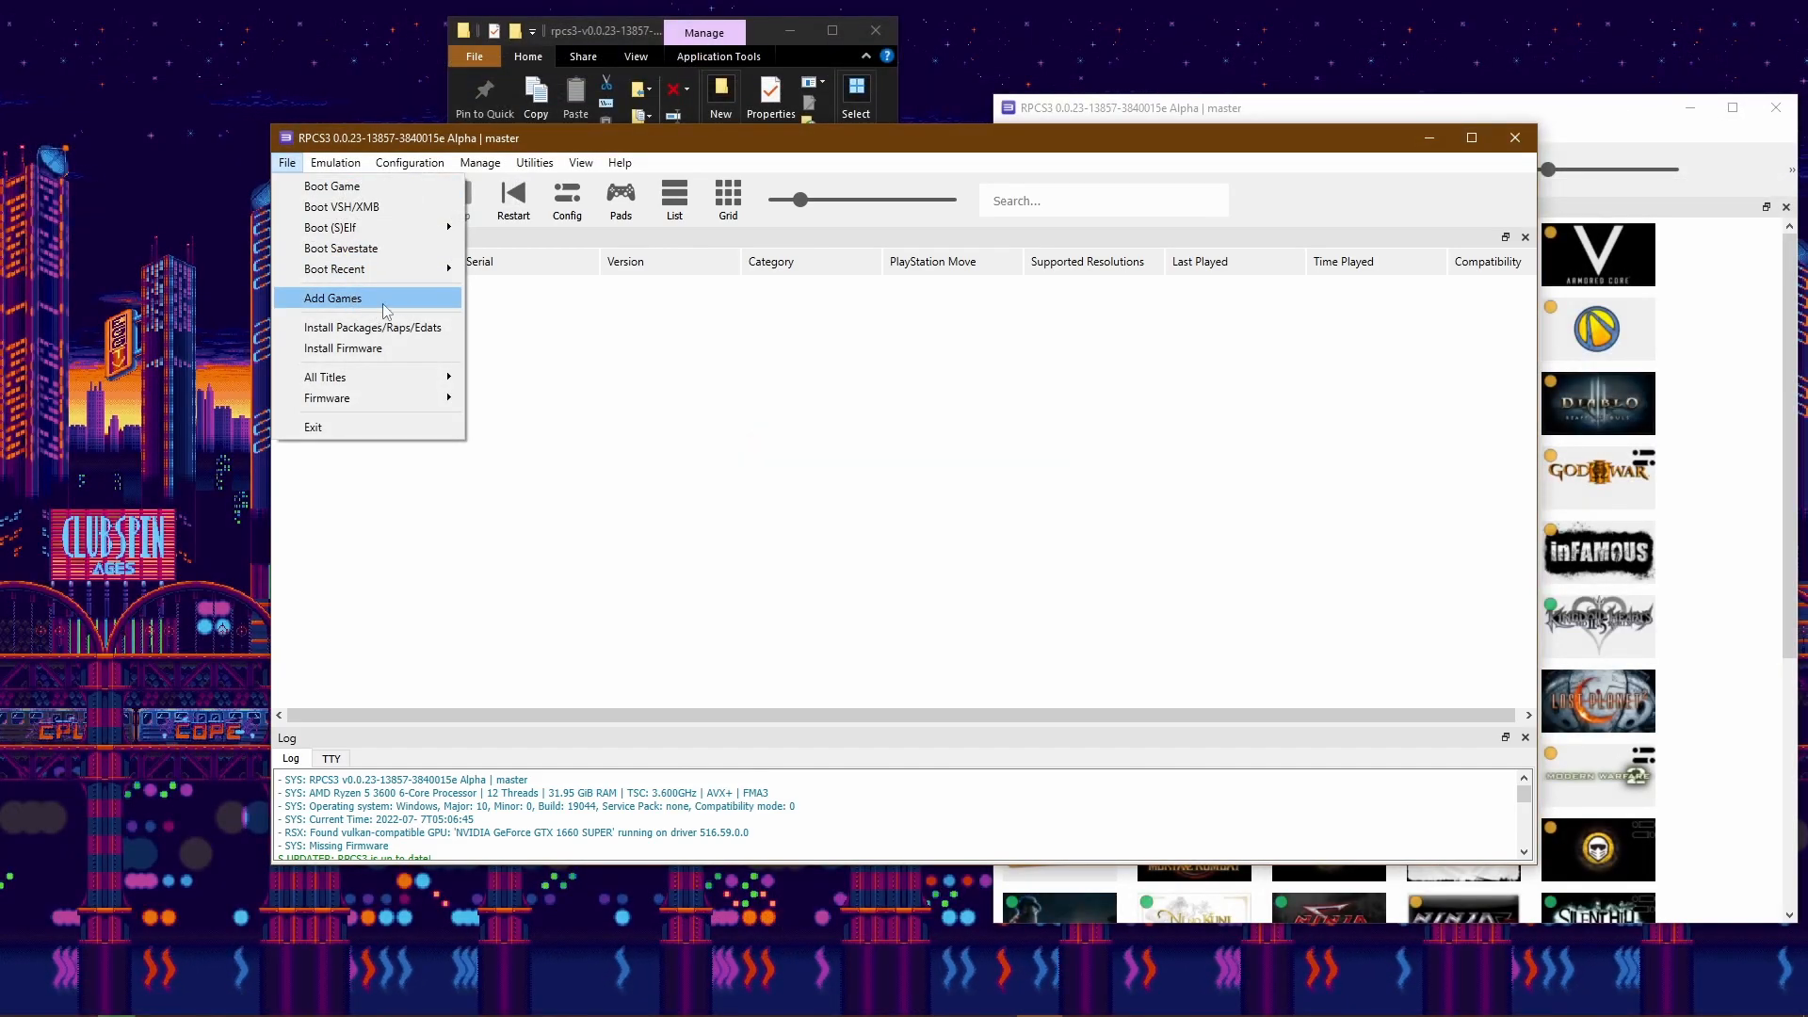
Add the PS3 Homebrew Games folder to RPCS3's game library
click(332, 298)
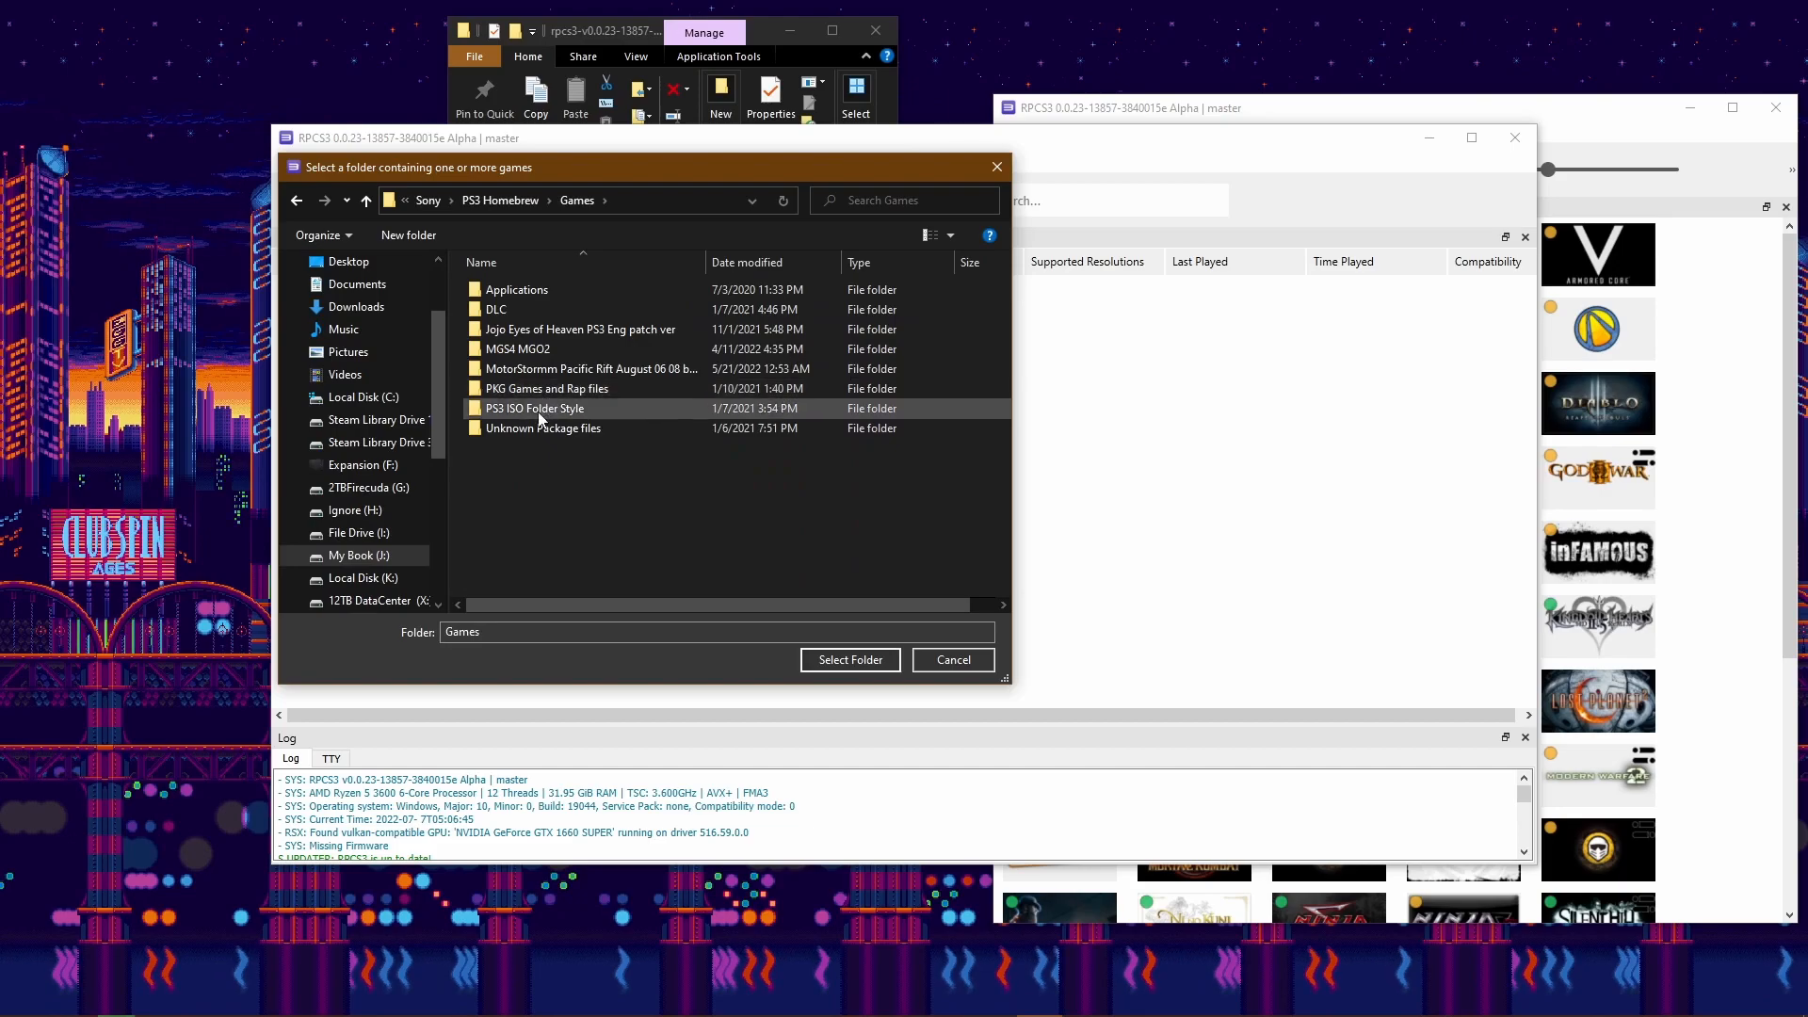
click(533, 409)
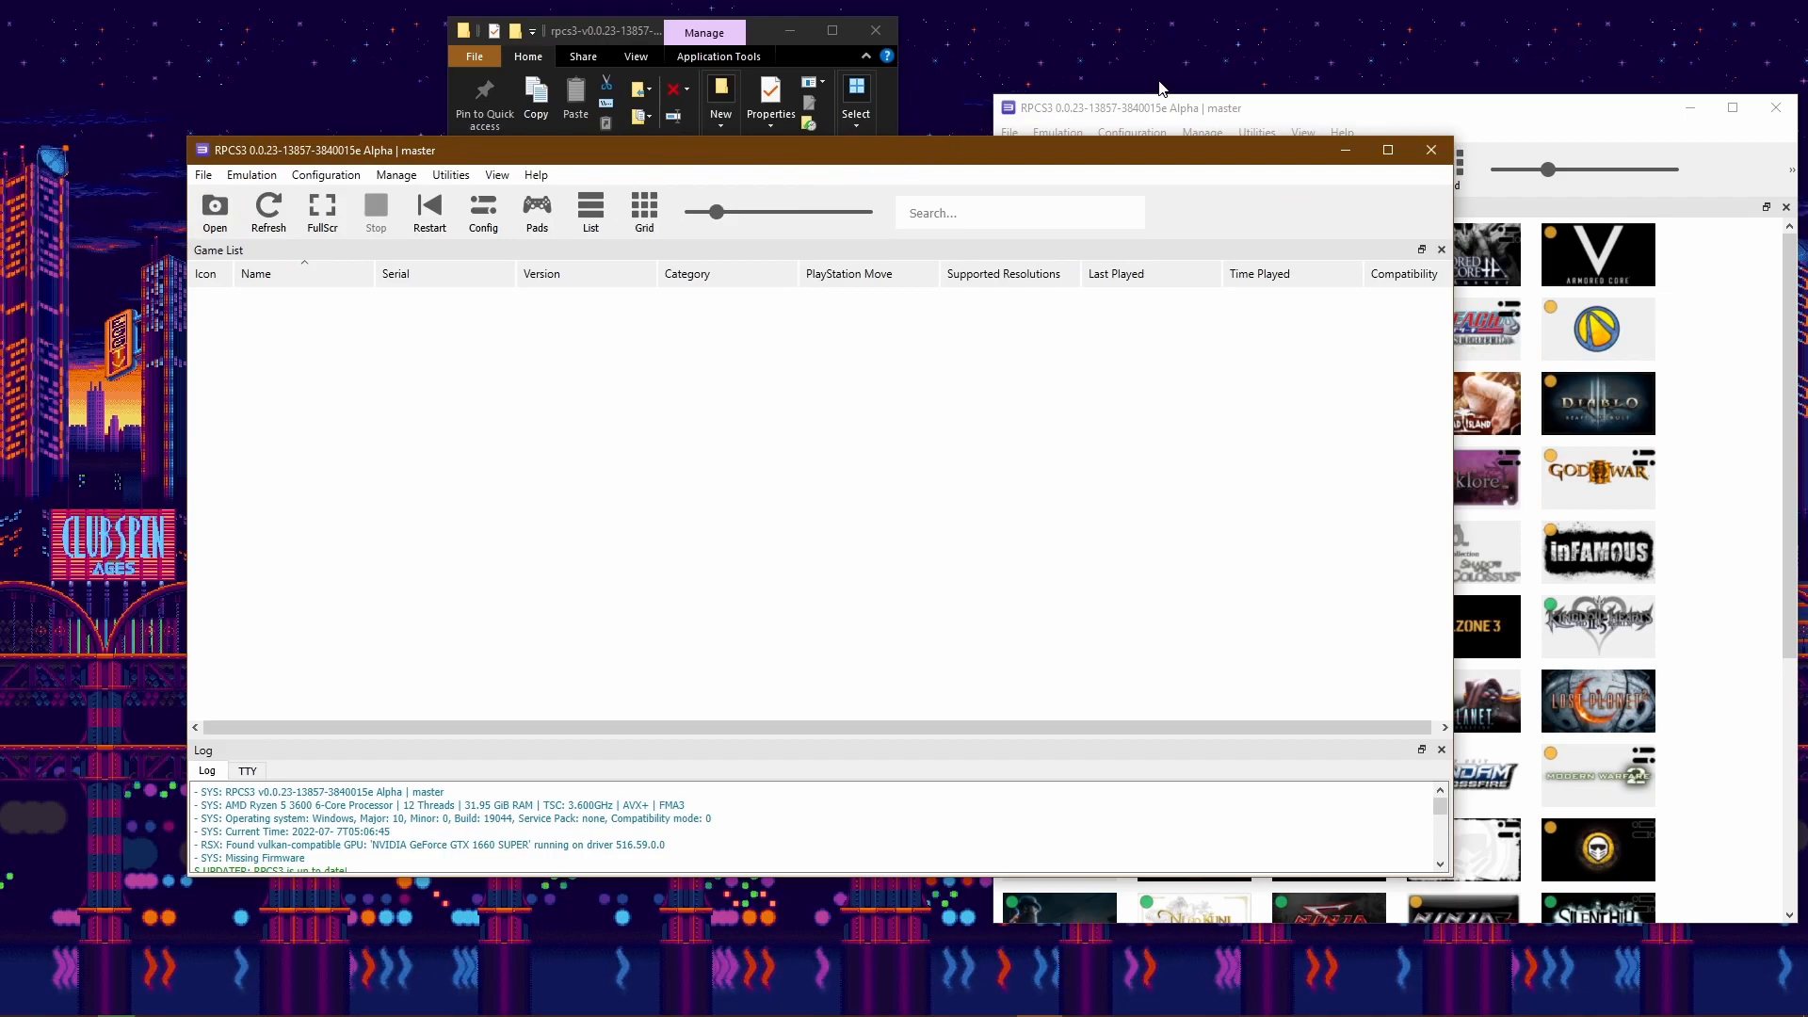
Check 3D DOT GAME HEROES patches so the game list shows update availability
right_click(334, 309)
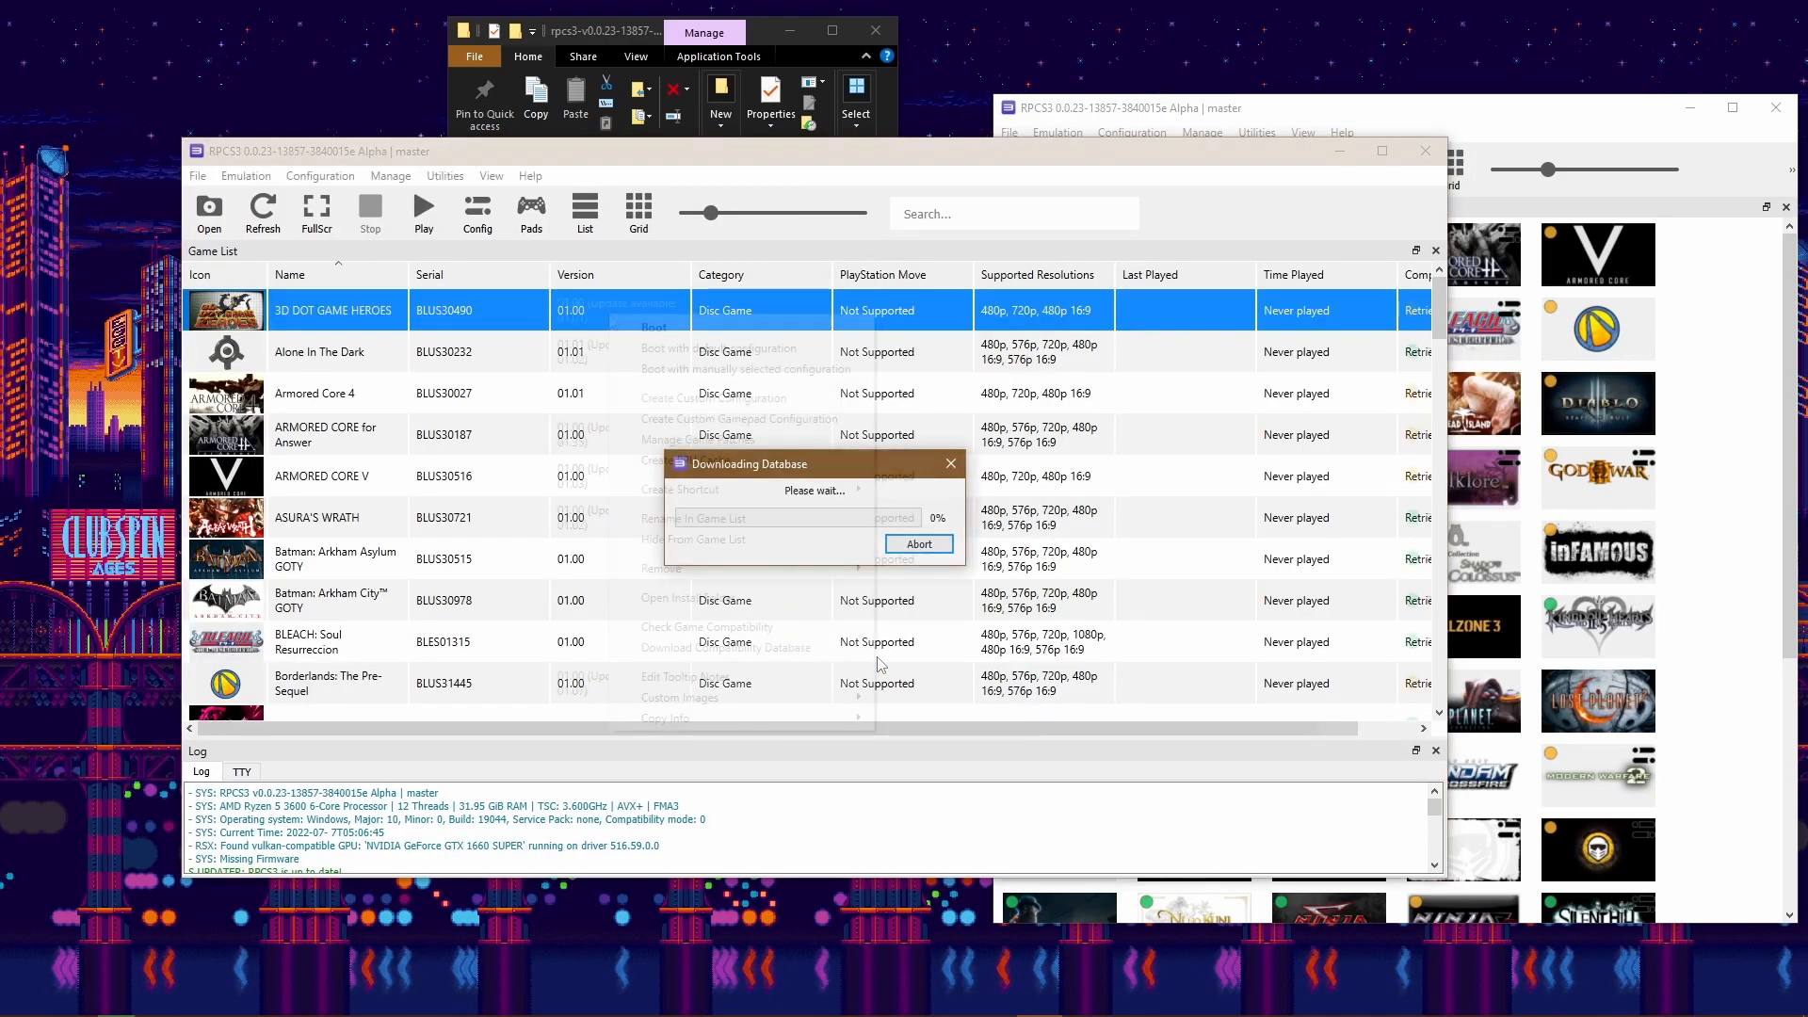
click(697, 441)
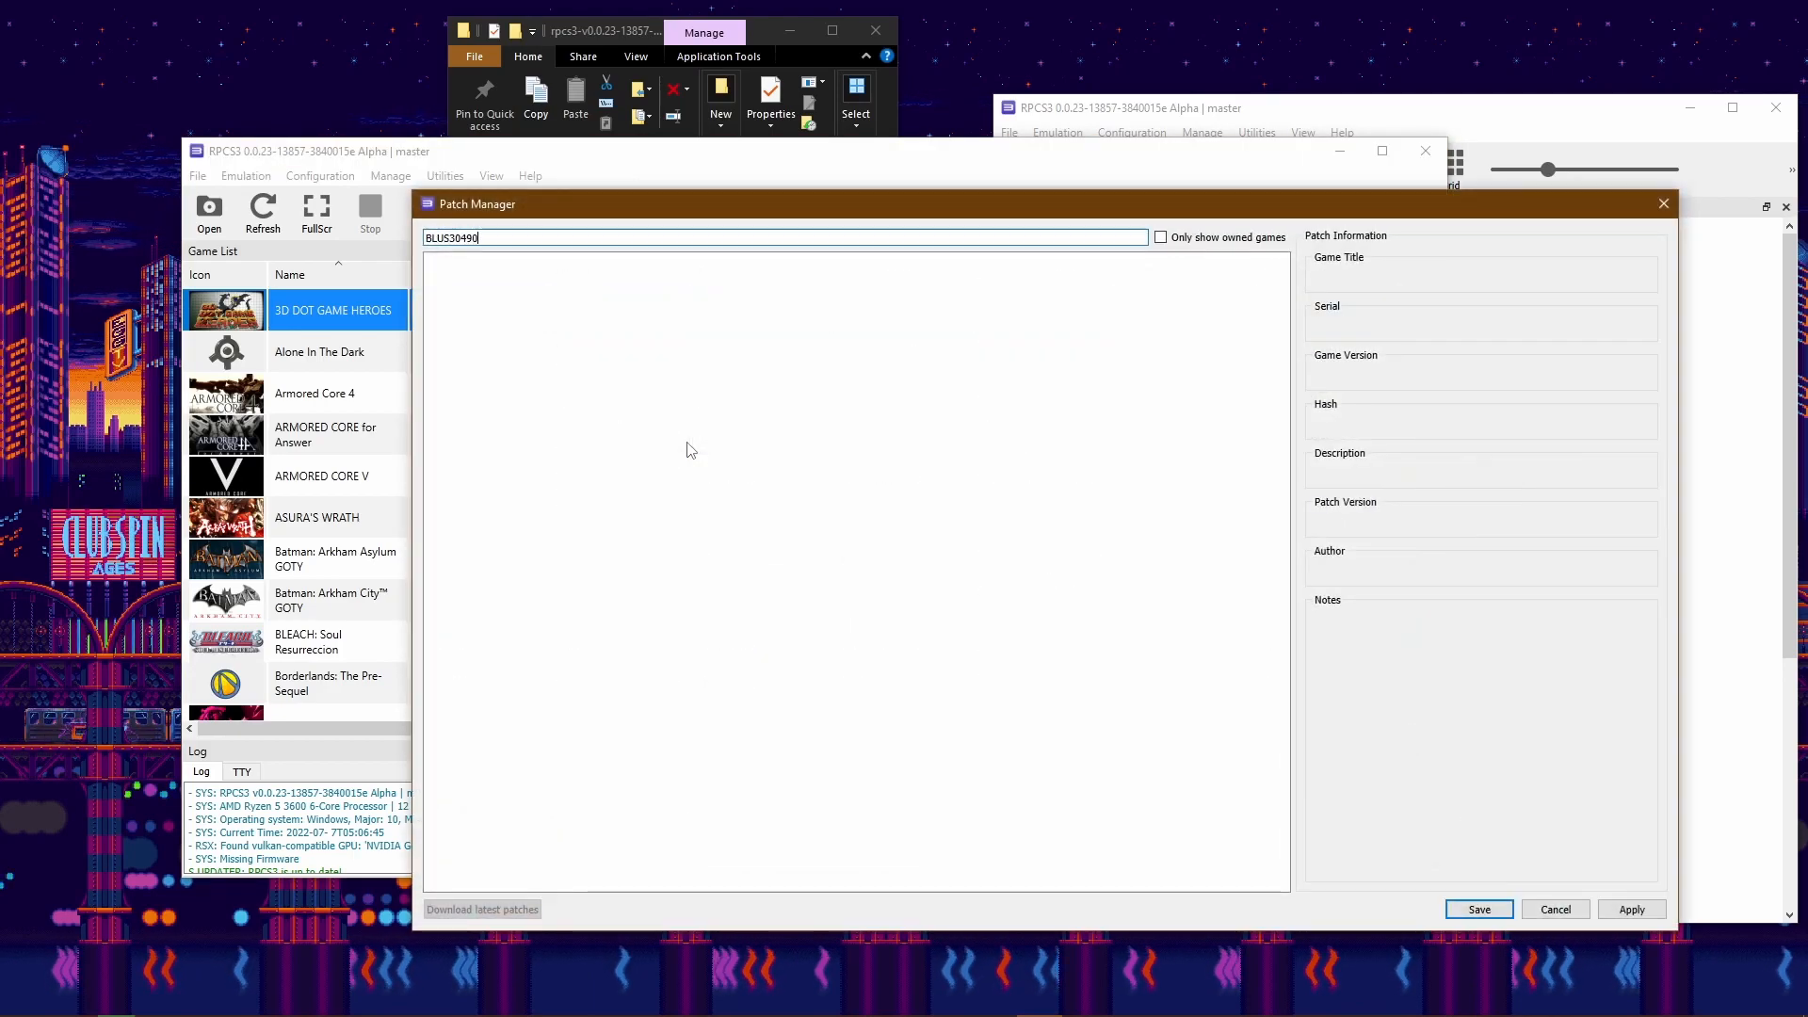
click(480, 908)
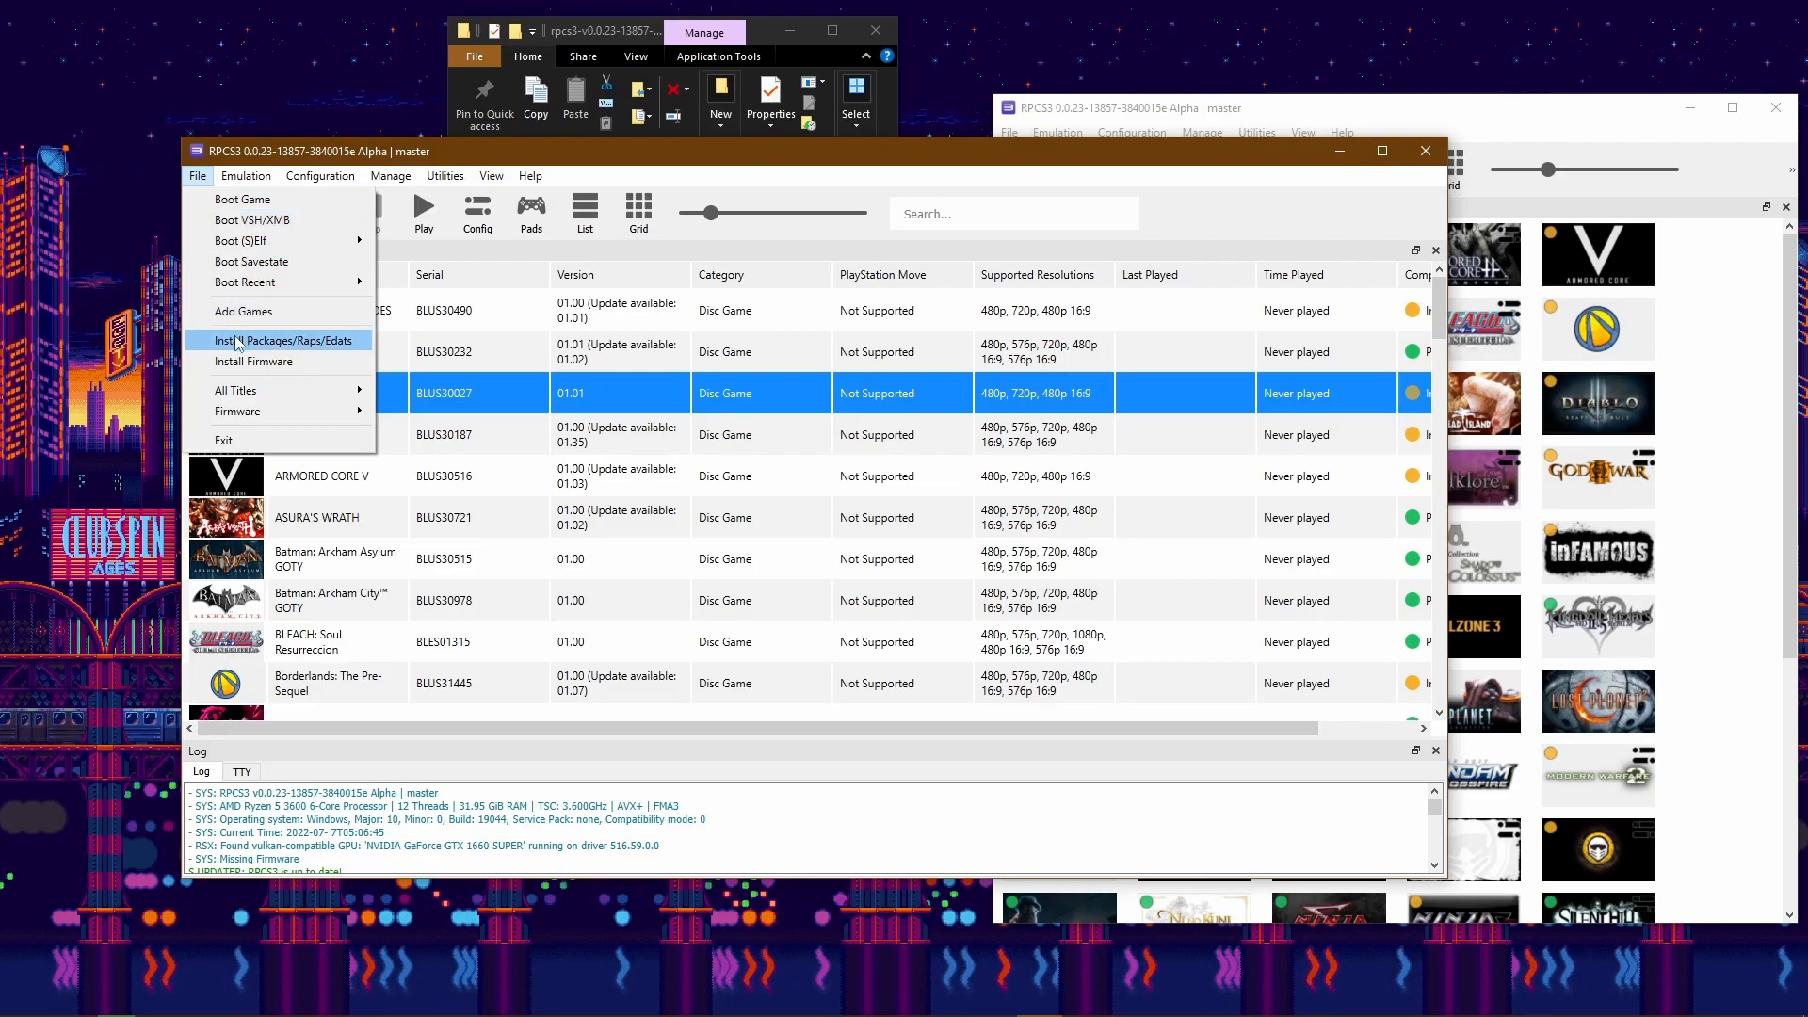
Install the 3D DOT GAME HEROES 01.01 update package and confirm
click(281, 341)
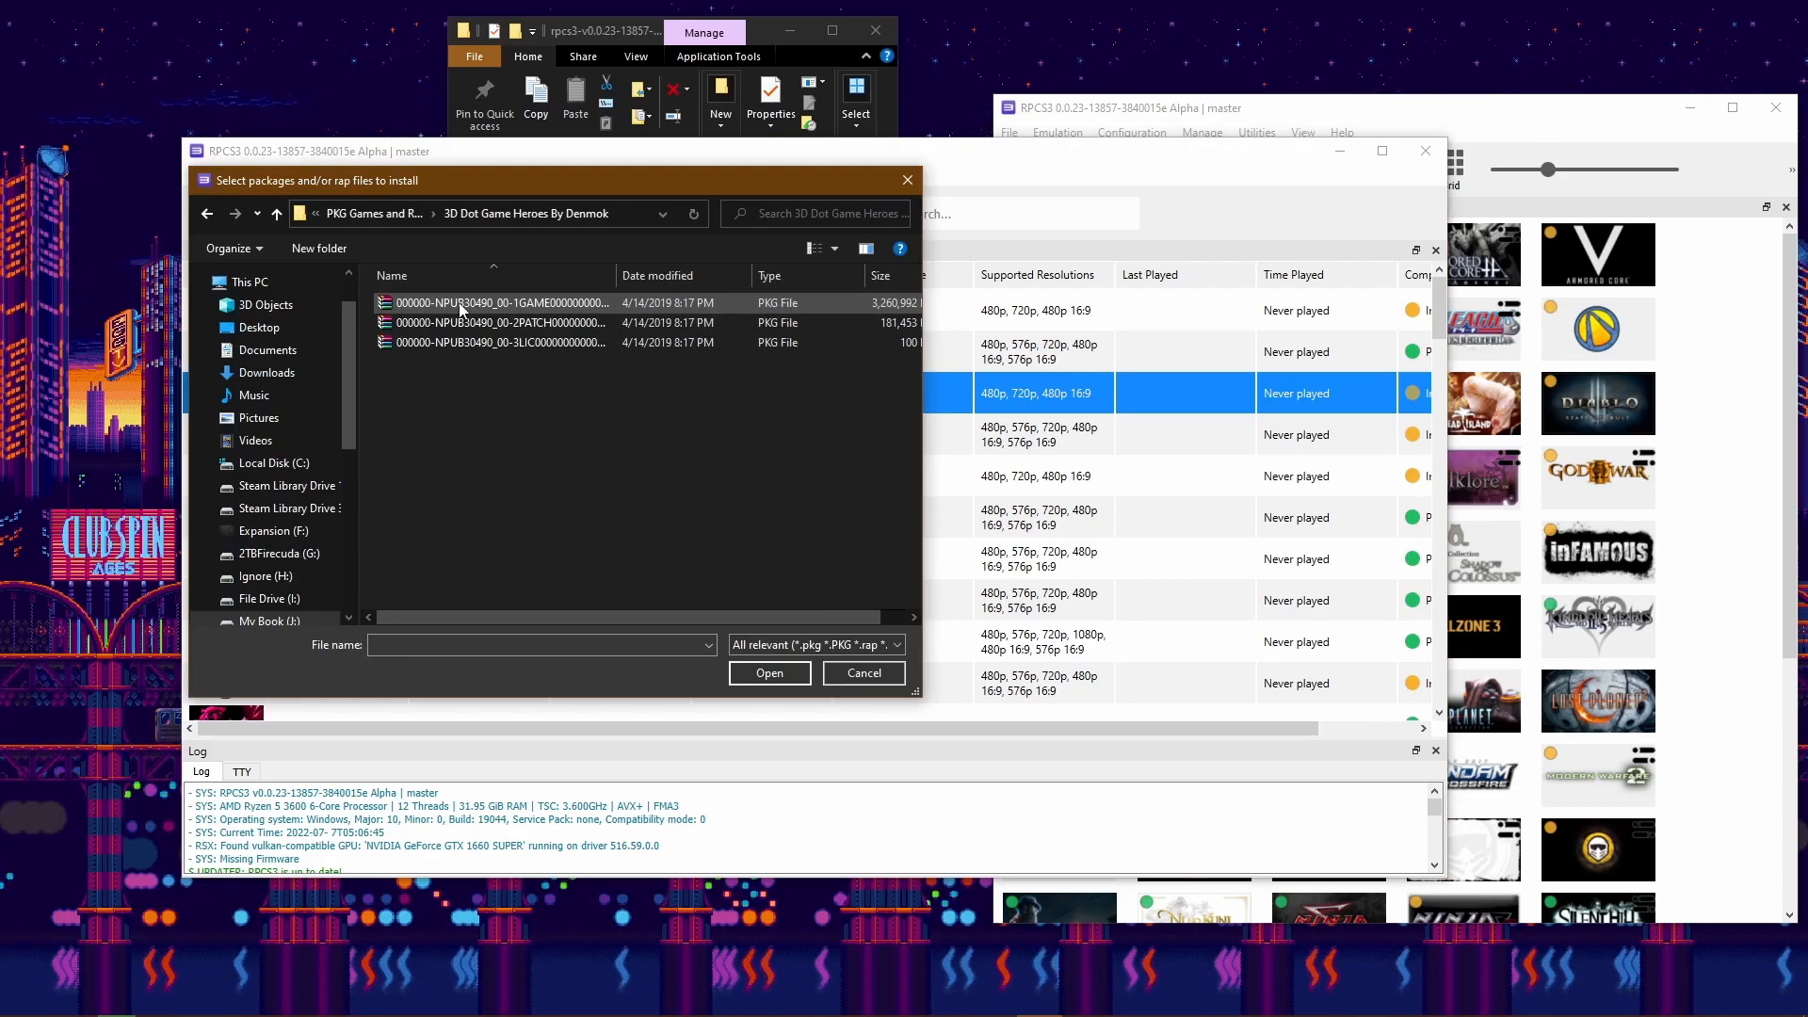
click(769, 673)
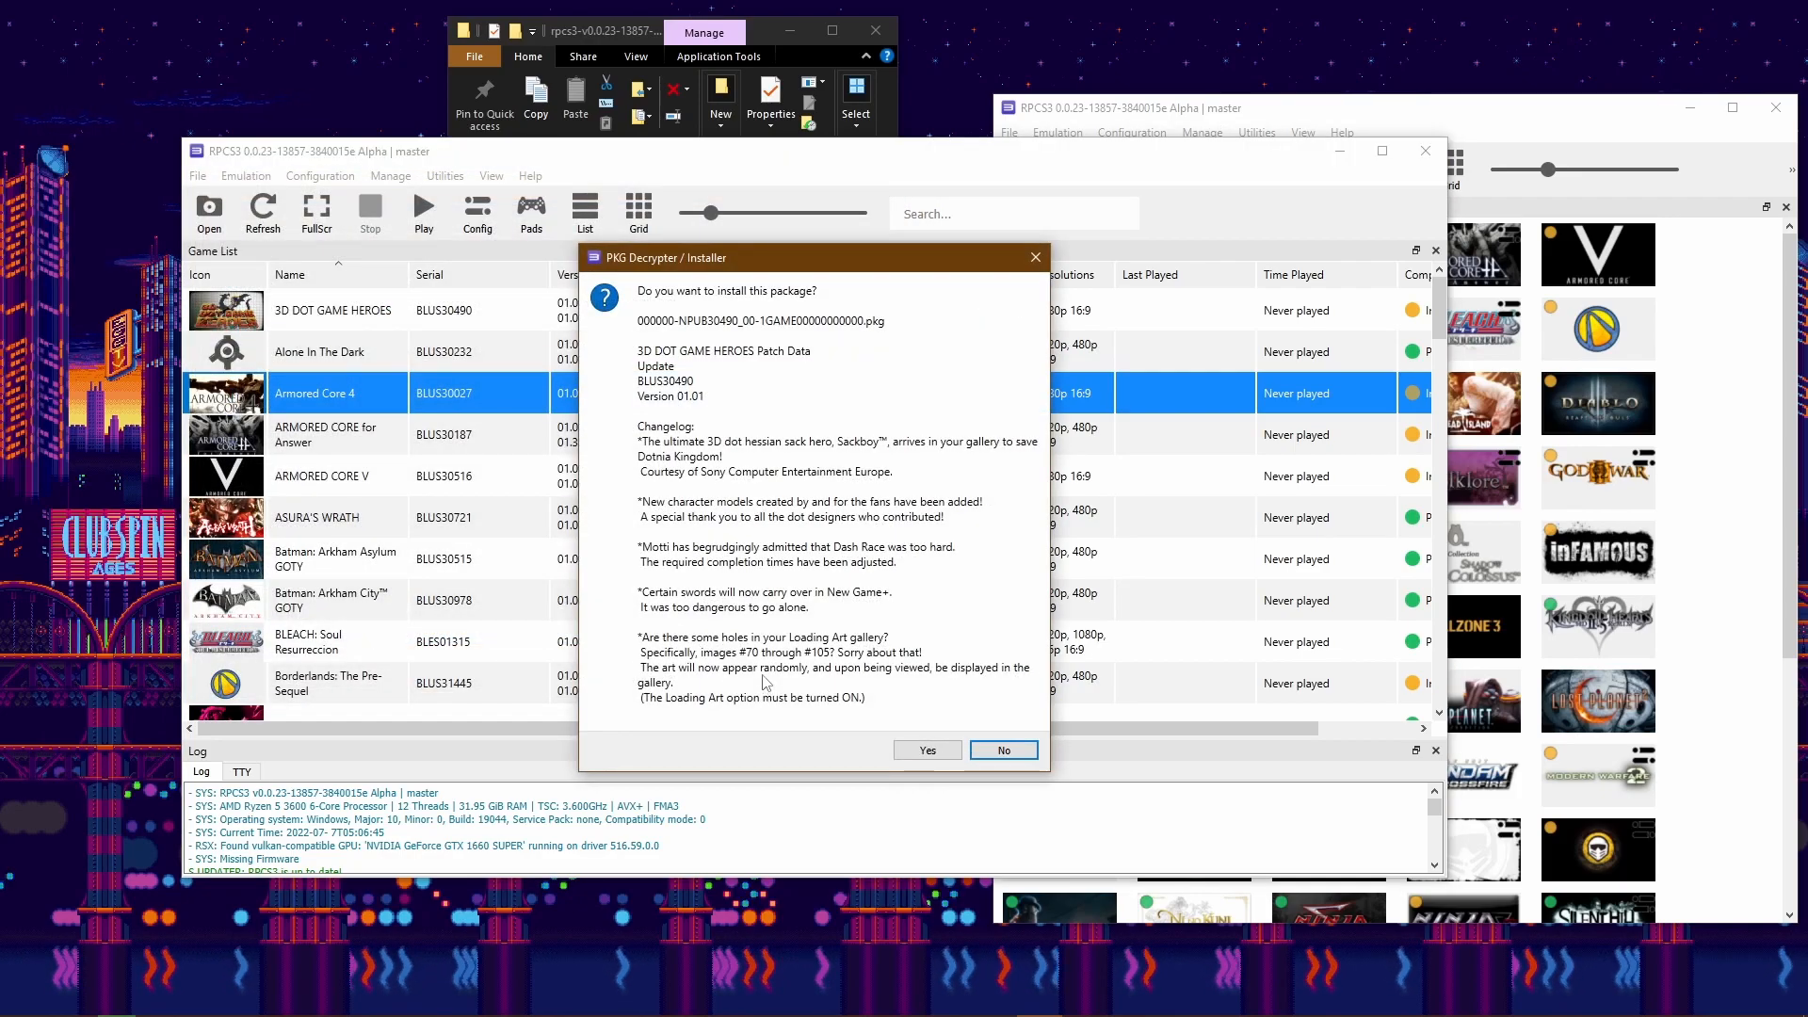
click(924, 749)
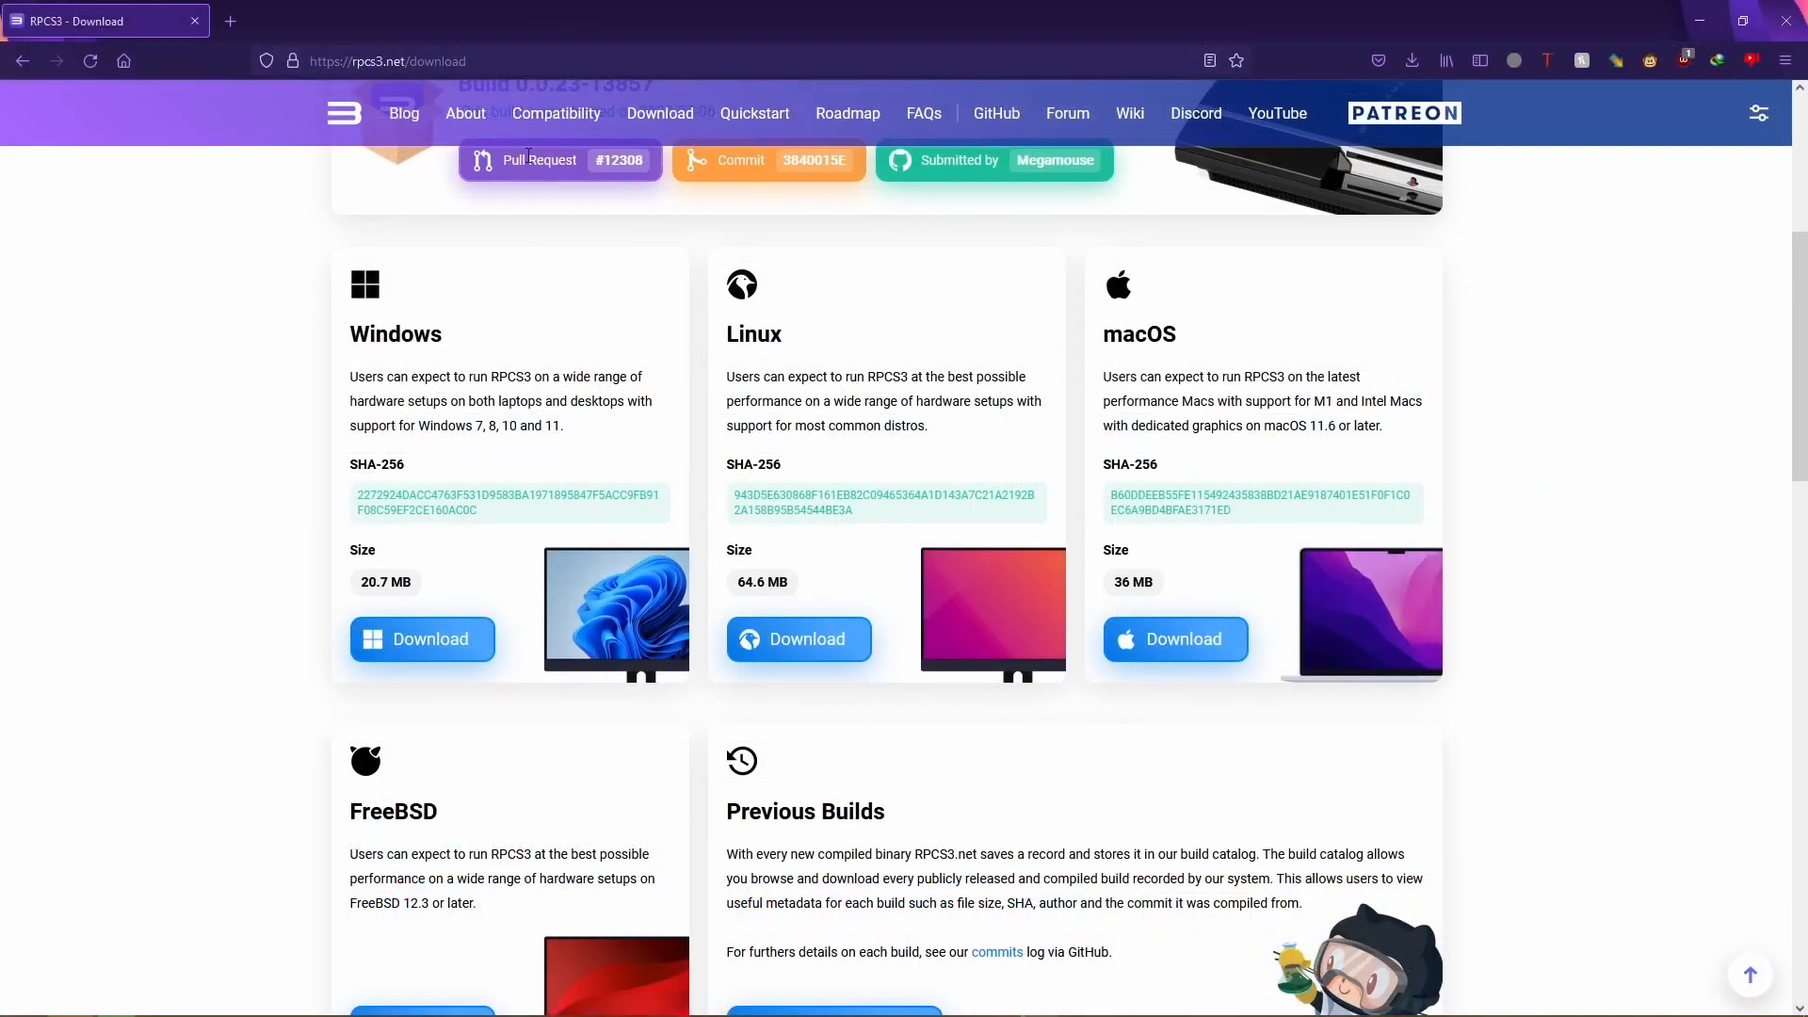
Browse the RPCS3 game compatibility list toward Metal Gear Solid 4
click(556, 113)
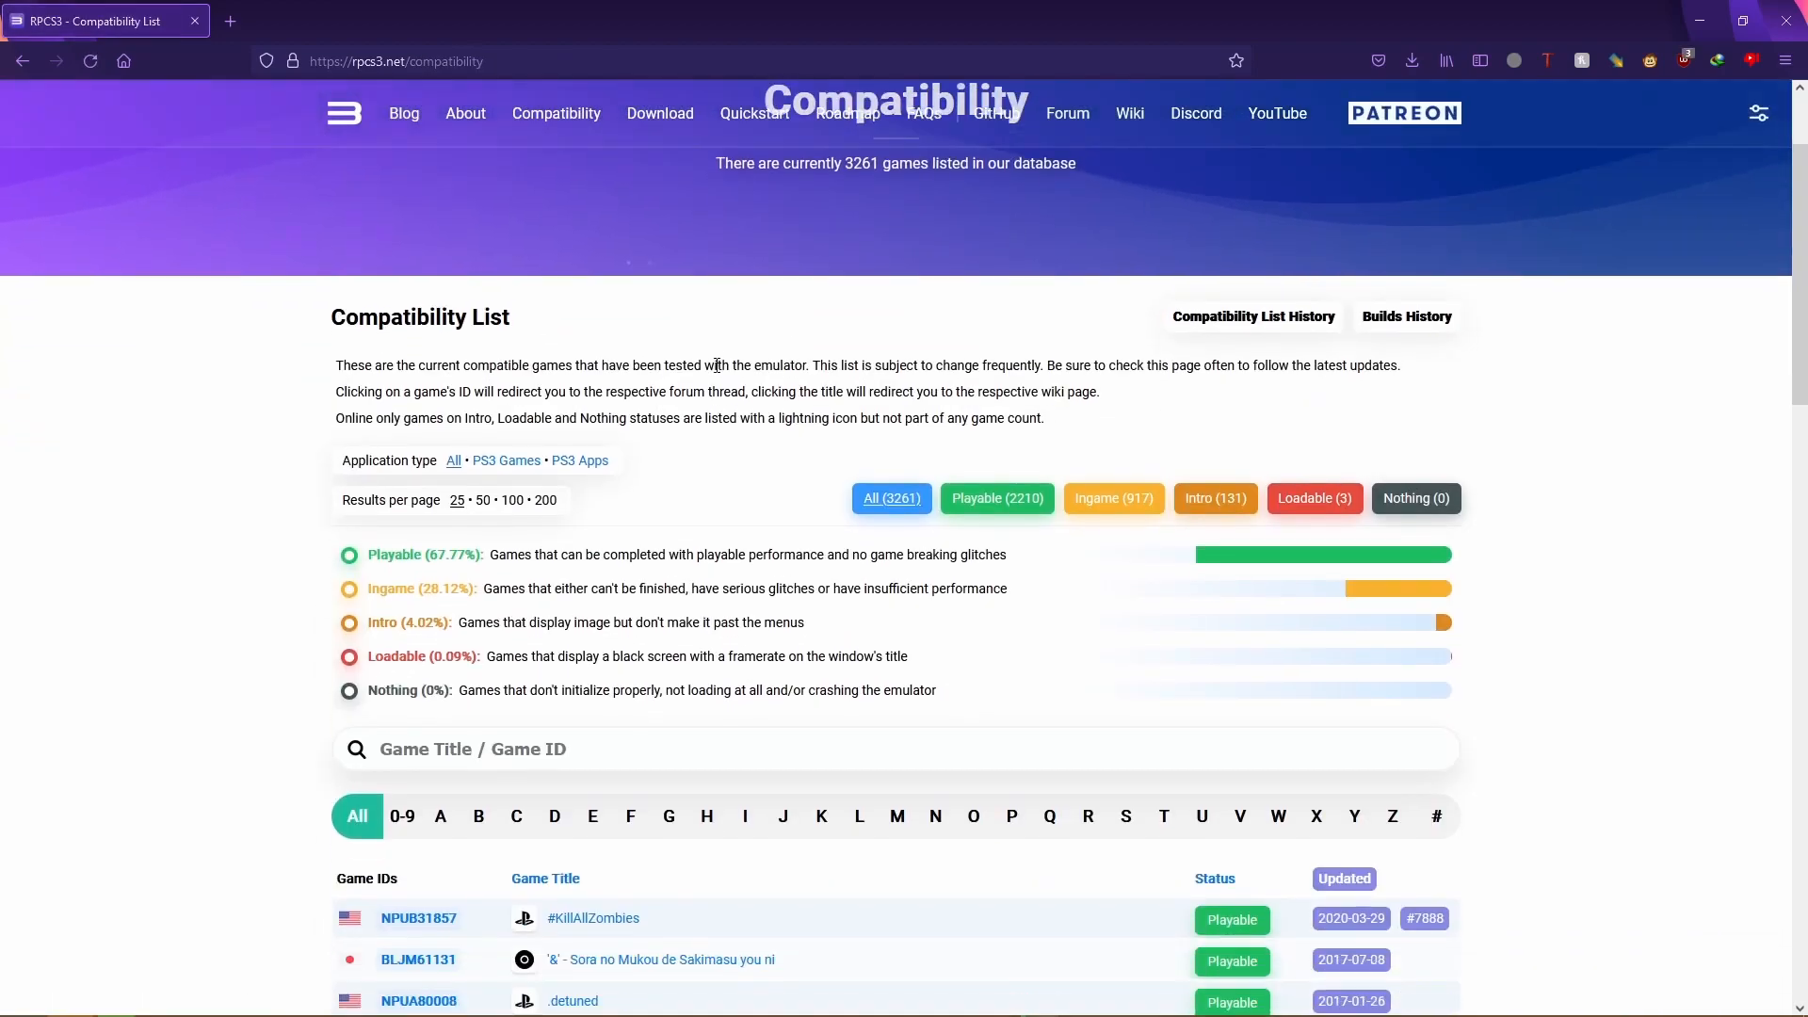
scroll(down, 3)
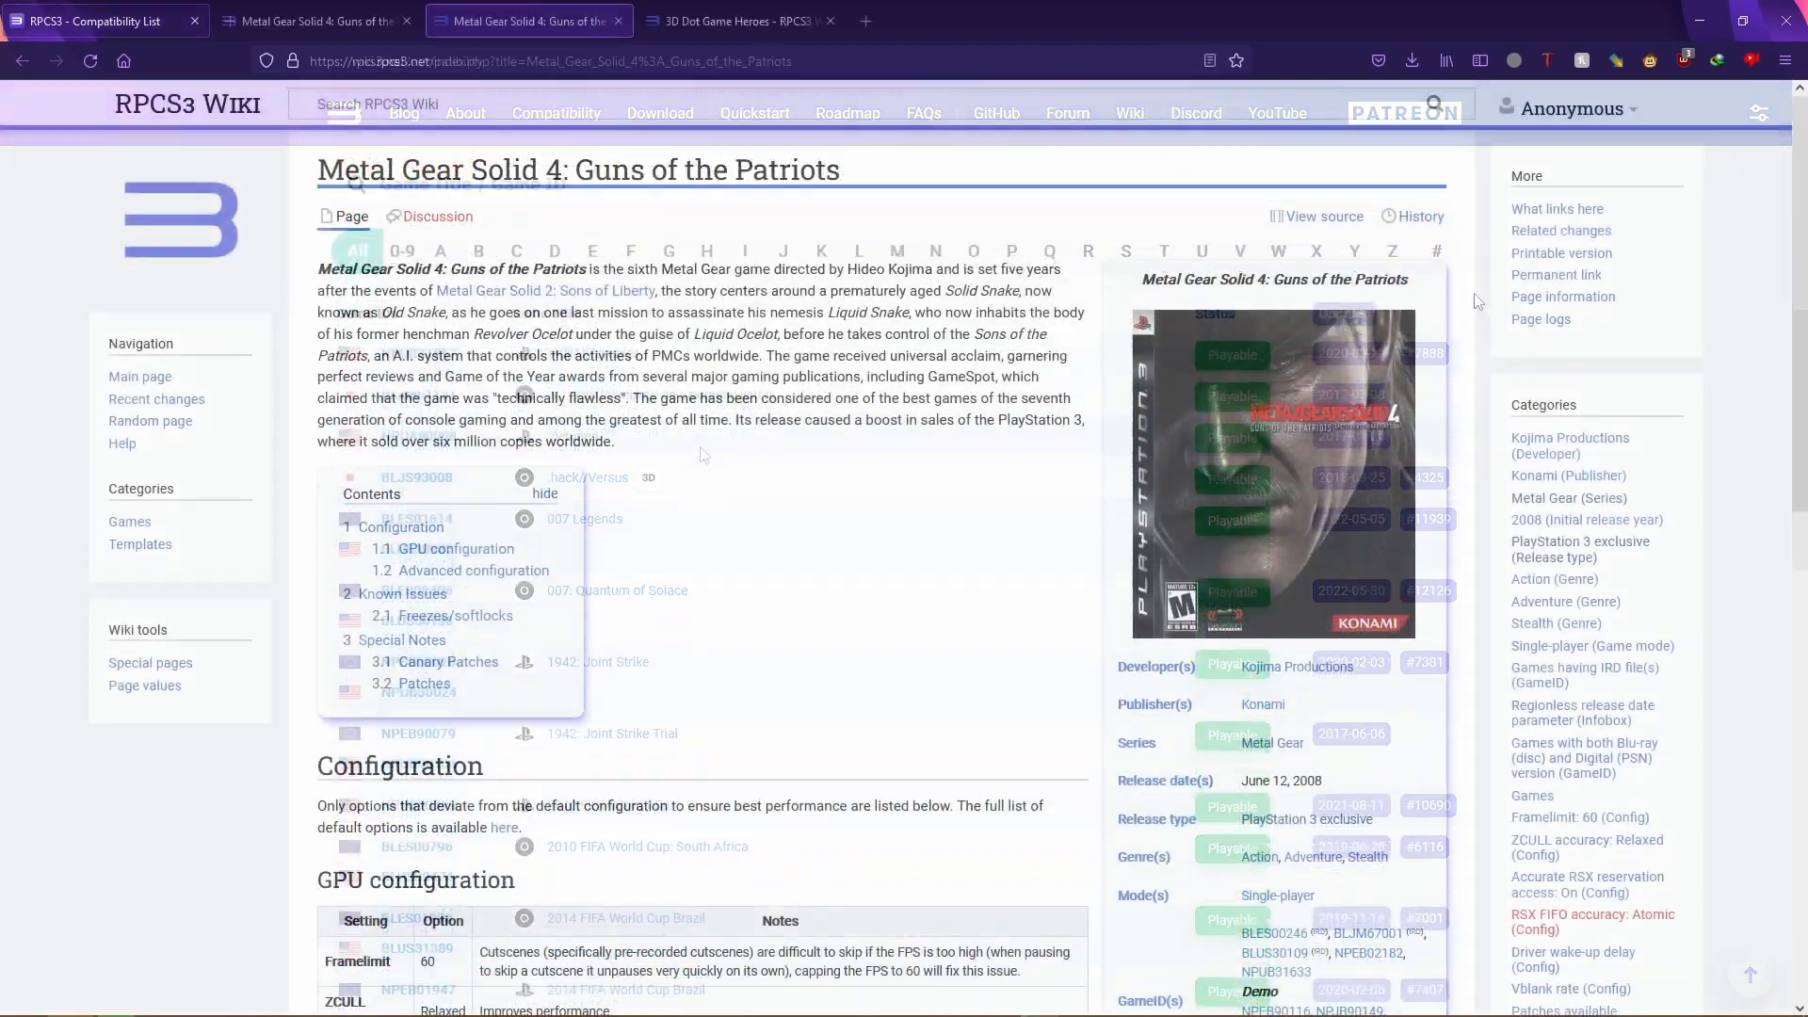
scroll(down, 3)
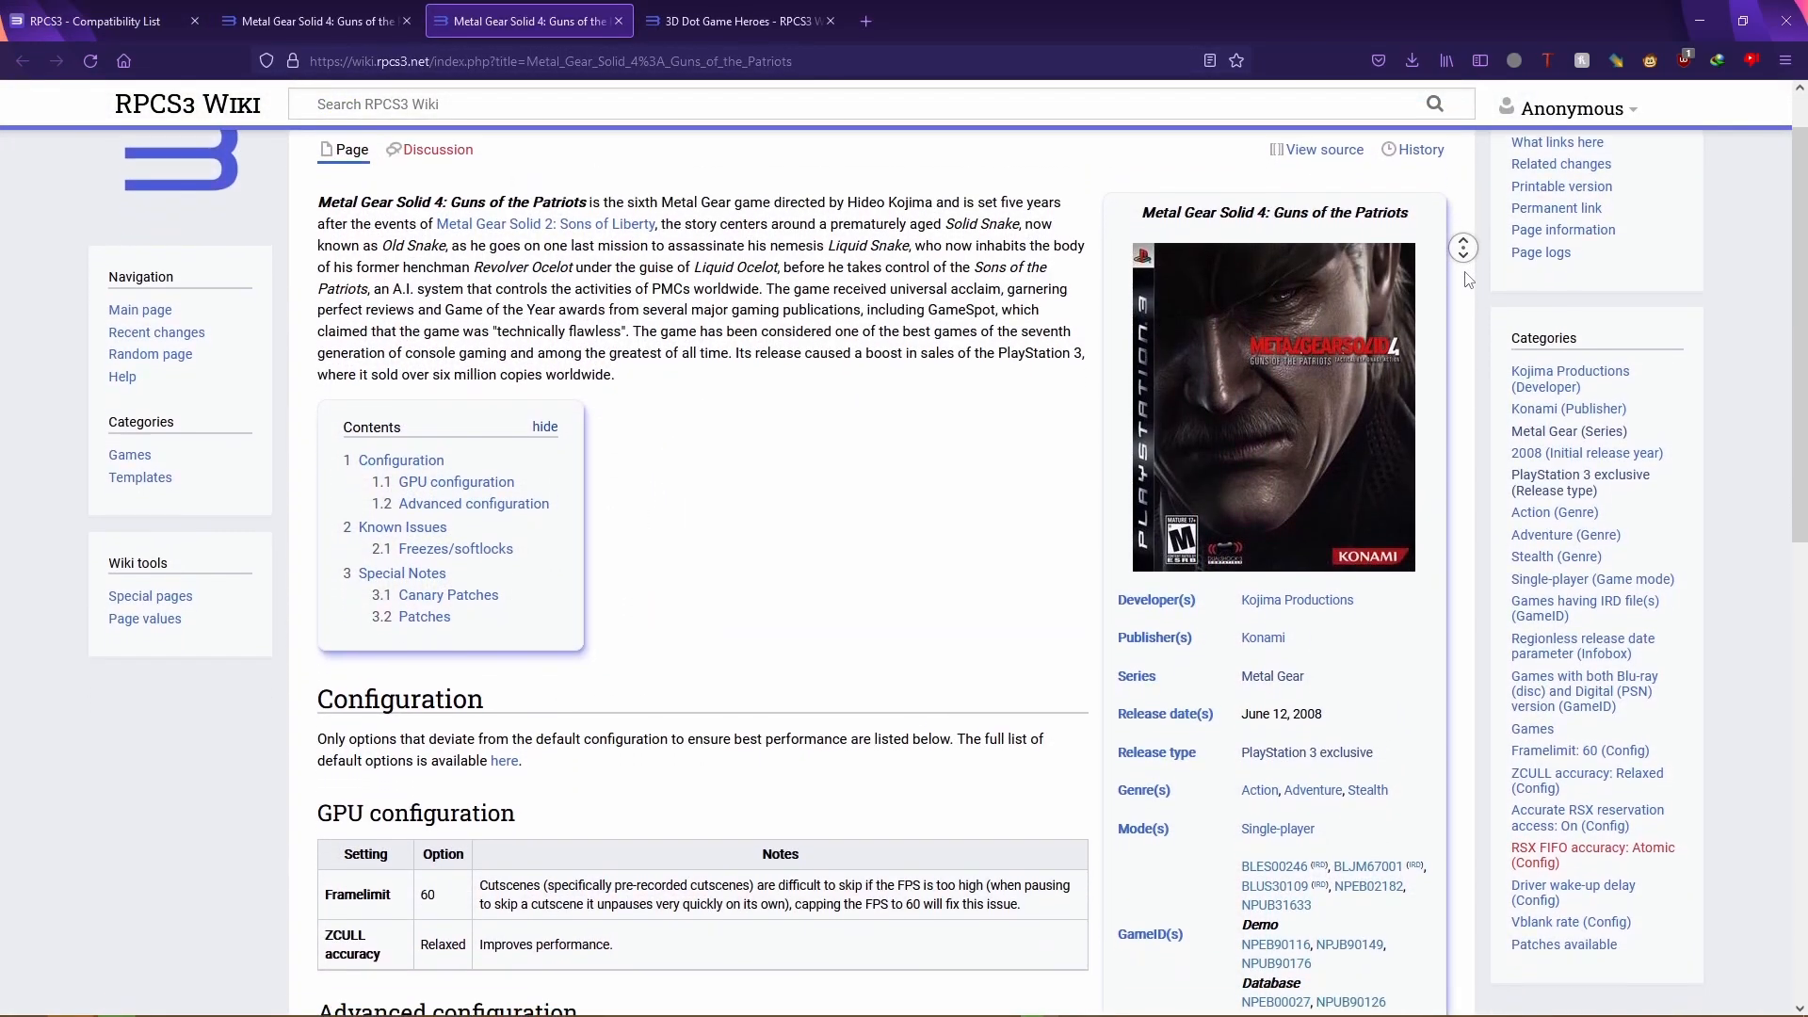
scroll(down, 3)
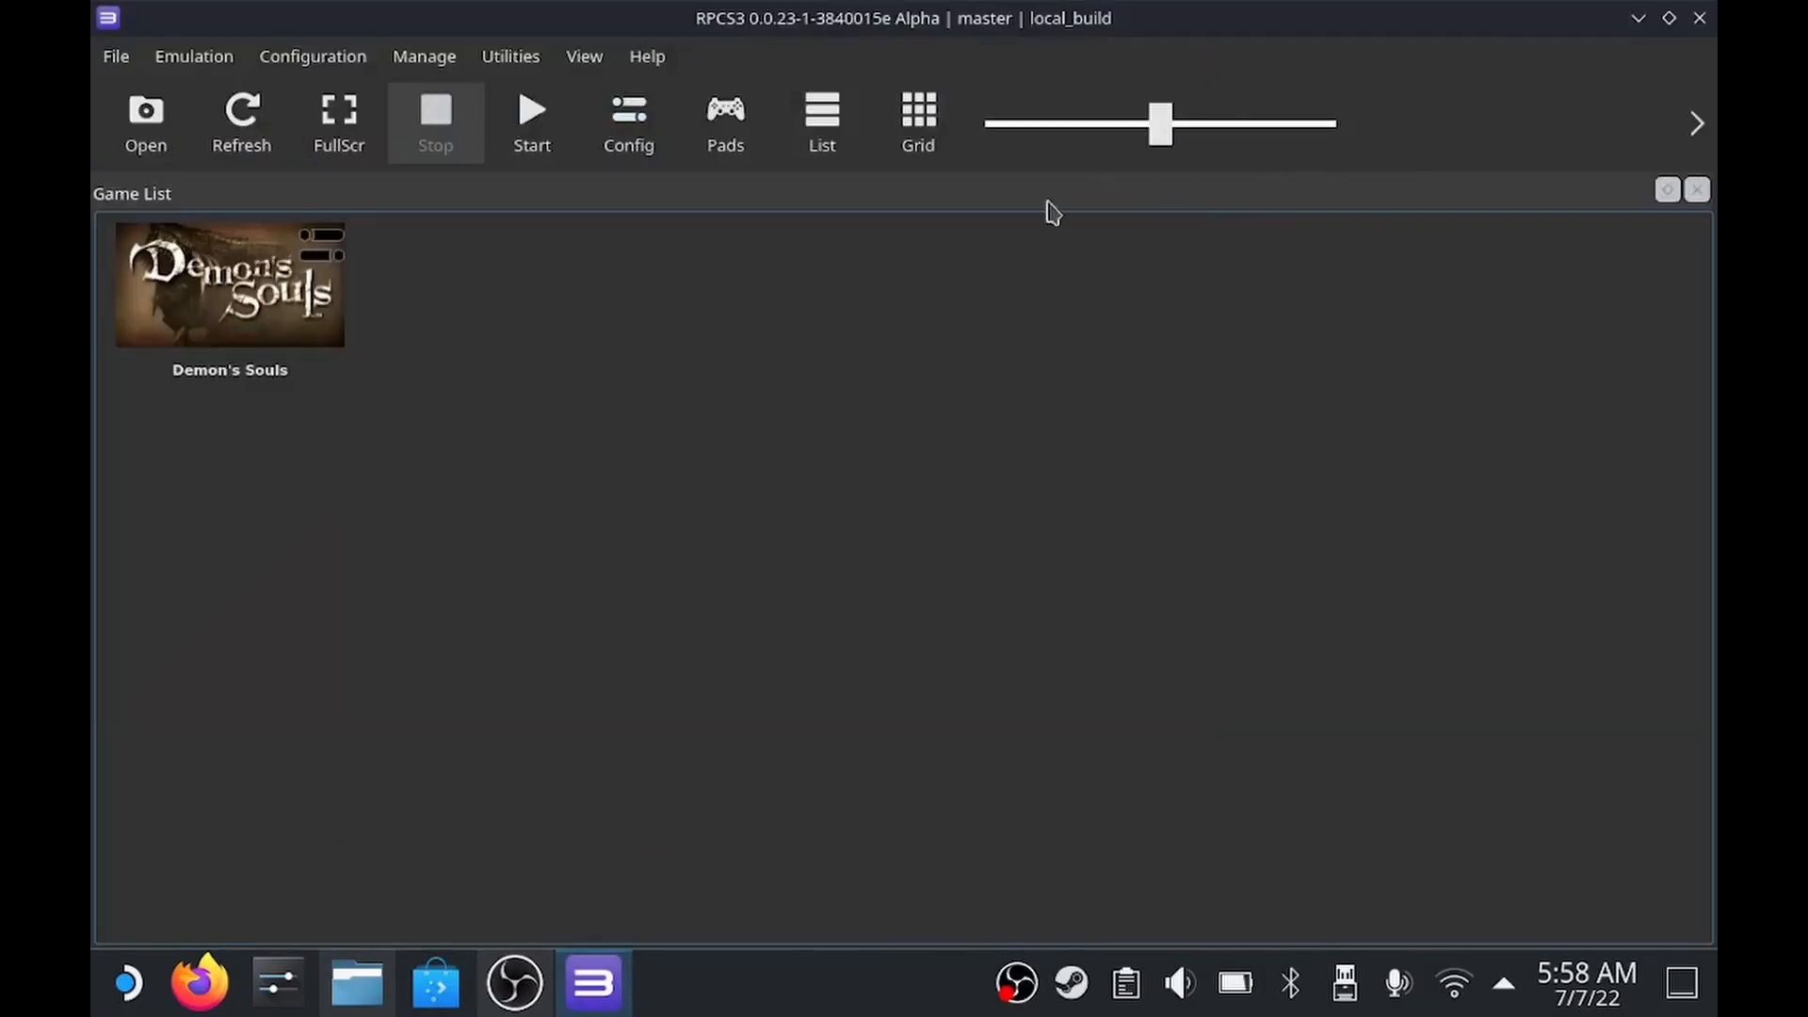
Search 'ps3 update' and open the PlayStation 3 system software update page
click(114, 55)
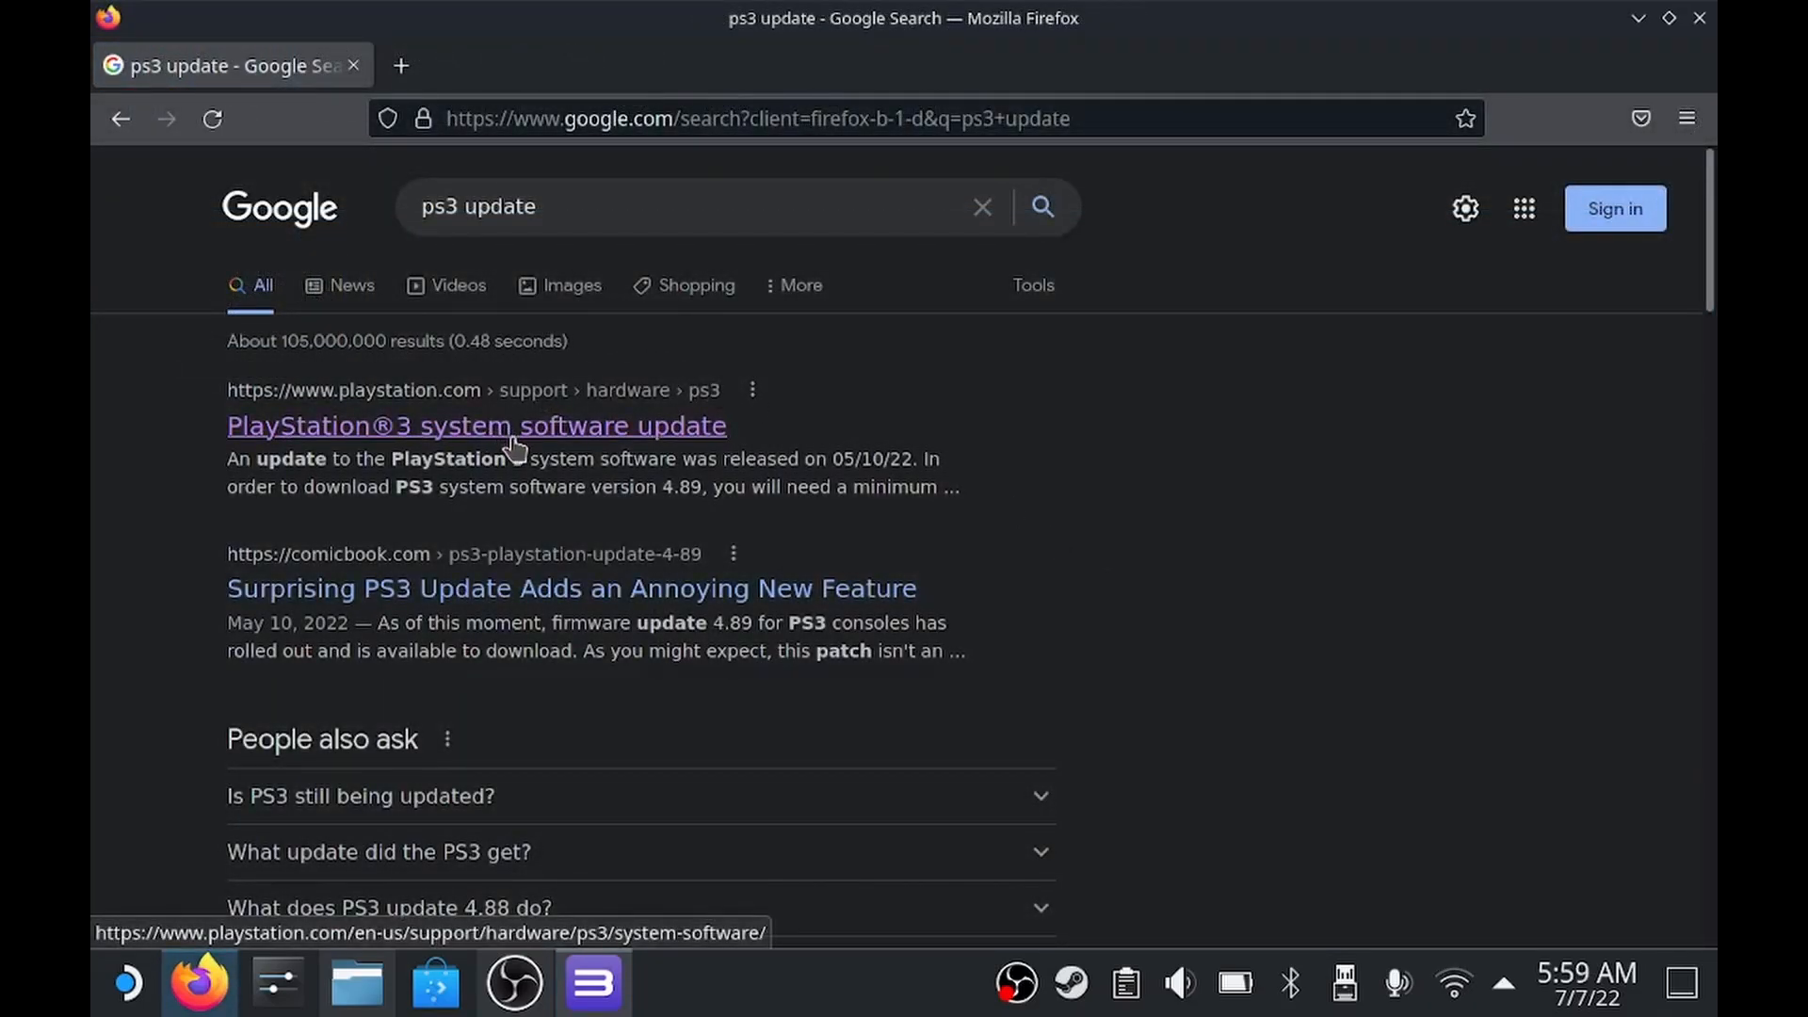
click(477, 426)
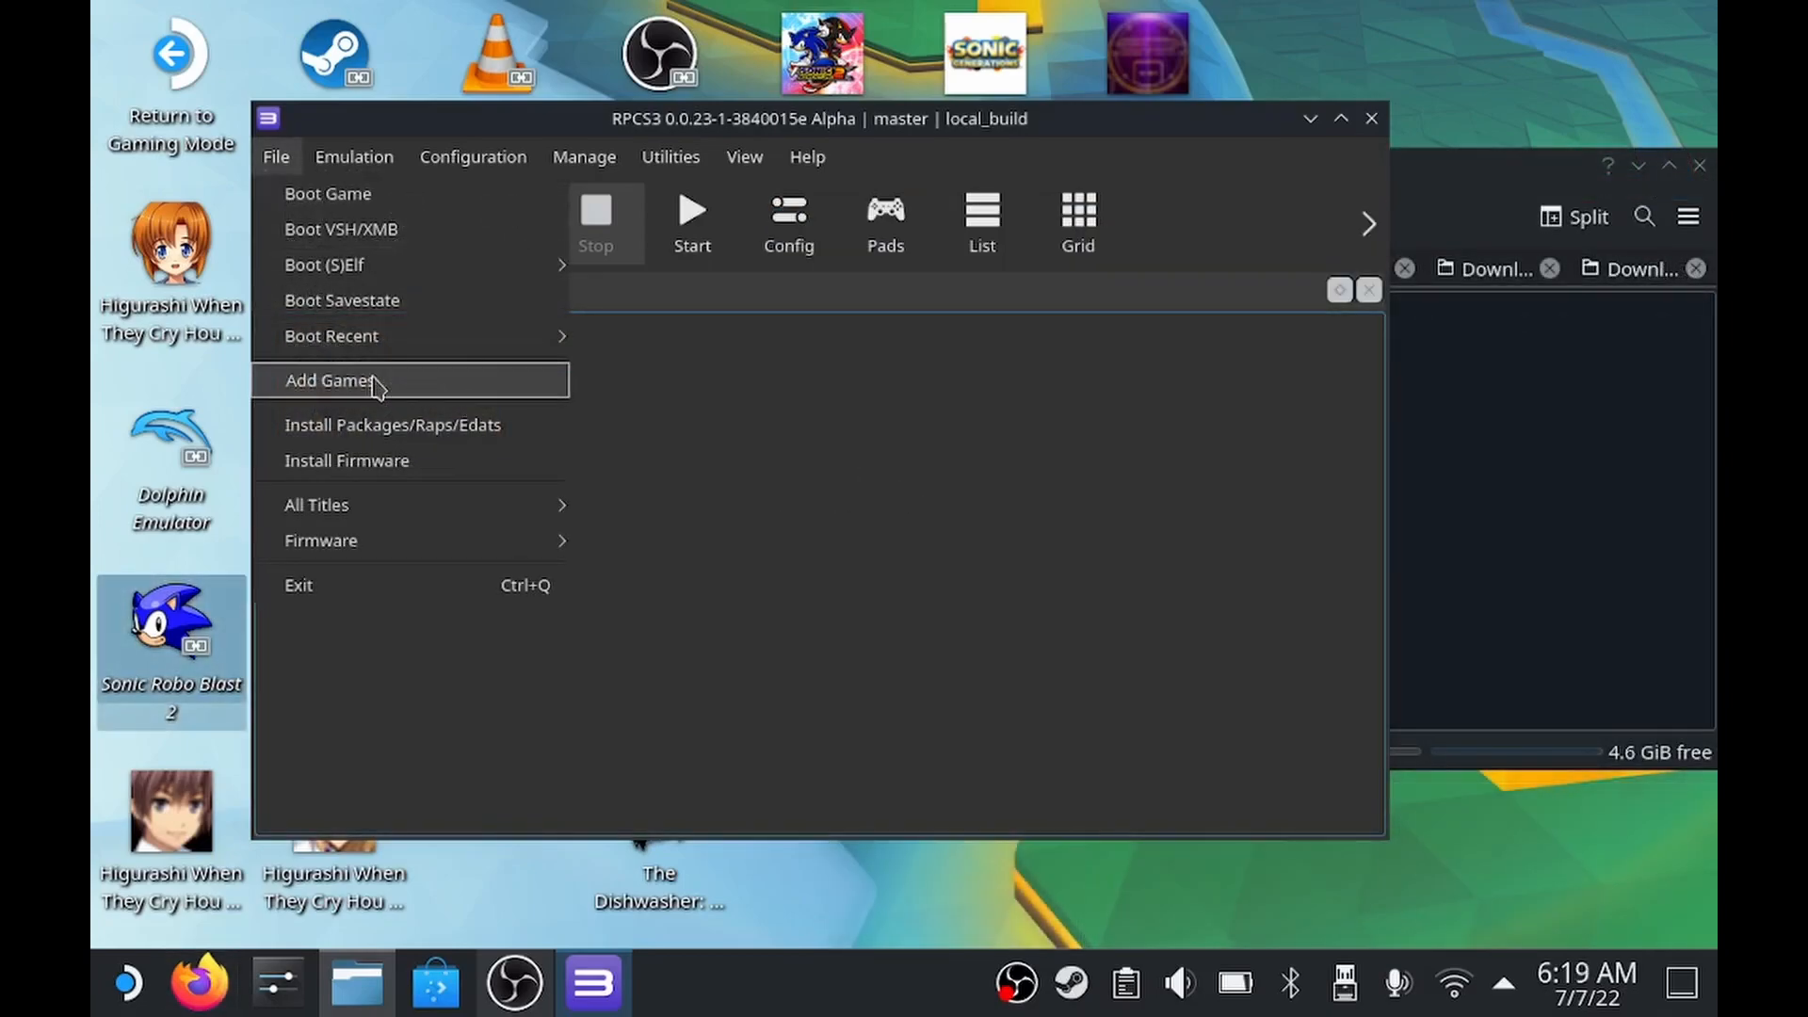
Add Demon's Souls to the game list and accept downloading its newest game patches
click(330, 380)
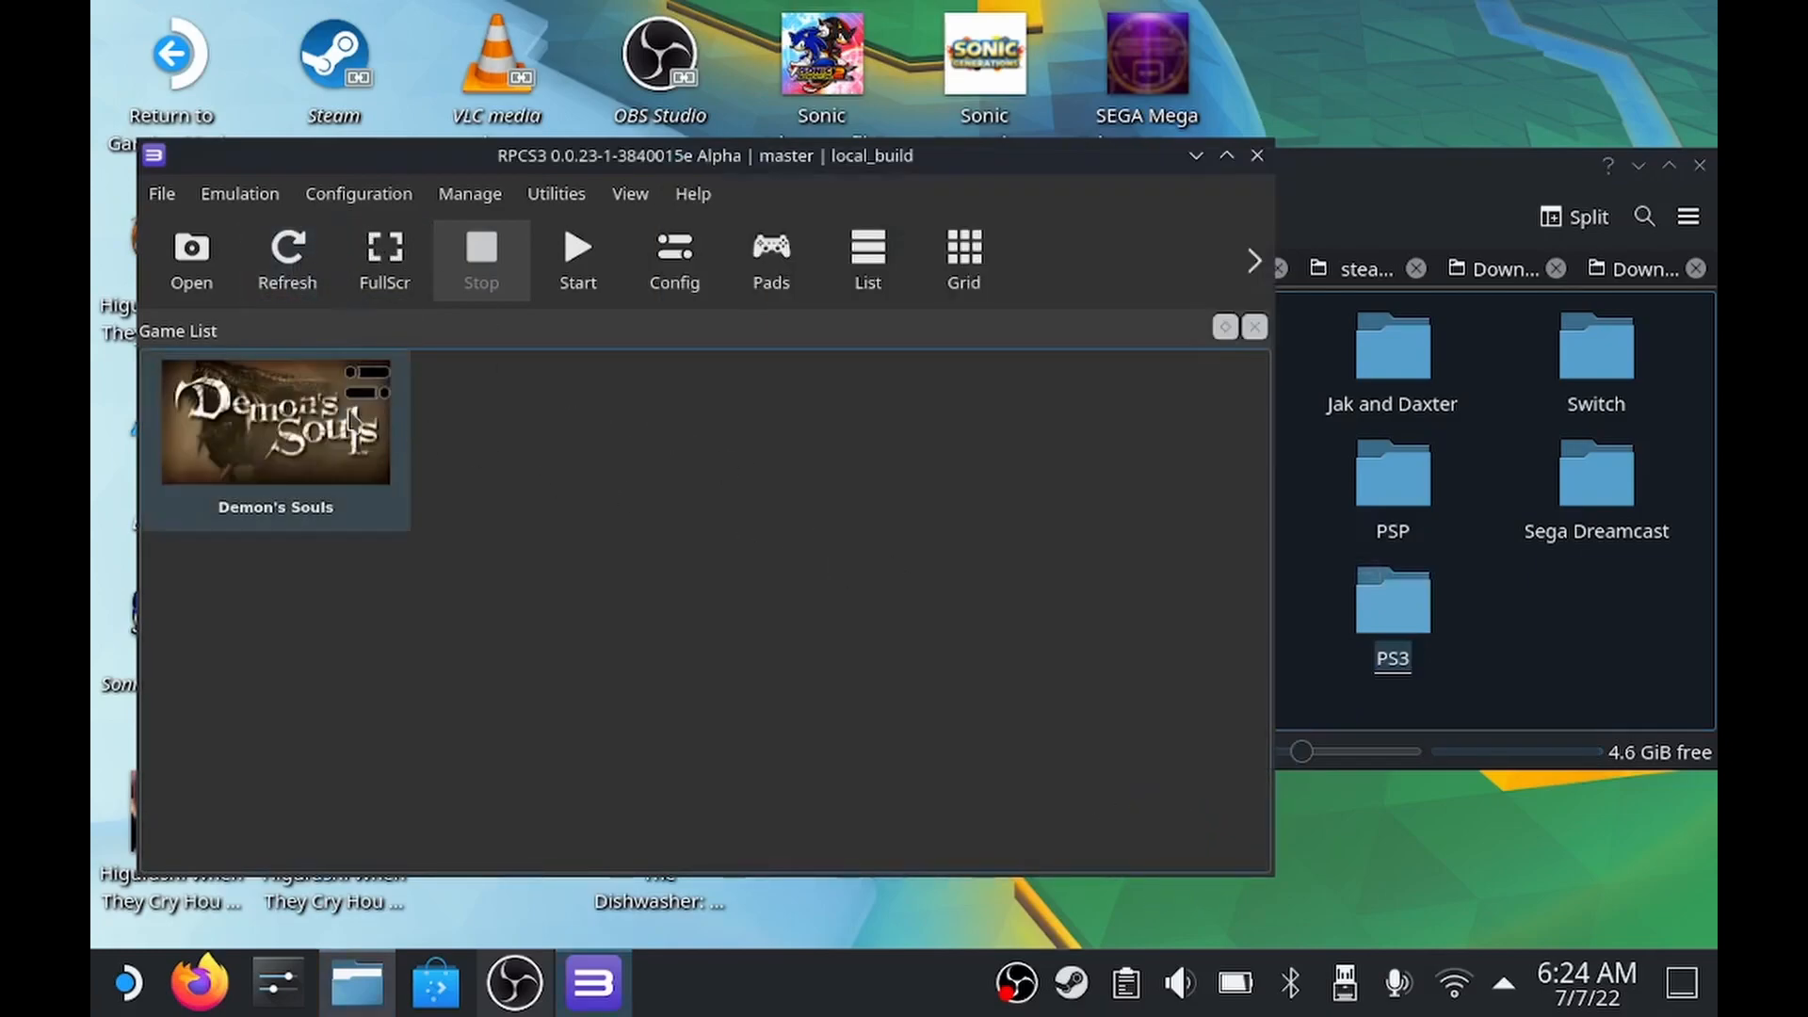
right_click(275, 420)
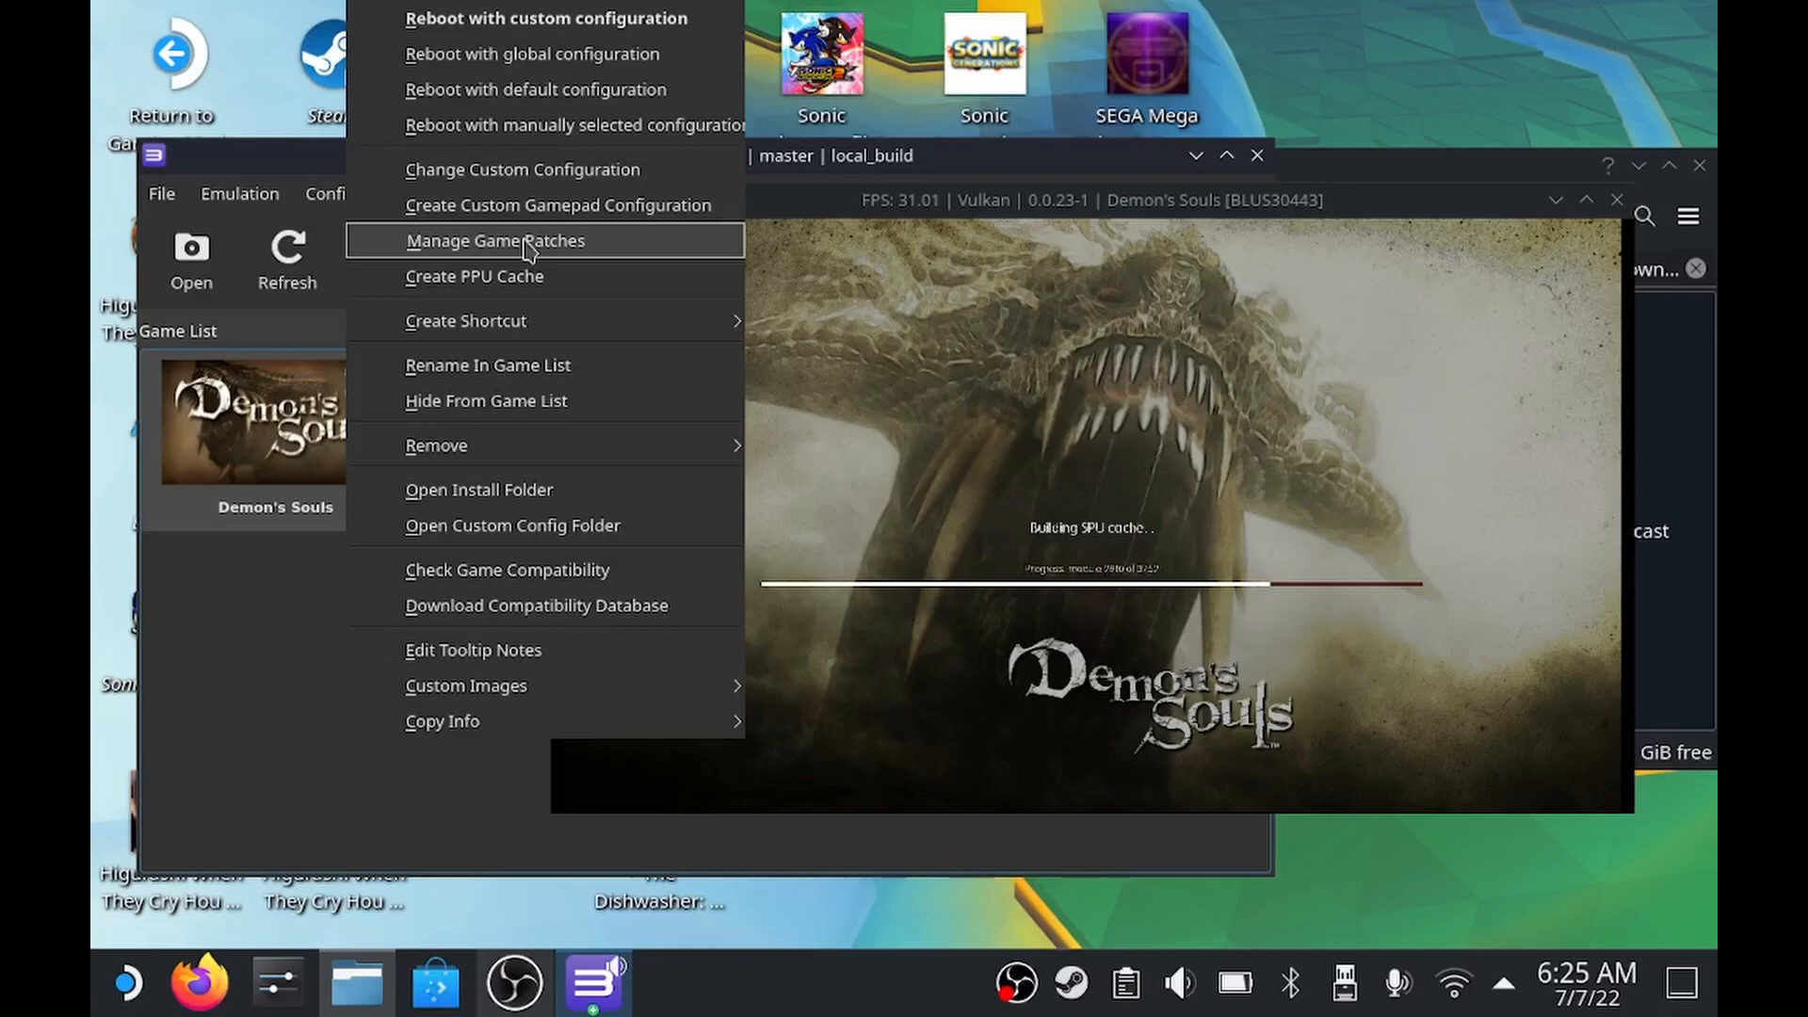
click(496, 239)
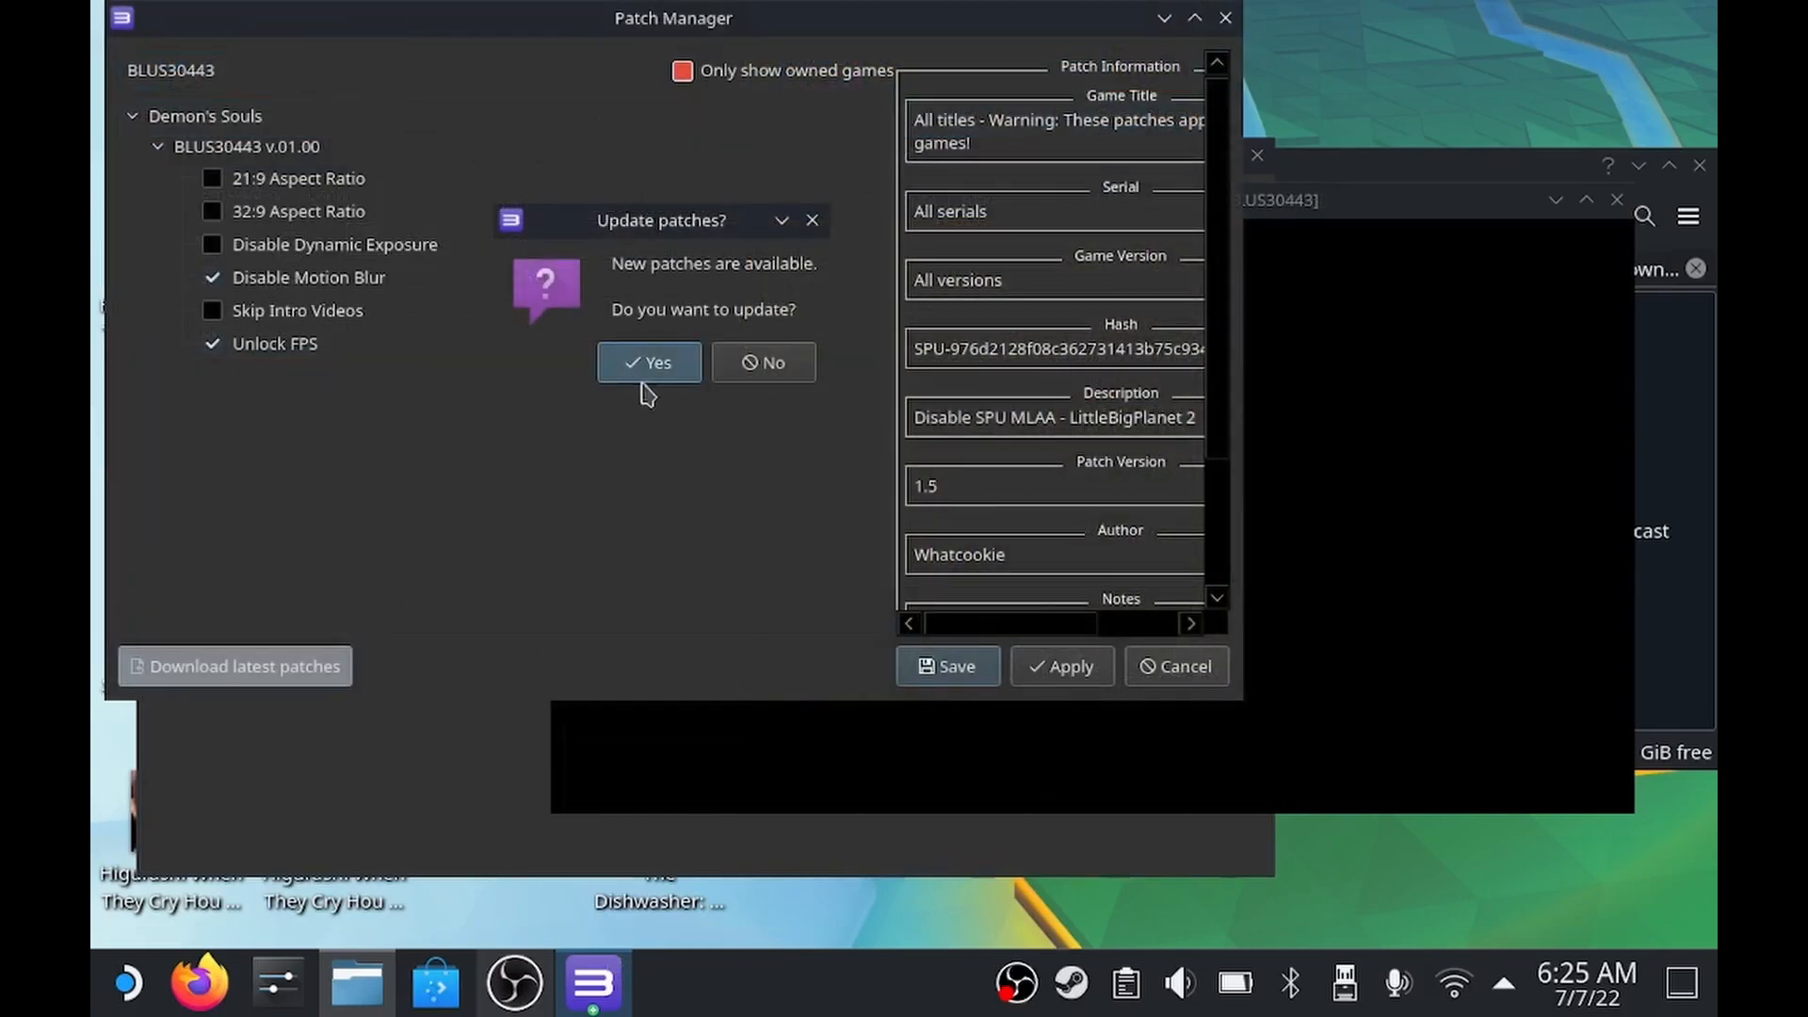
click(648, 362)
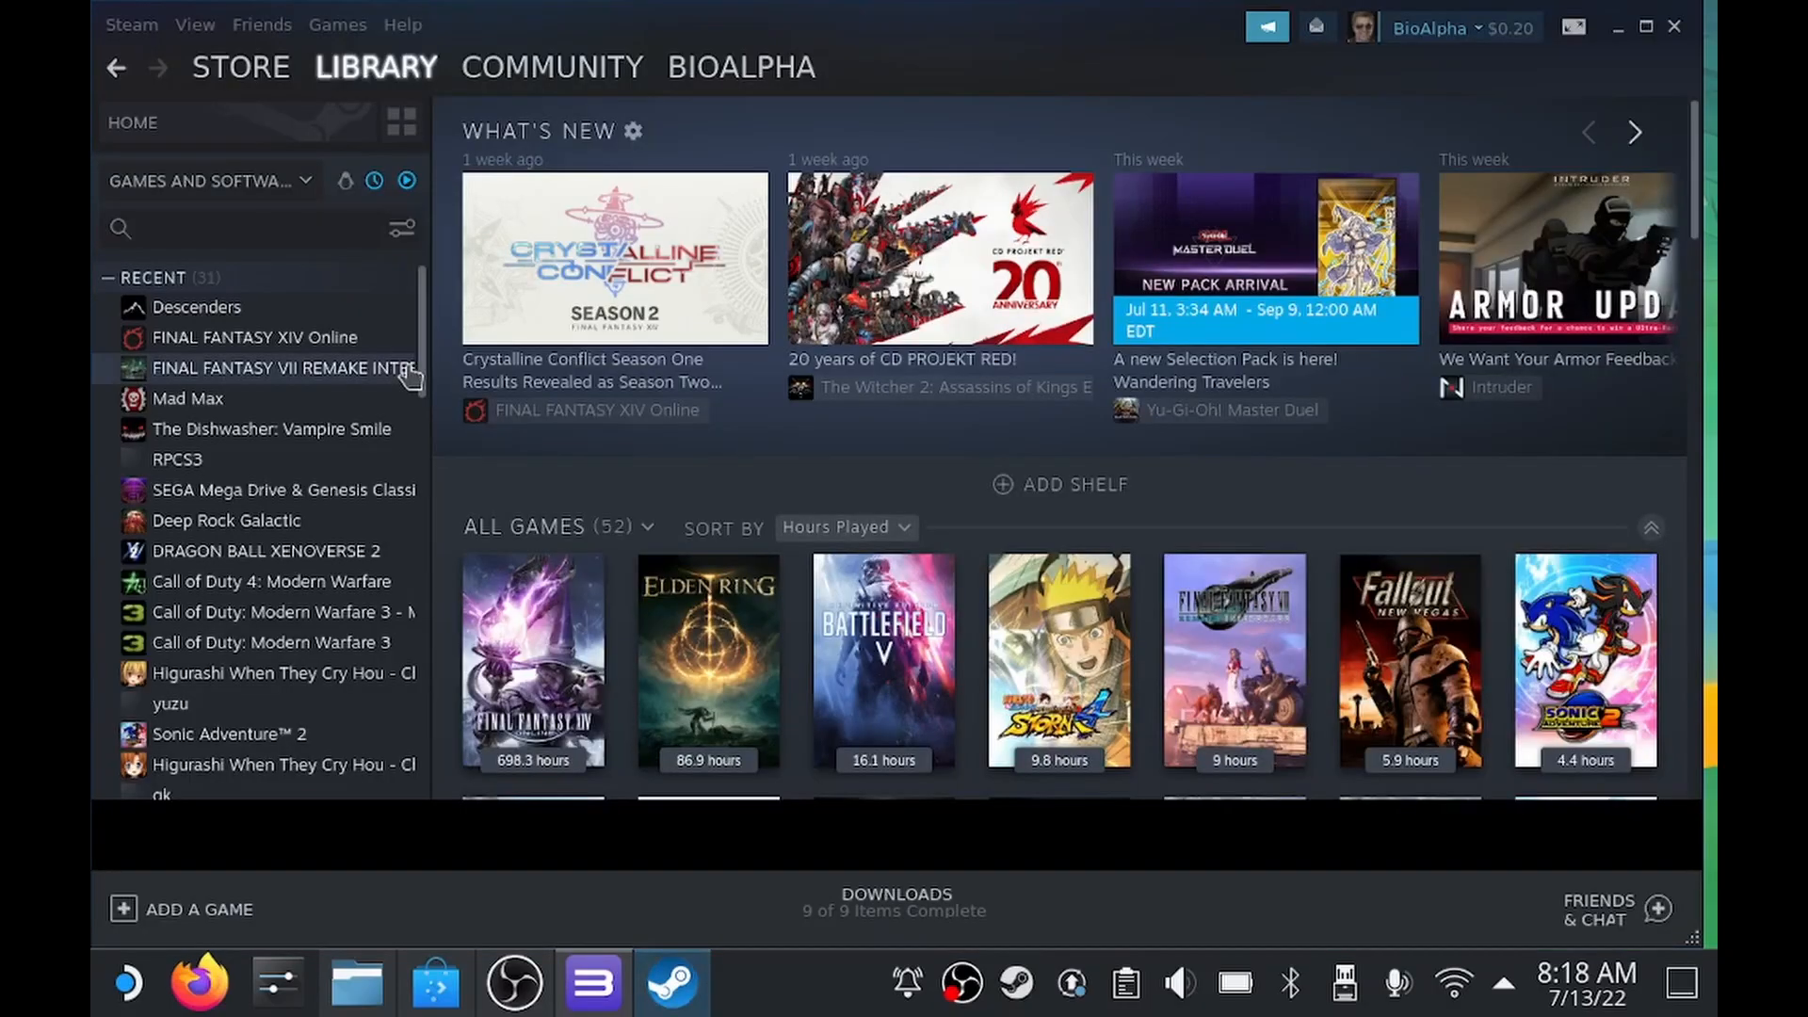
Browse to Desktop and choose net.rpcs3.RPCS3.desktop as a non-Steam game in the Steam library
click(197, 908)
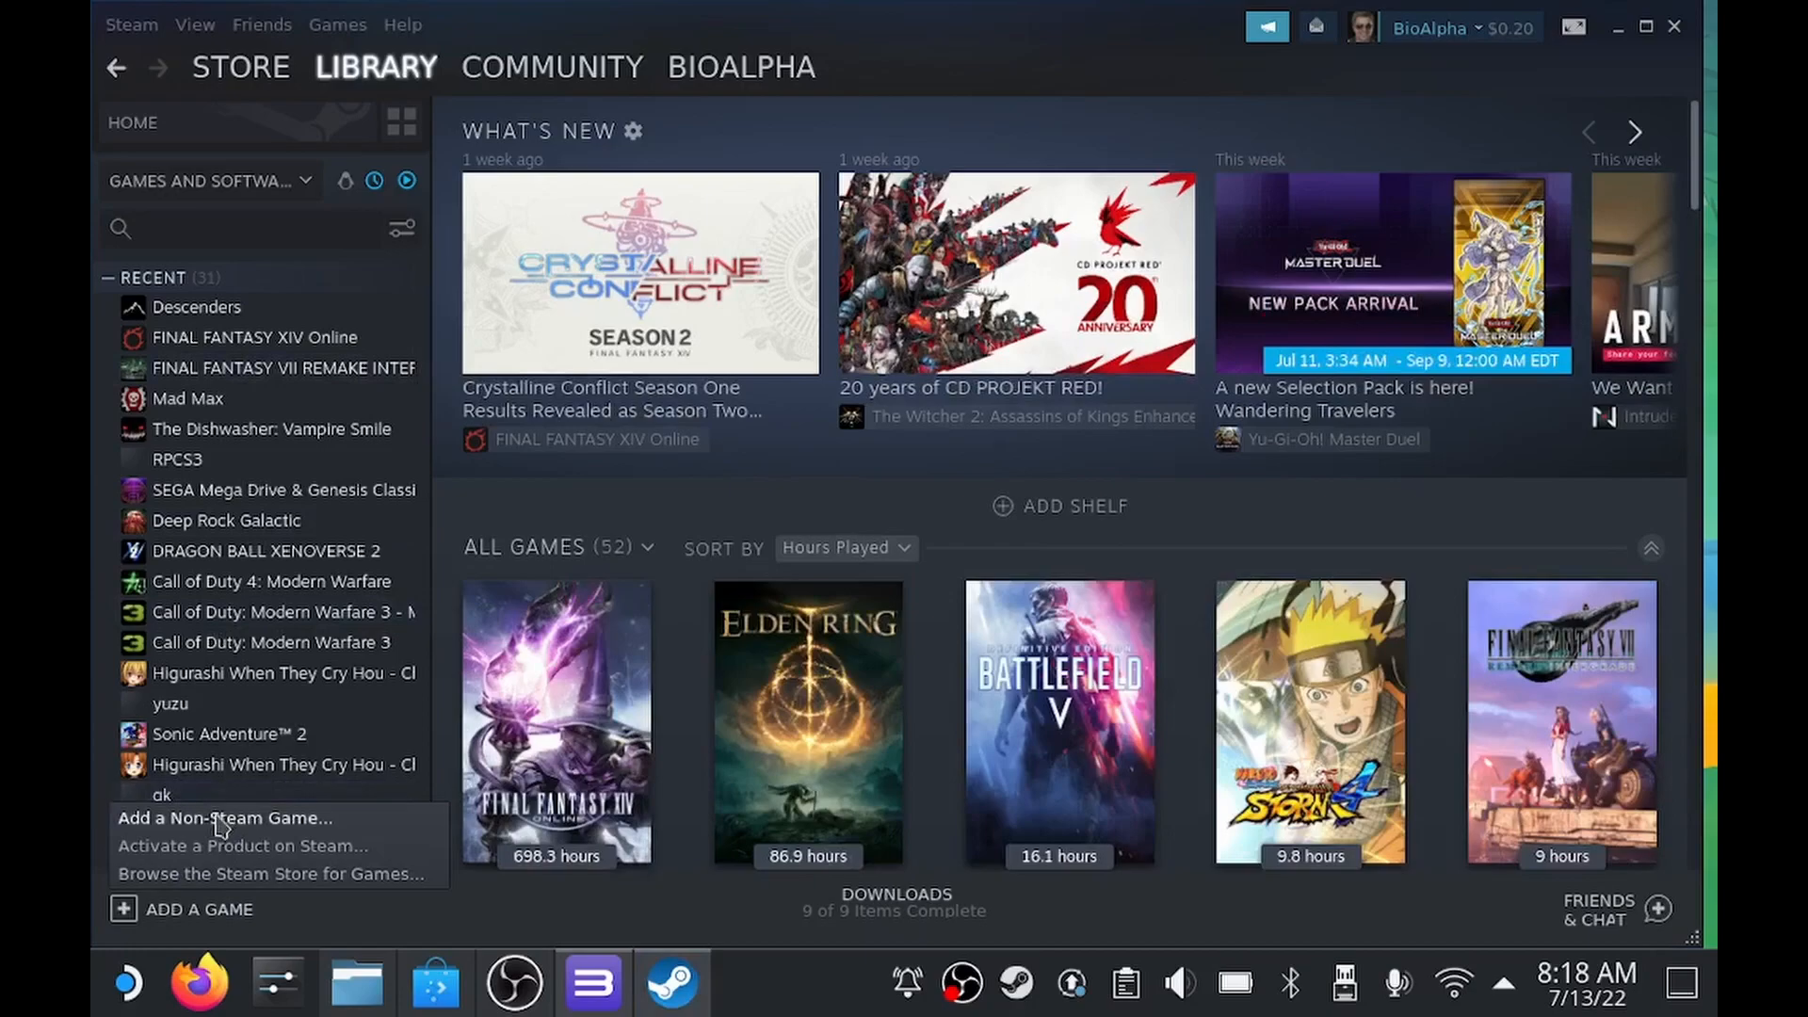
click(226, 815)
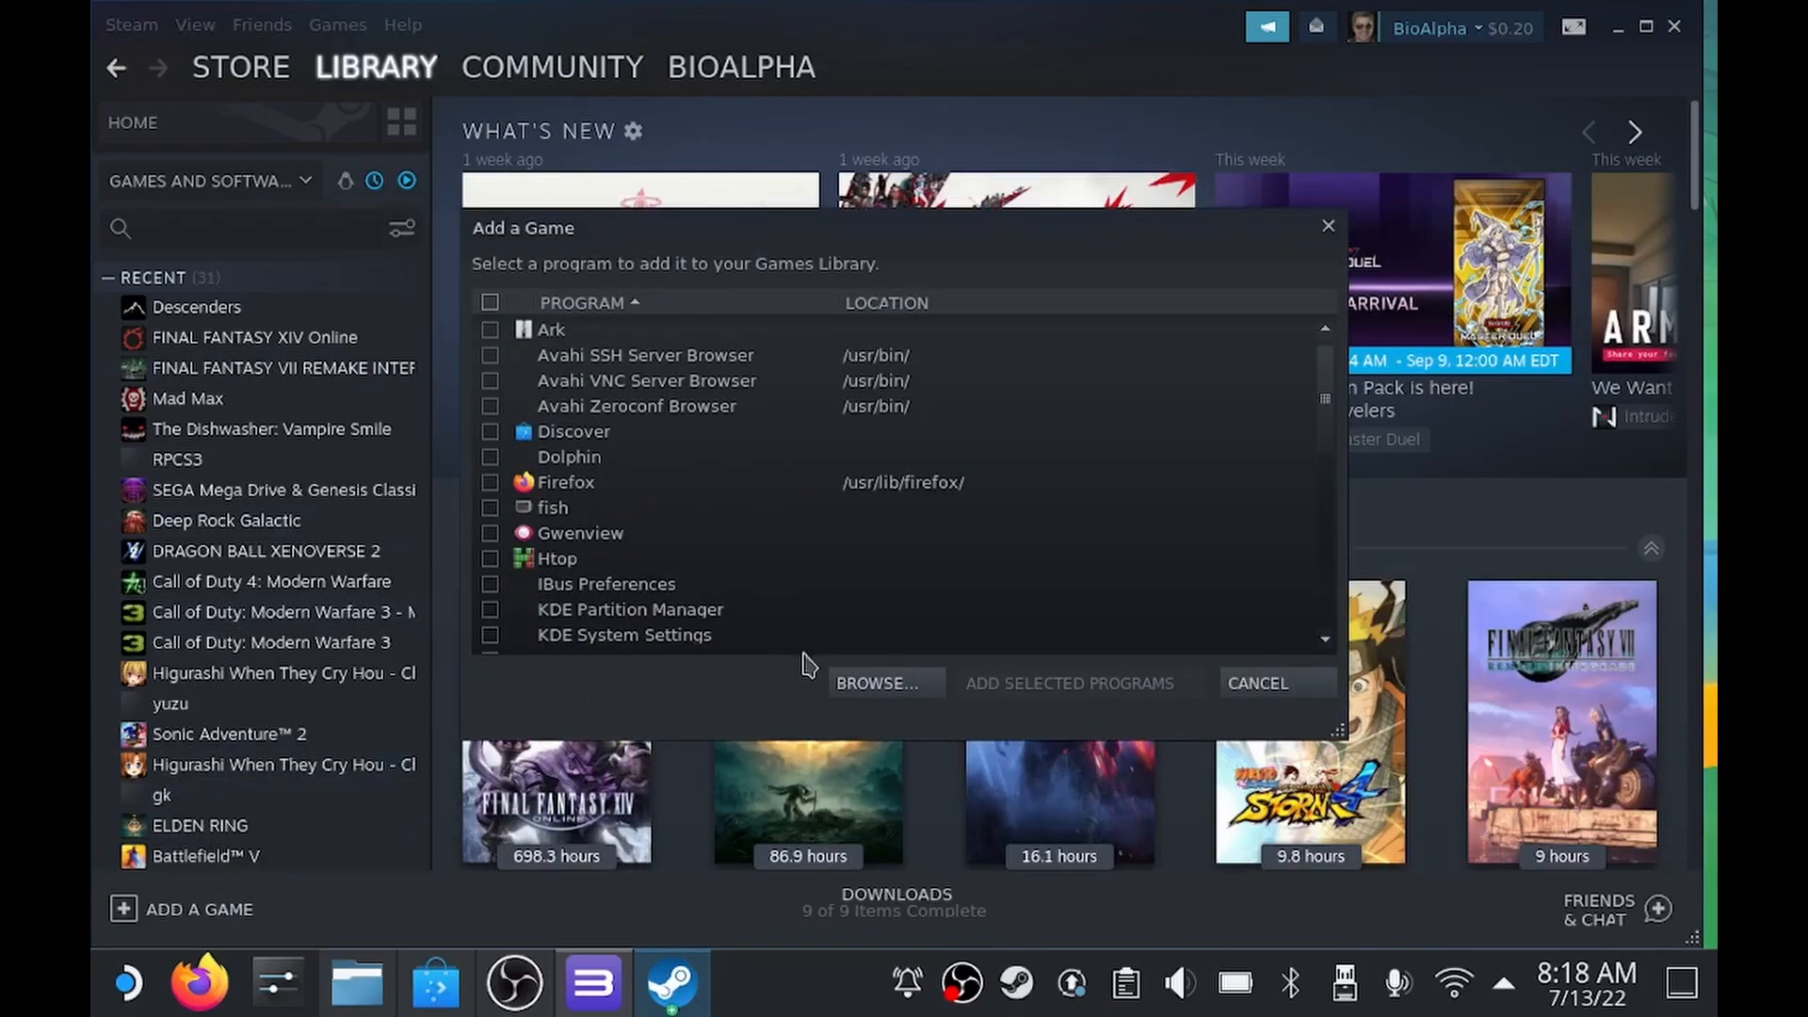
click(878, 682)
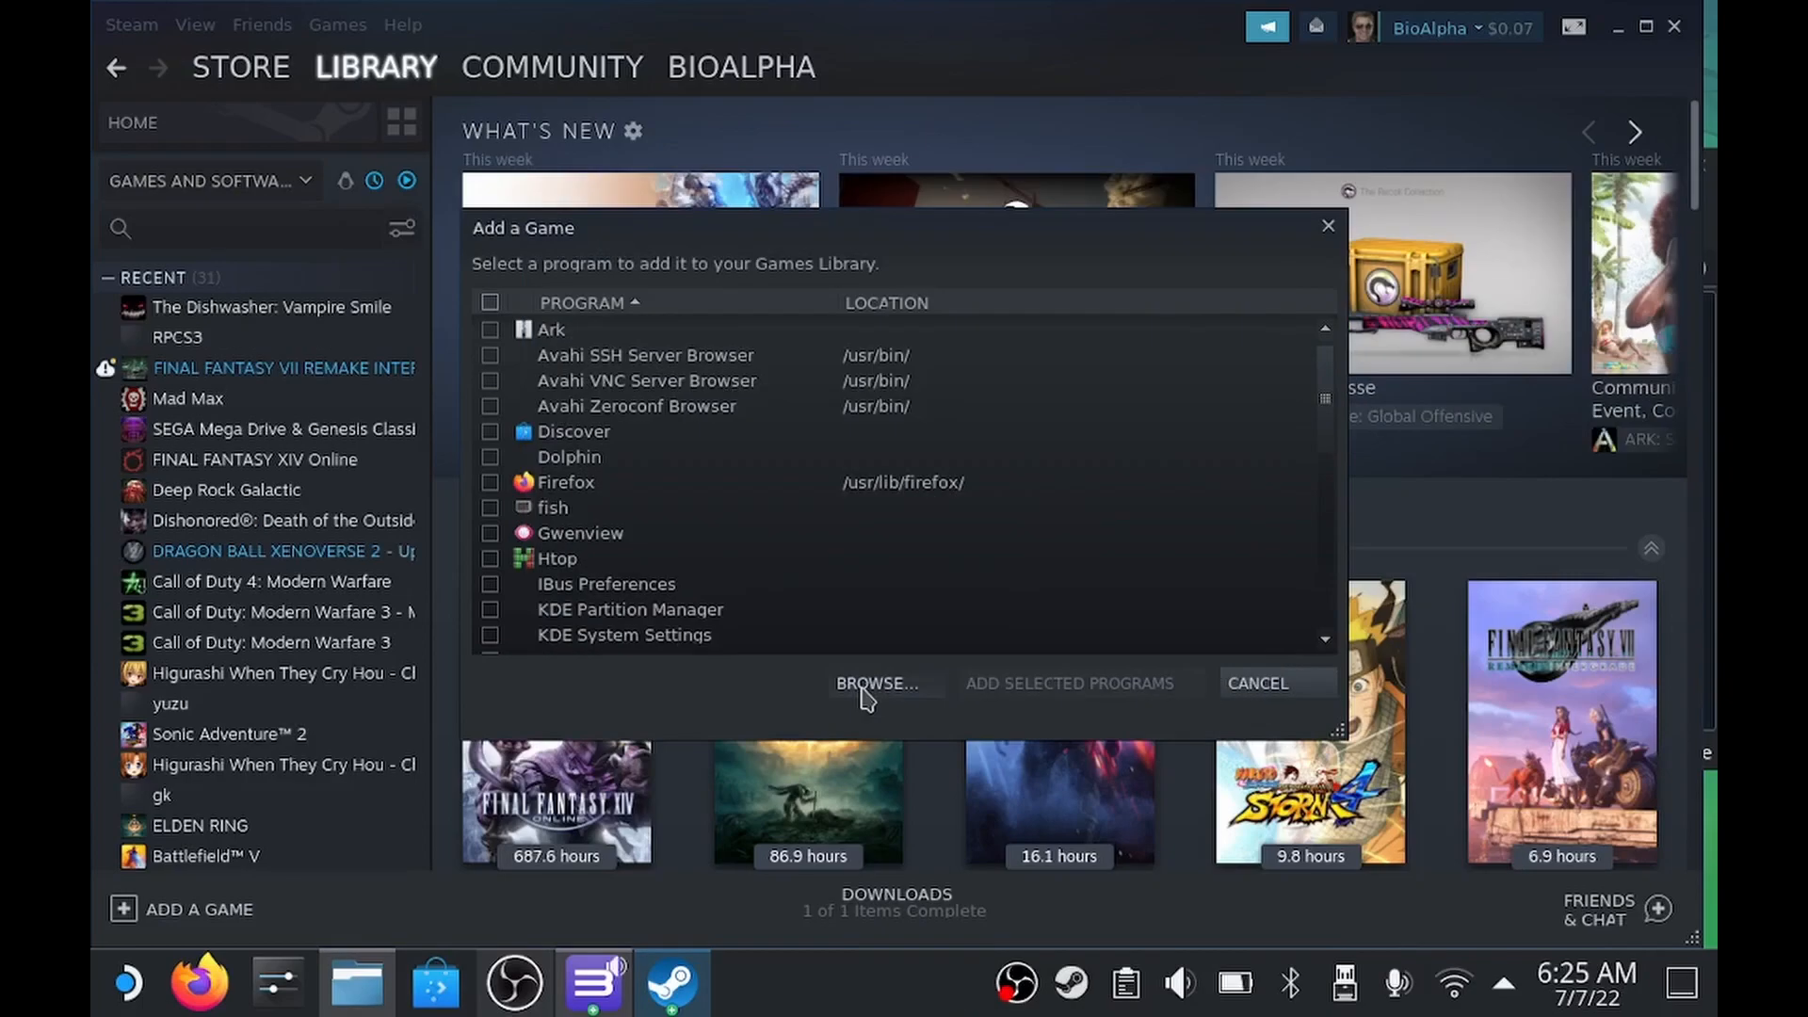
click(876, 682)
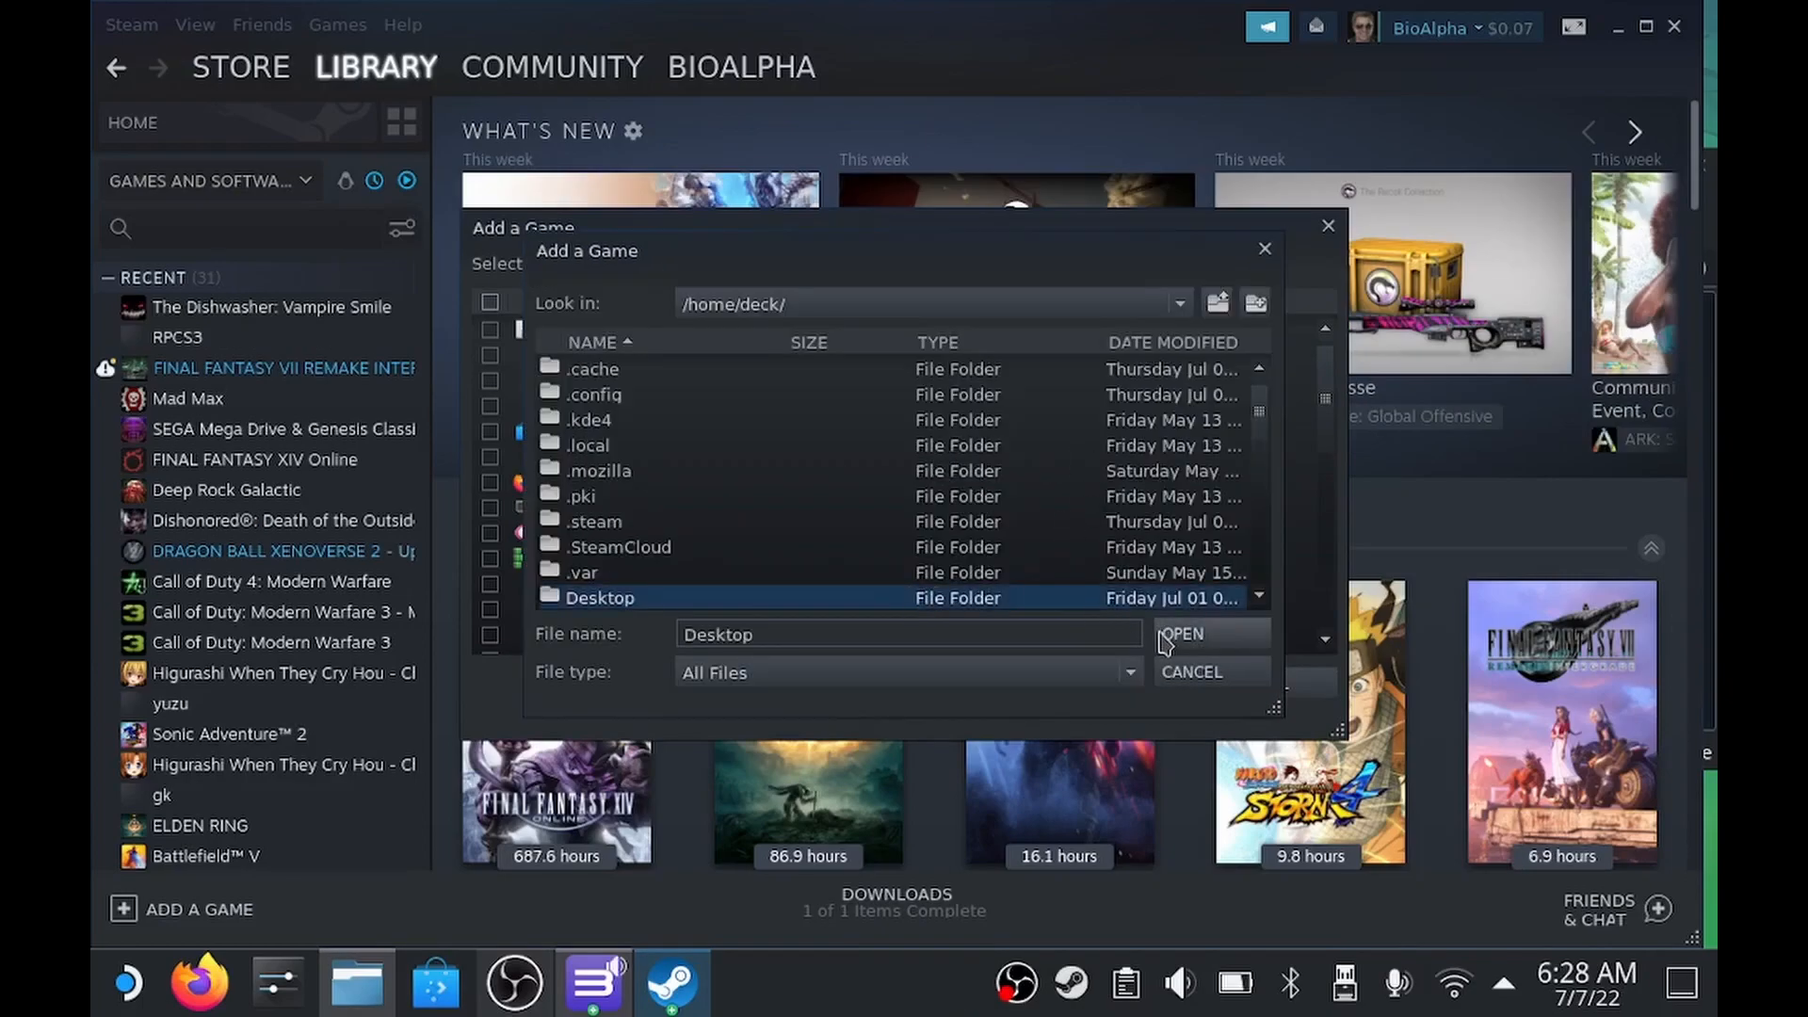
double_click(599, 597)
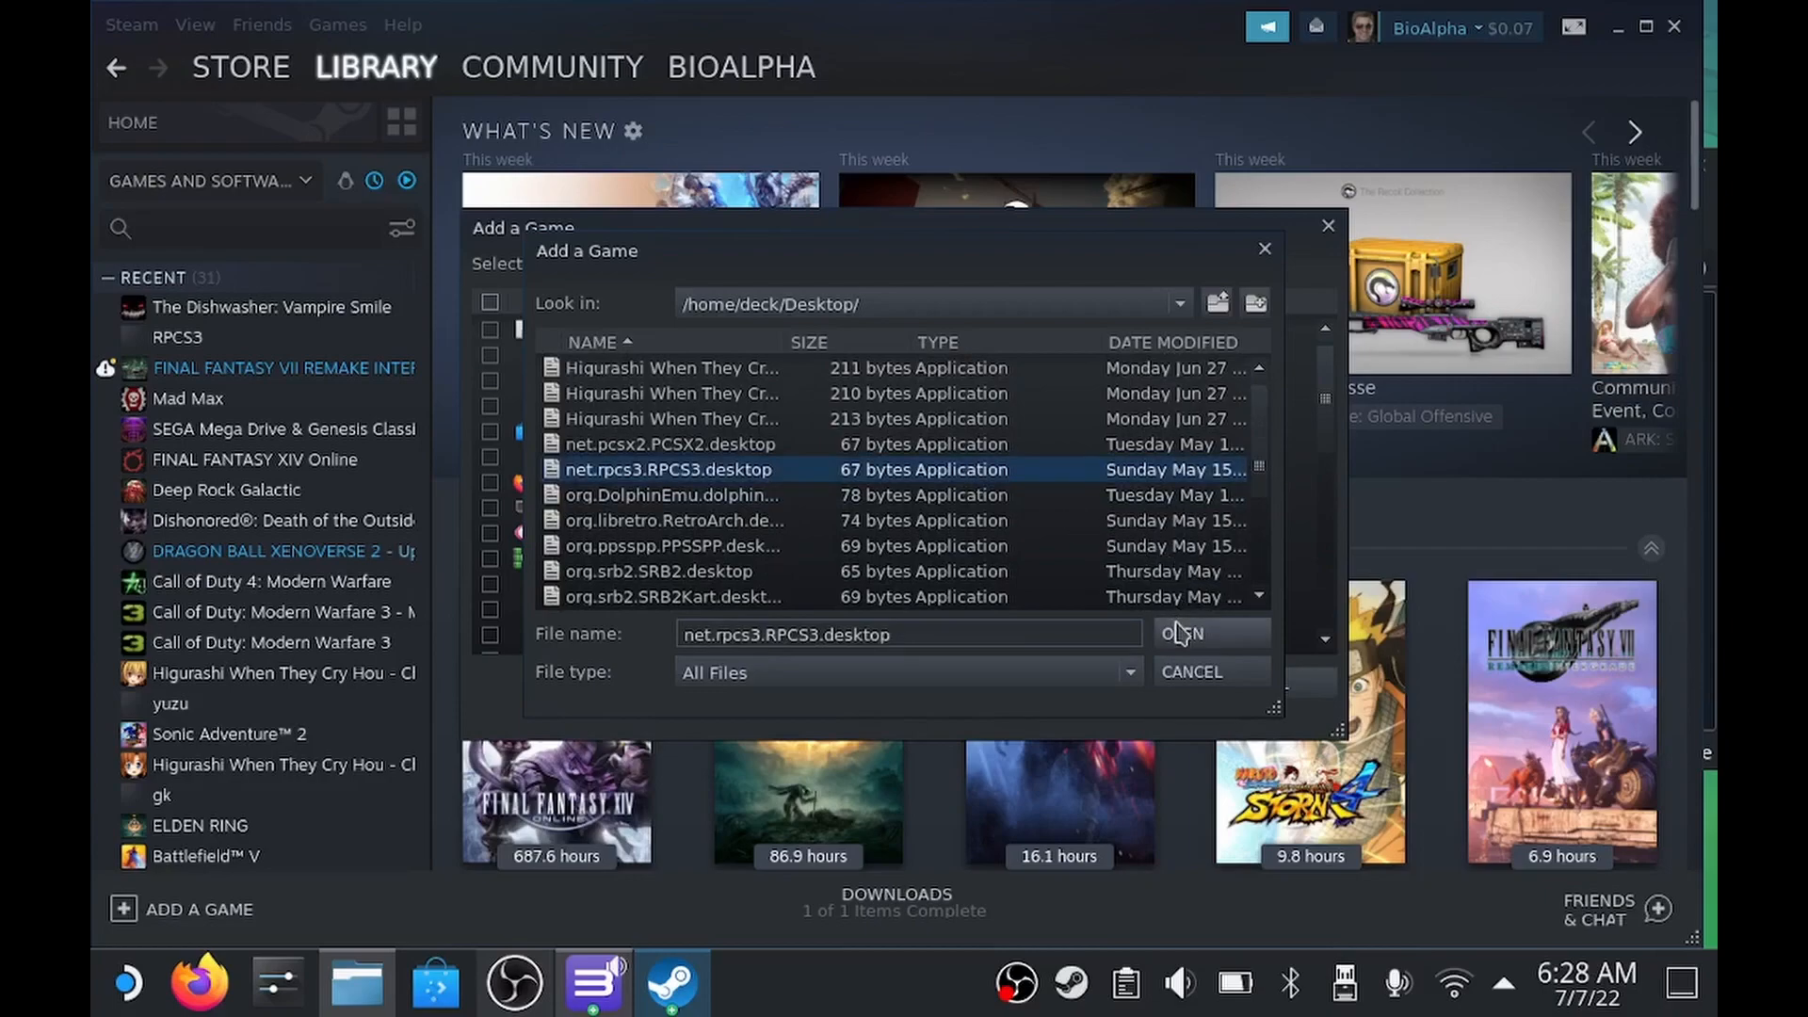
click(1182, 632)
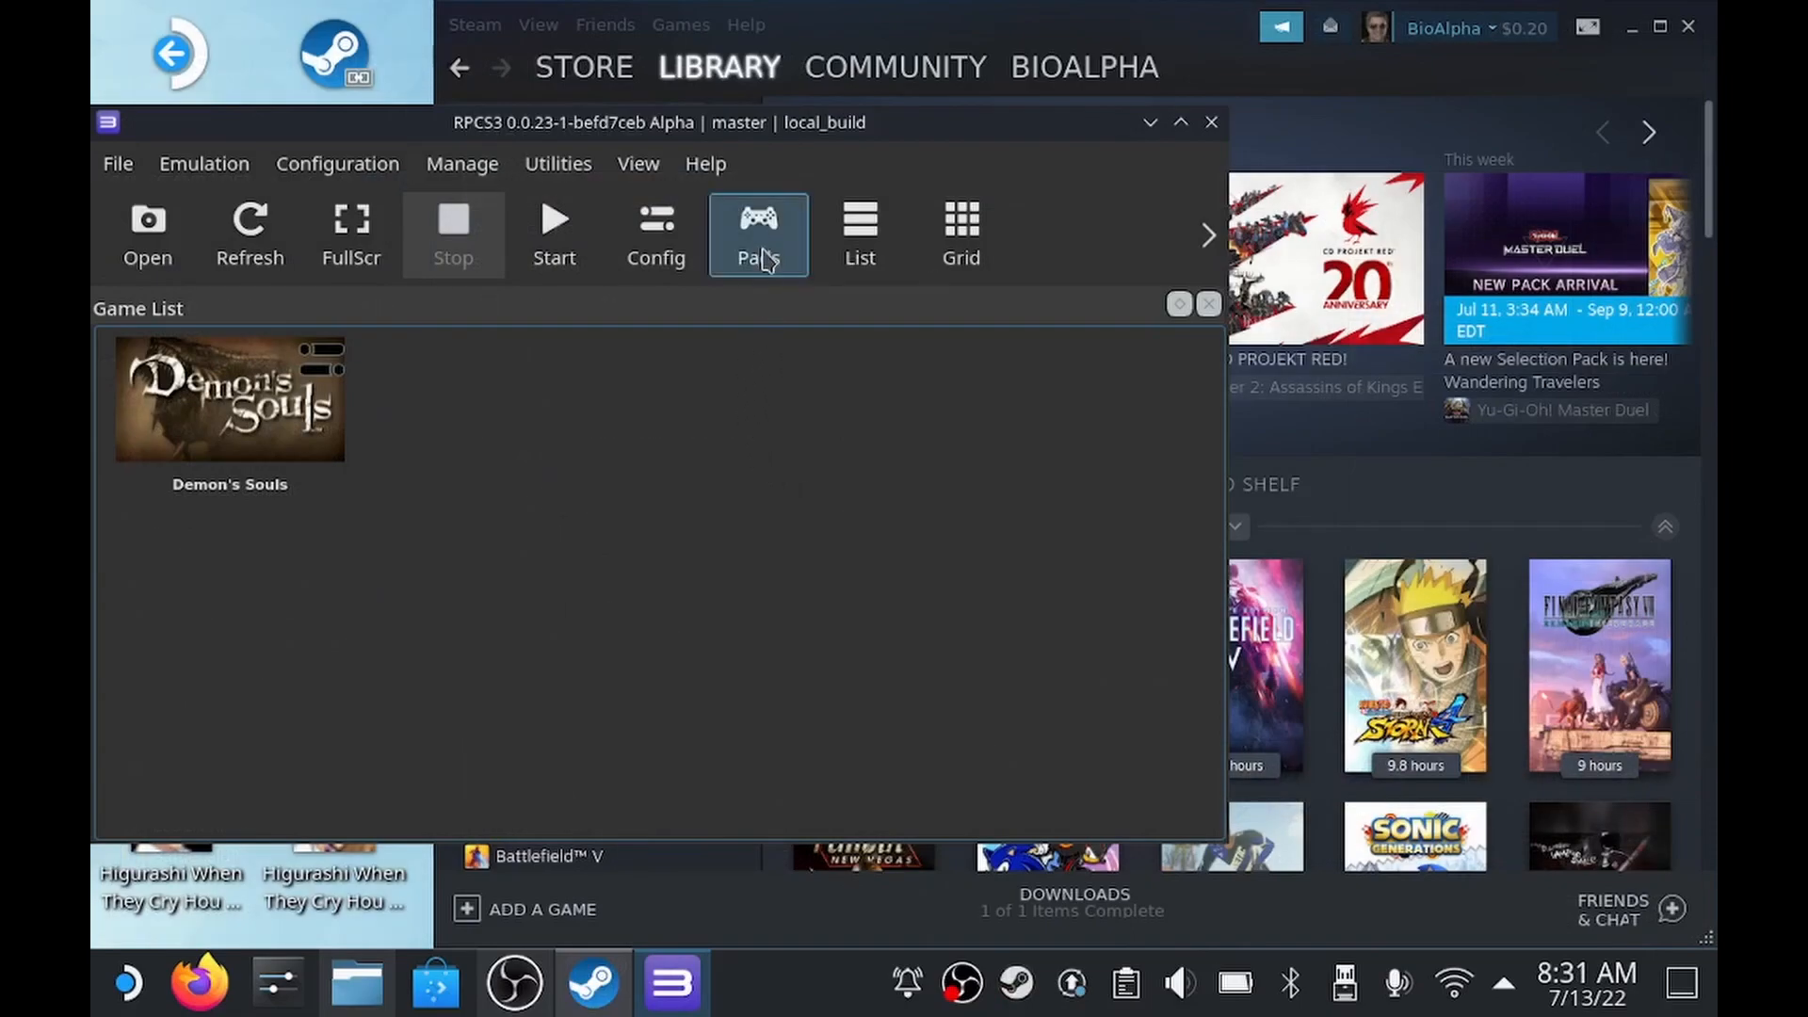
Review the Player 1 Xbox 360 pad mappings in Pads settings and save the configuration
click(759, 234)
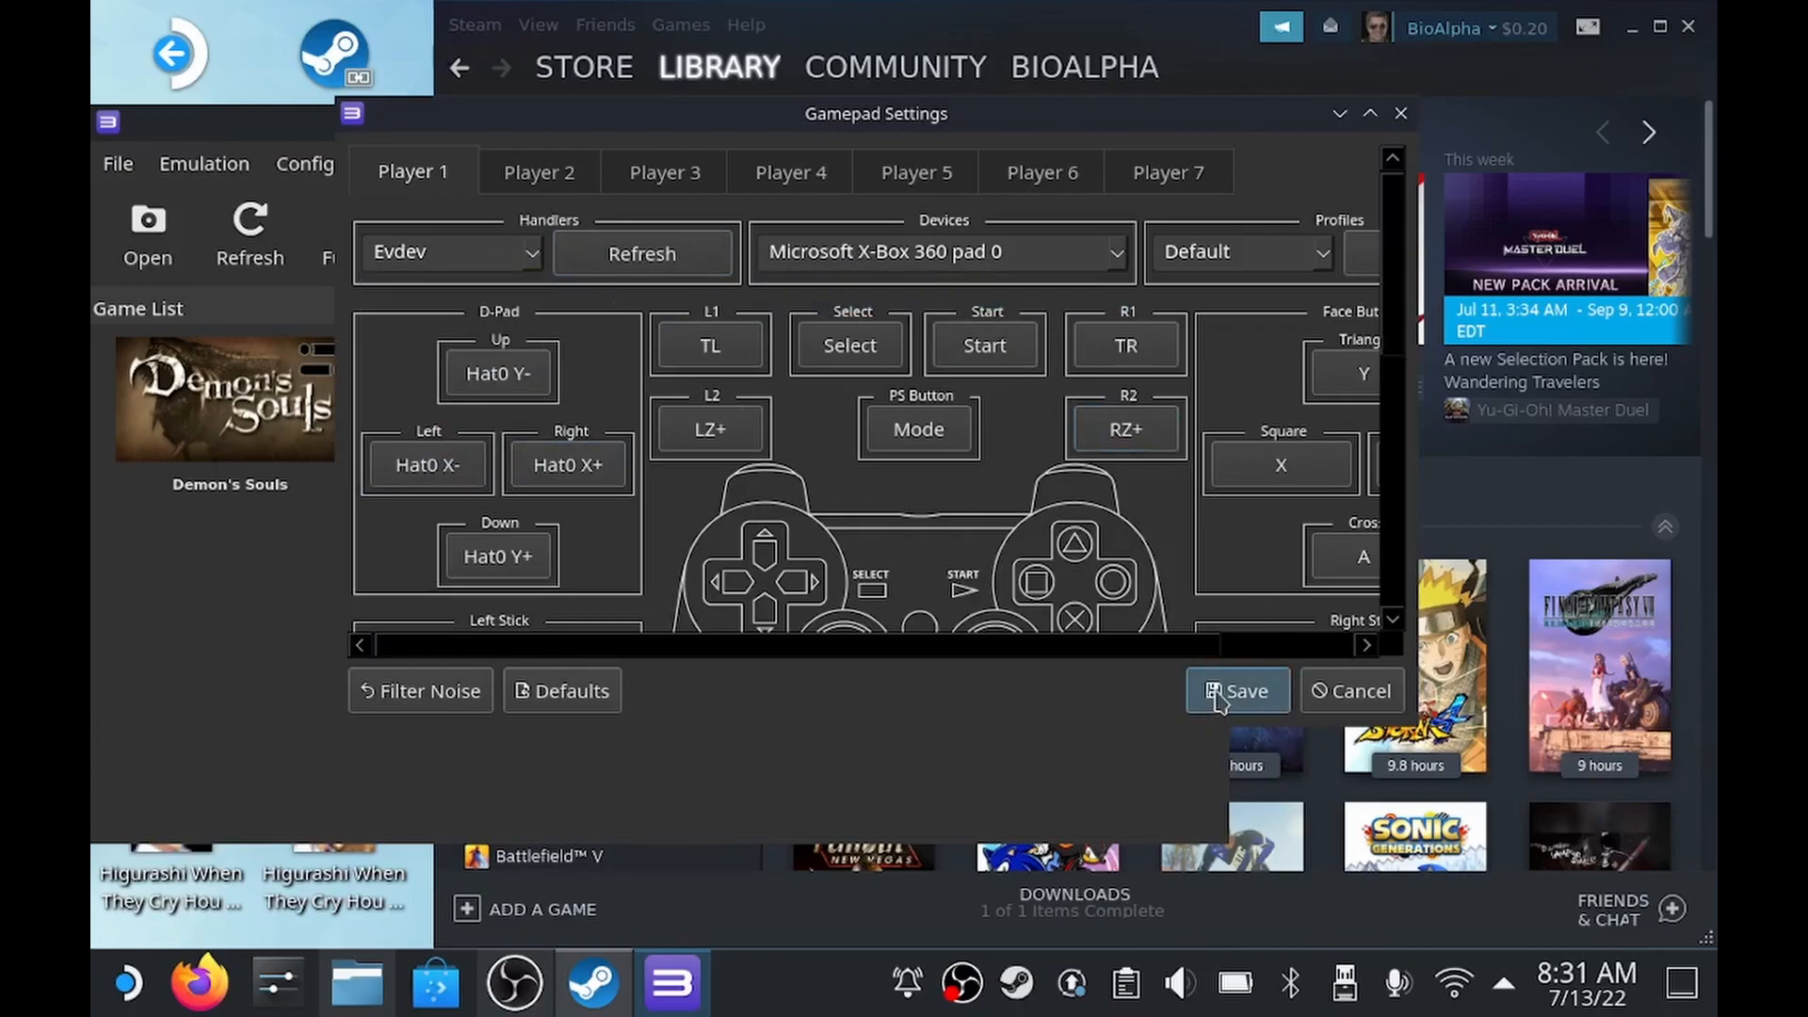
click(1236, 691)
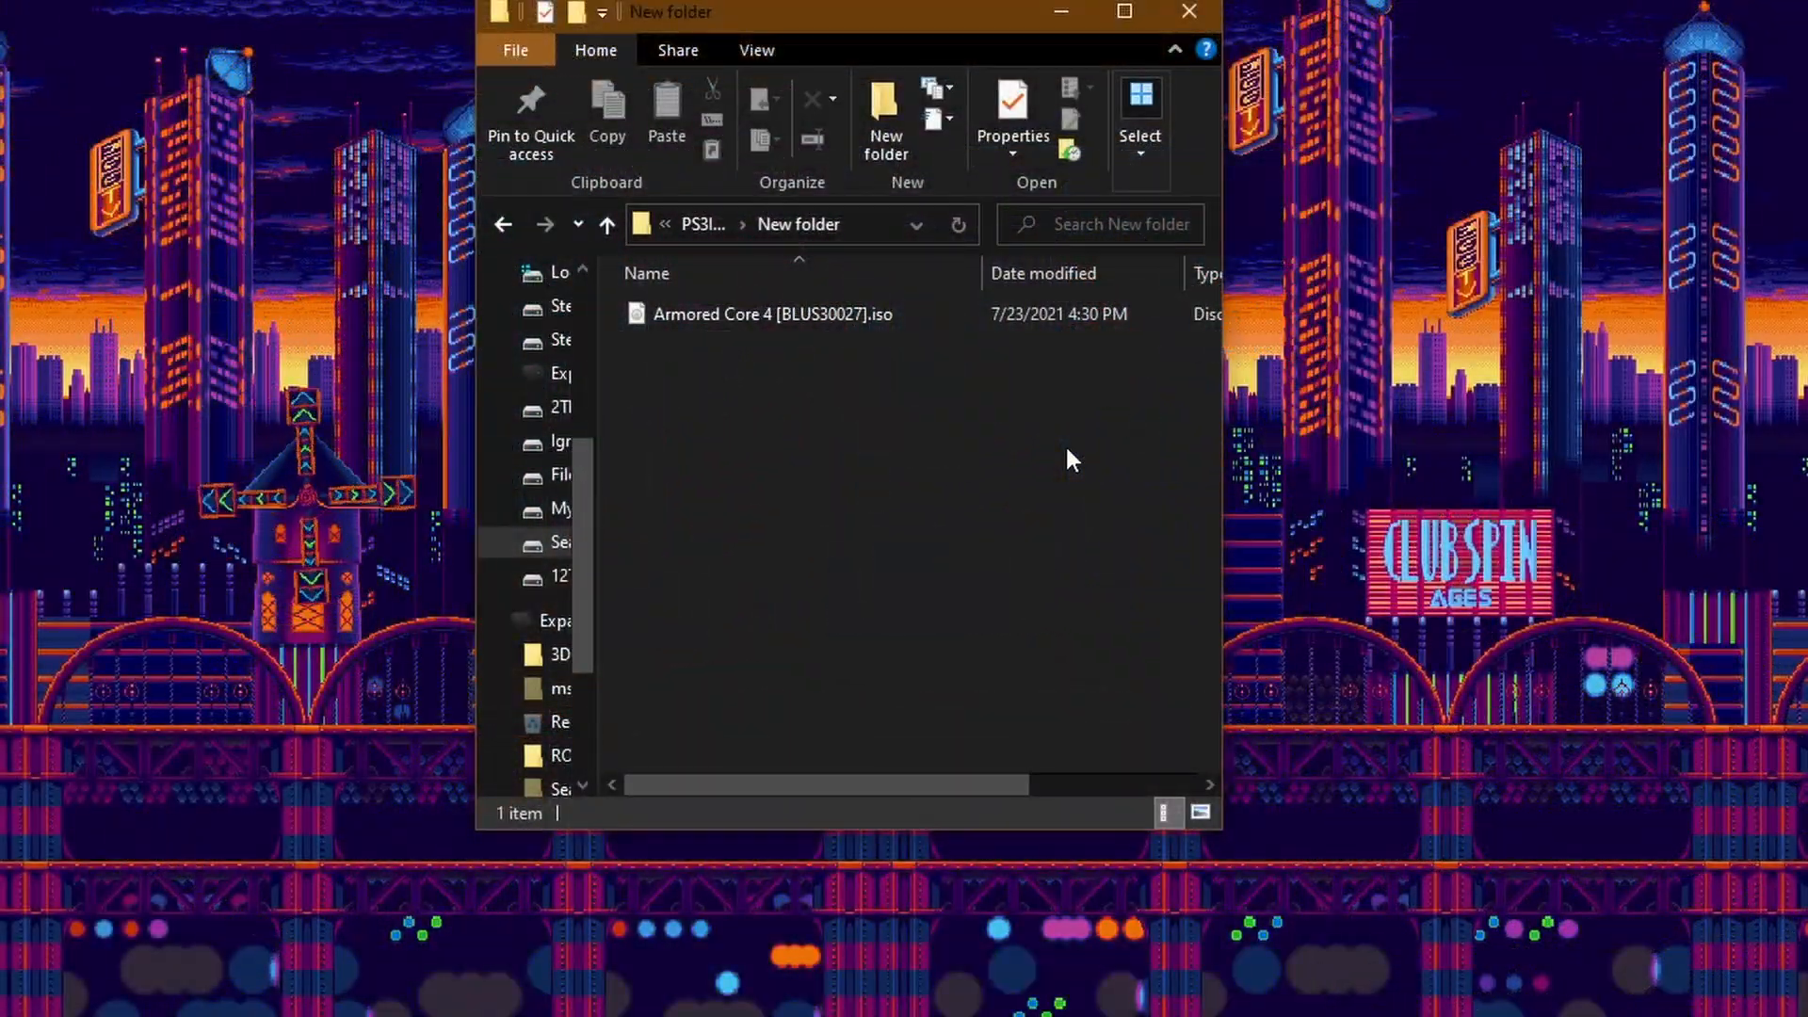
Mount the Armored Core 4 ISO, then create and enter a new empty folder named AC4 beside it
right_click(769, 314)
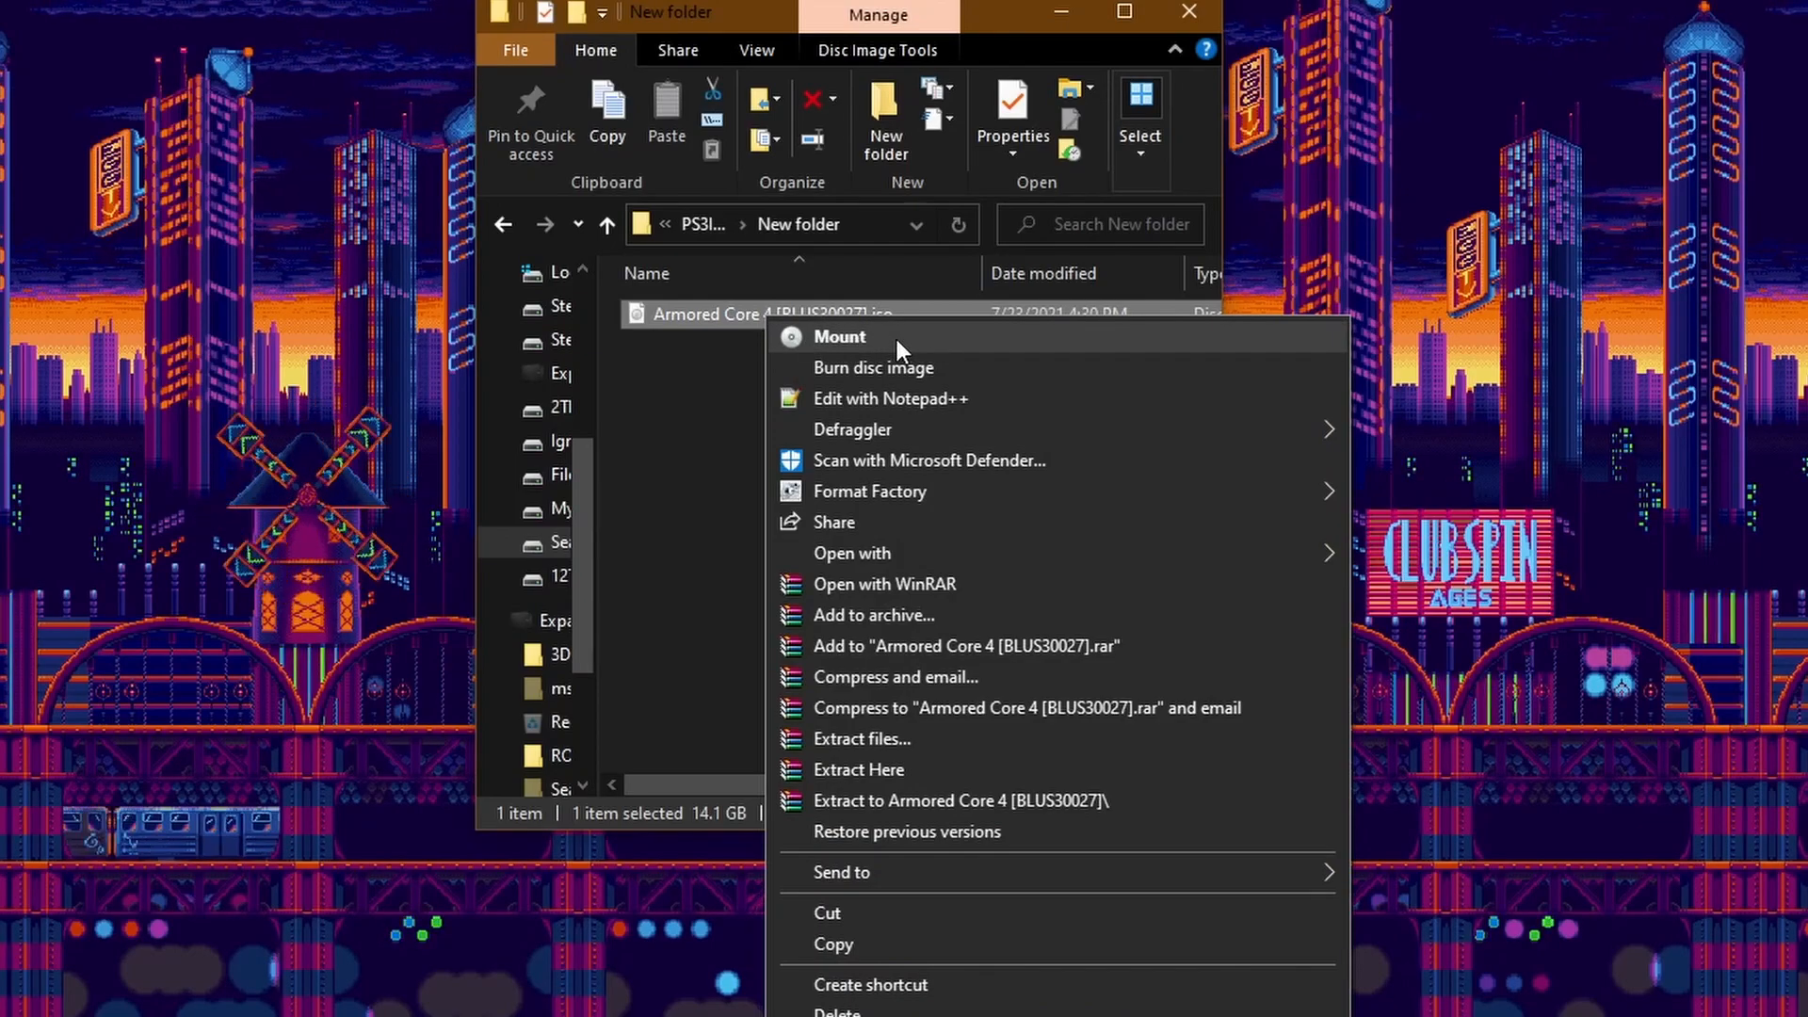
mouse_move(852, 552)
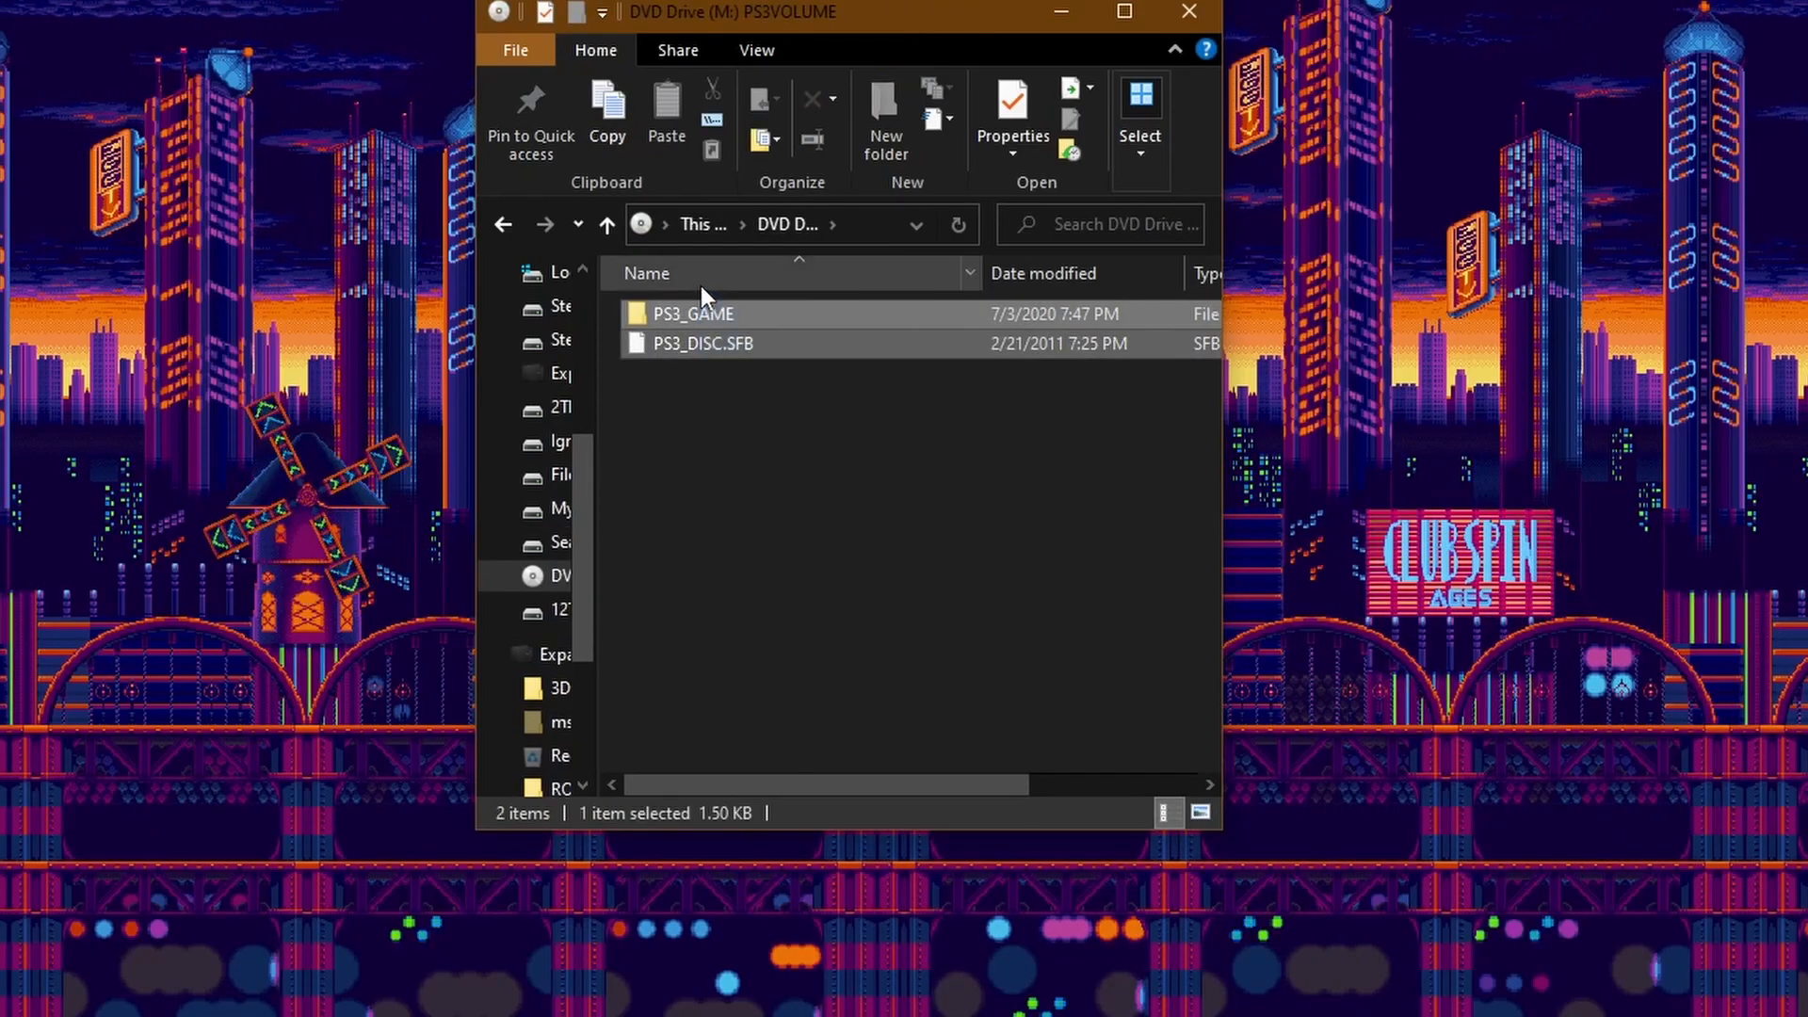
right_click(691, 315)
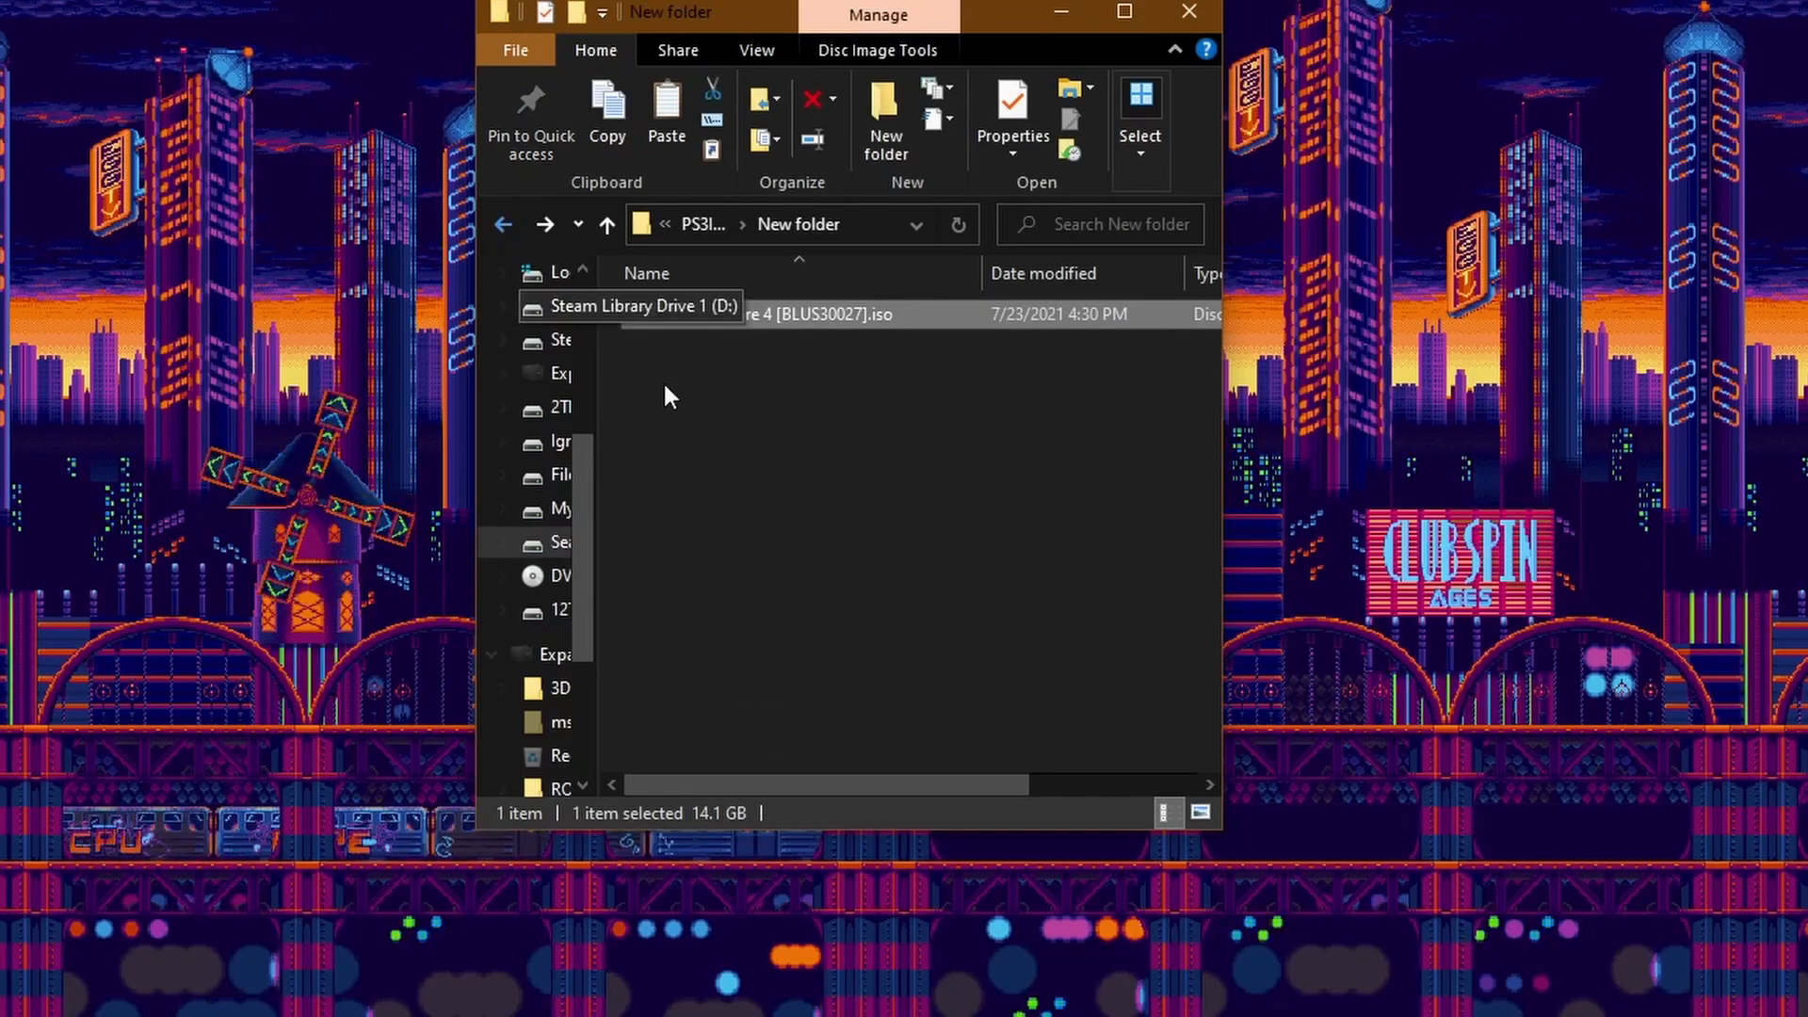
click(886, 118)
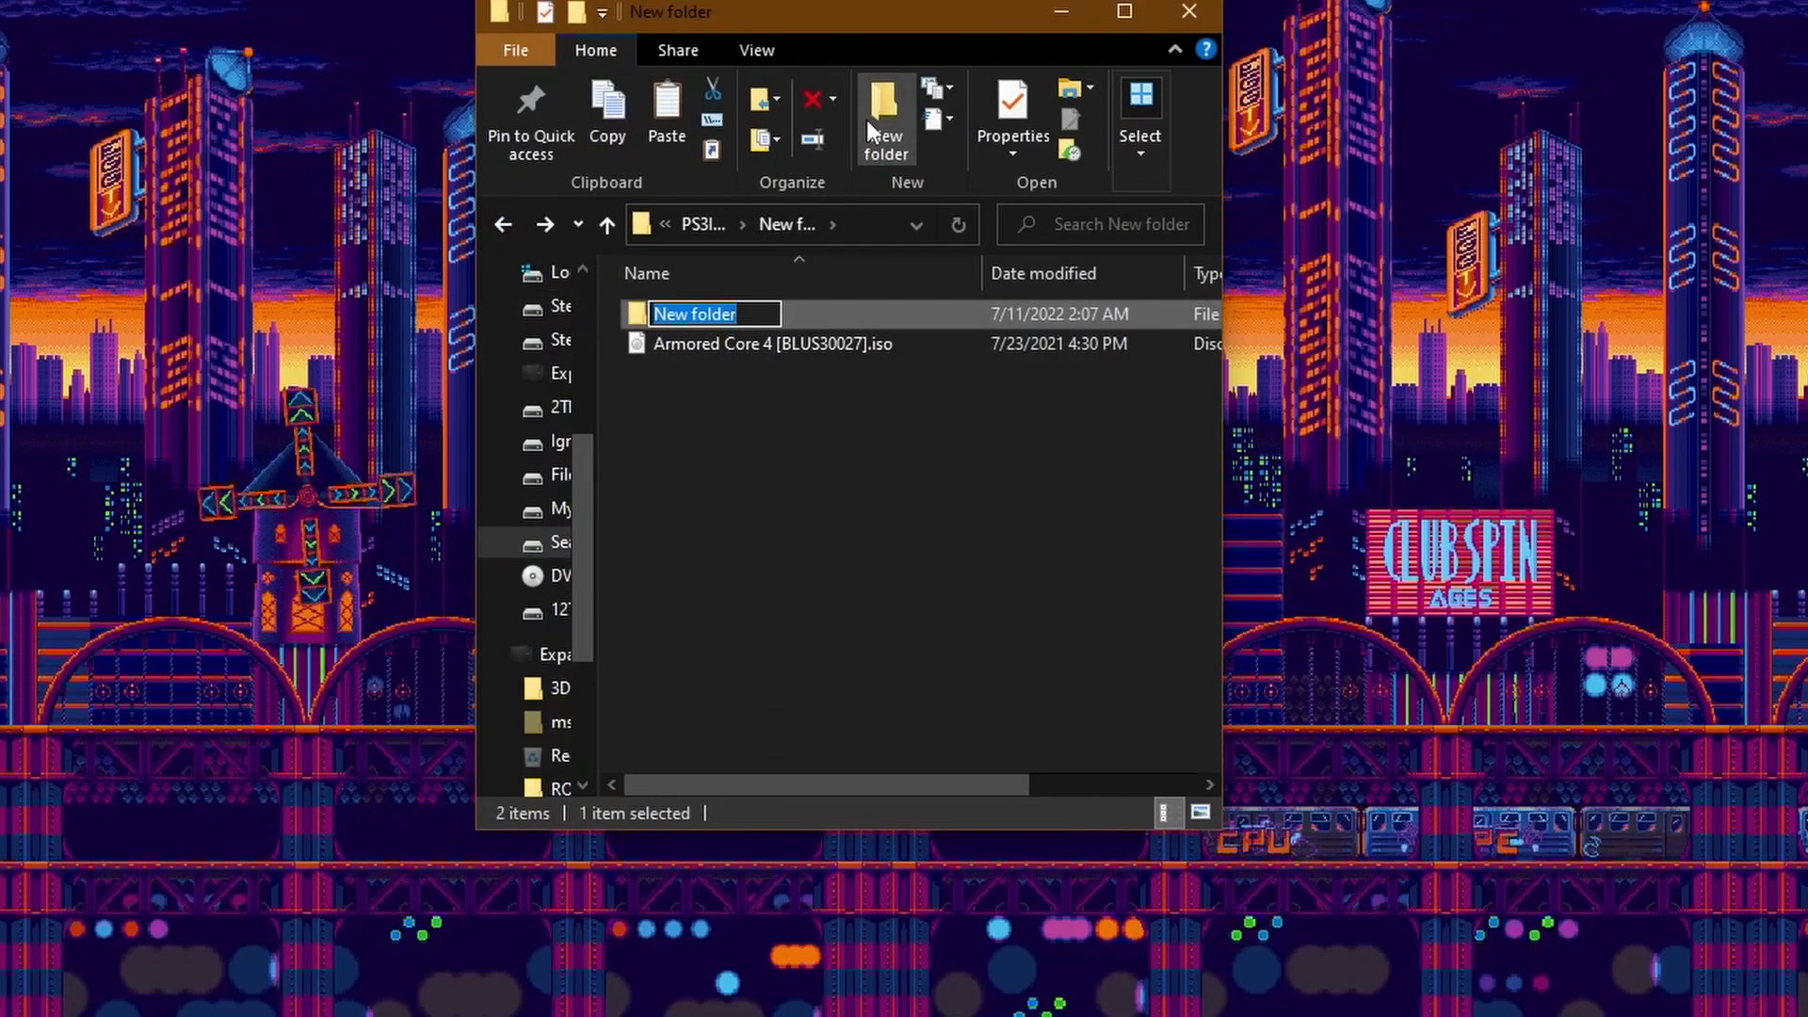
text(AC4)
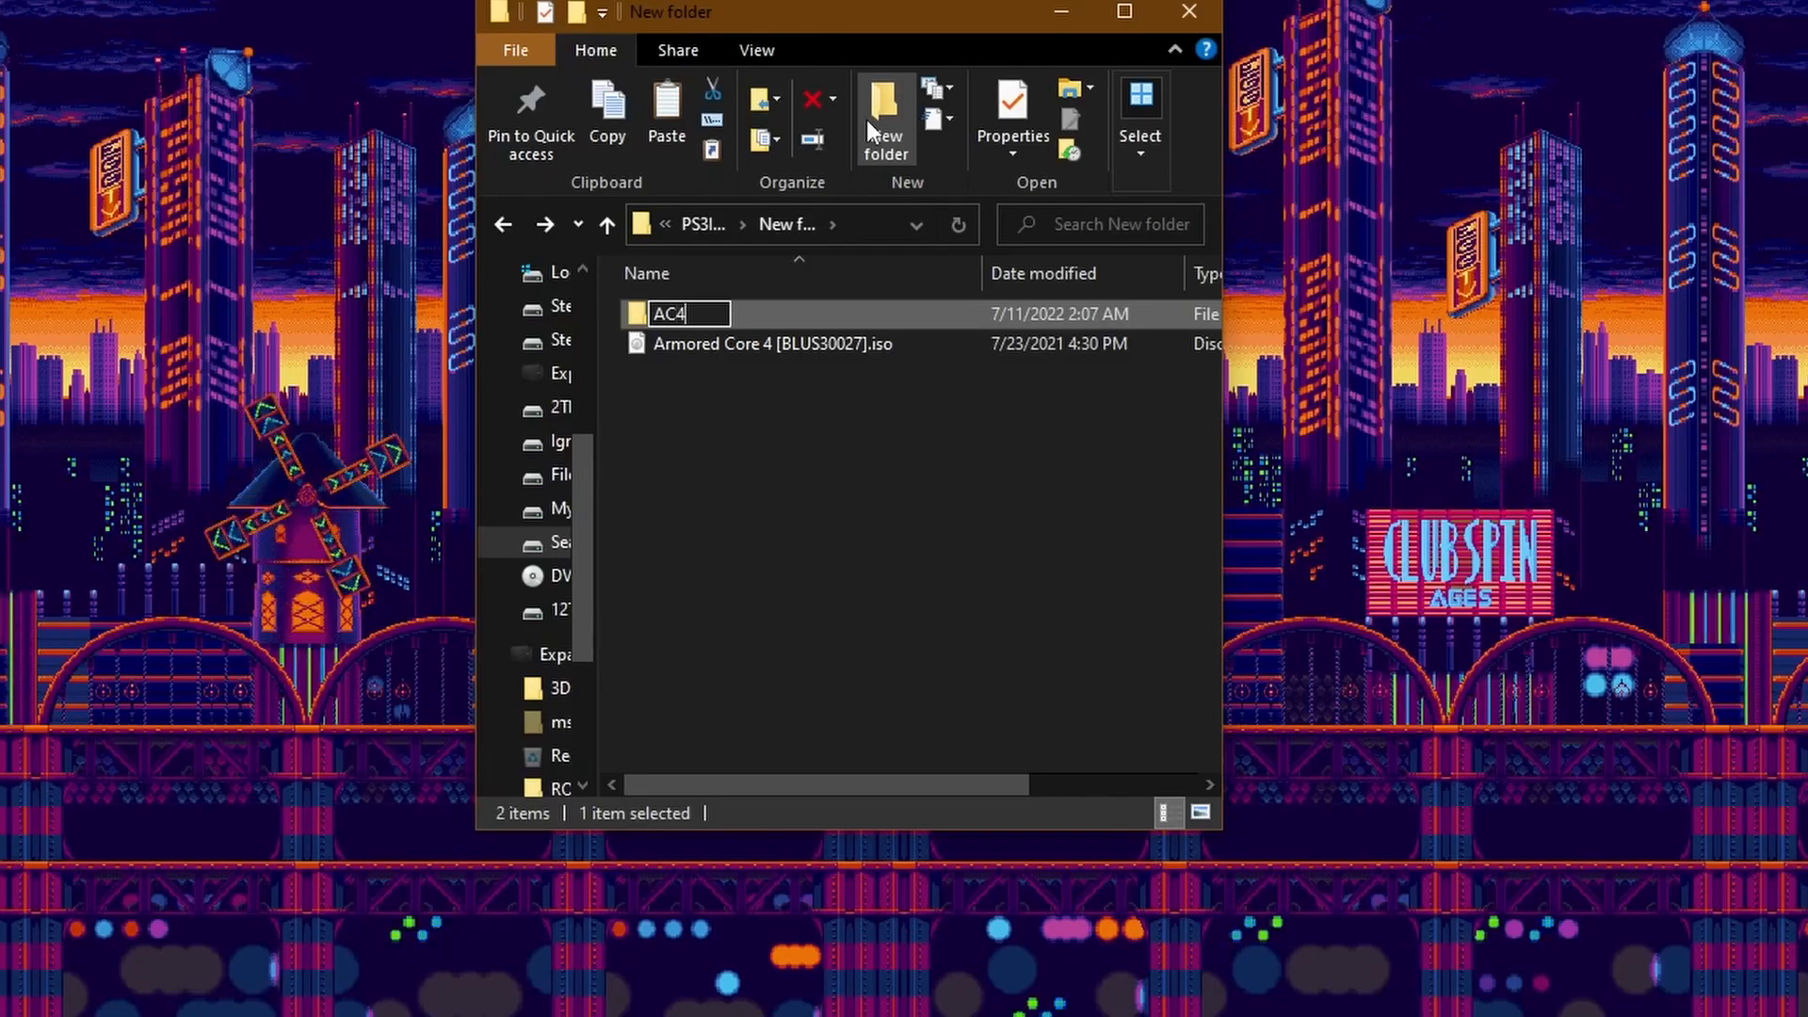
double_click(671, 315)
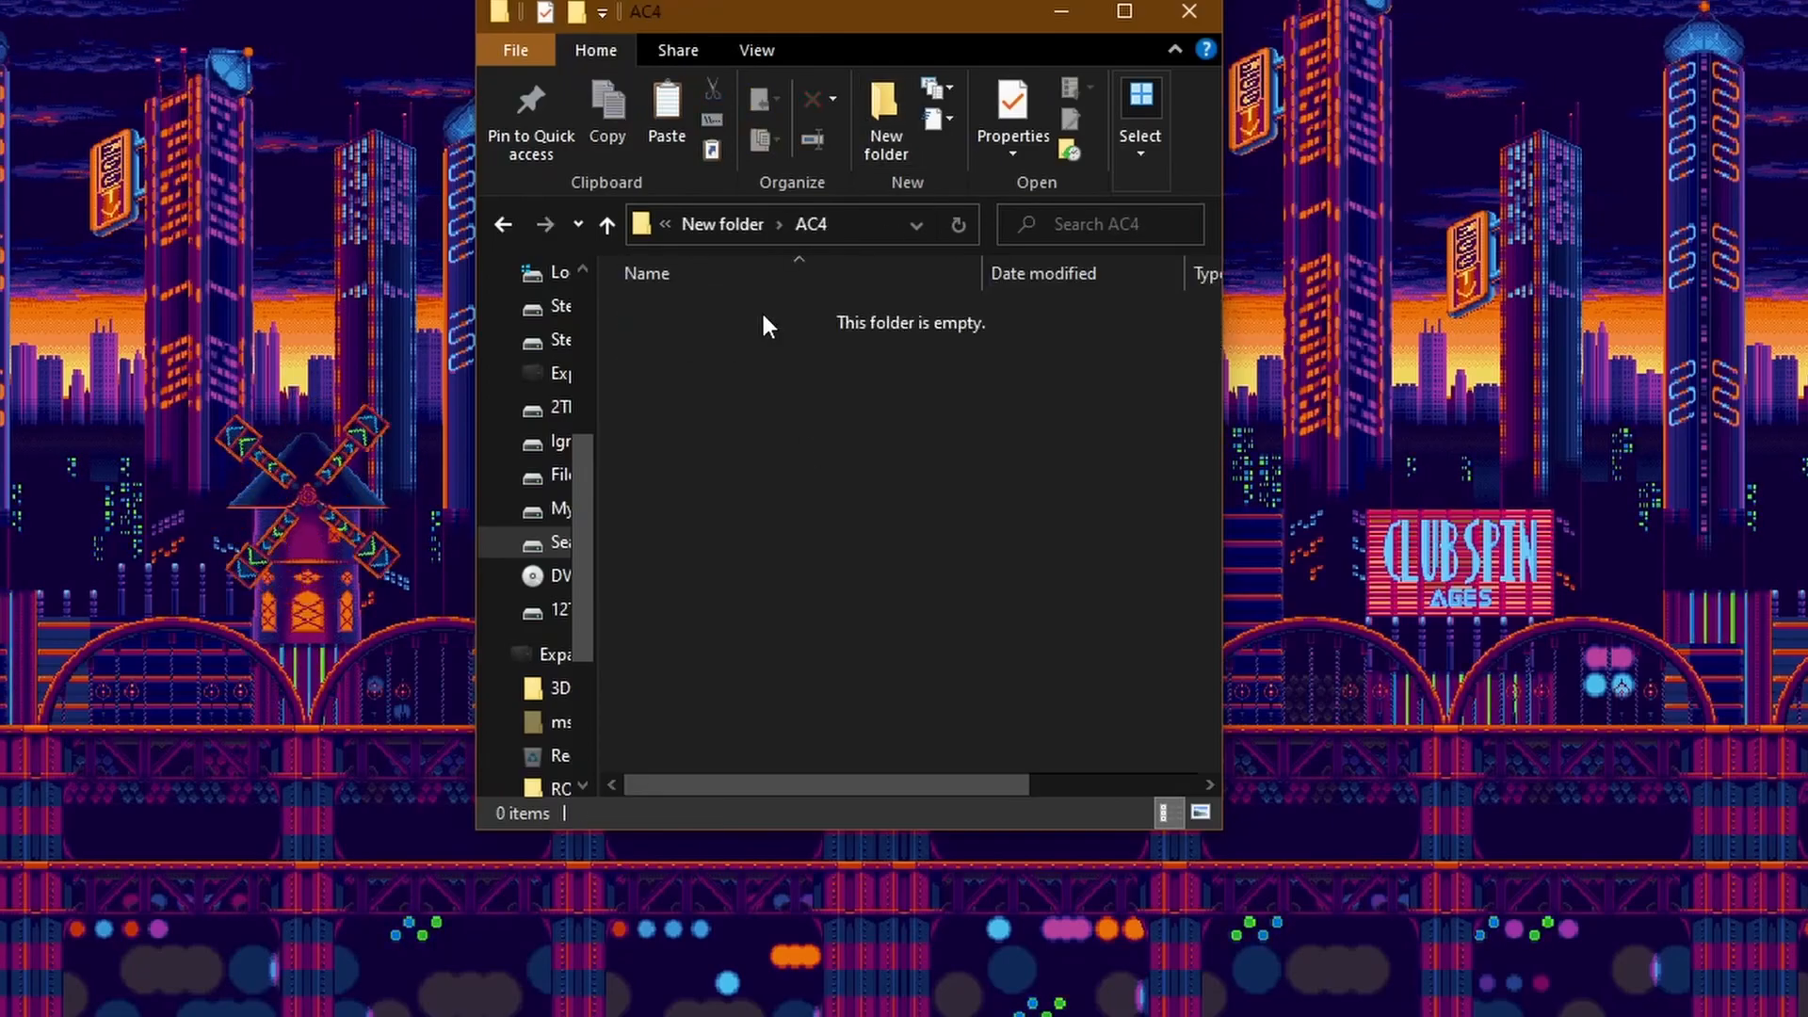